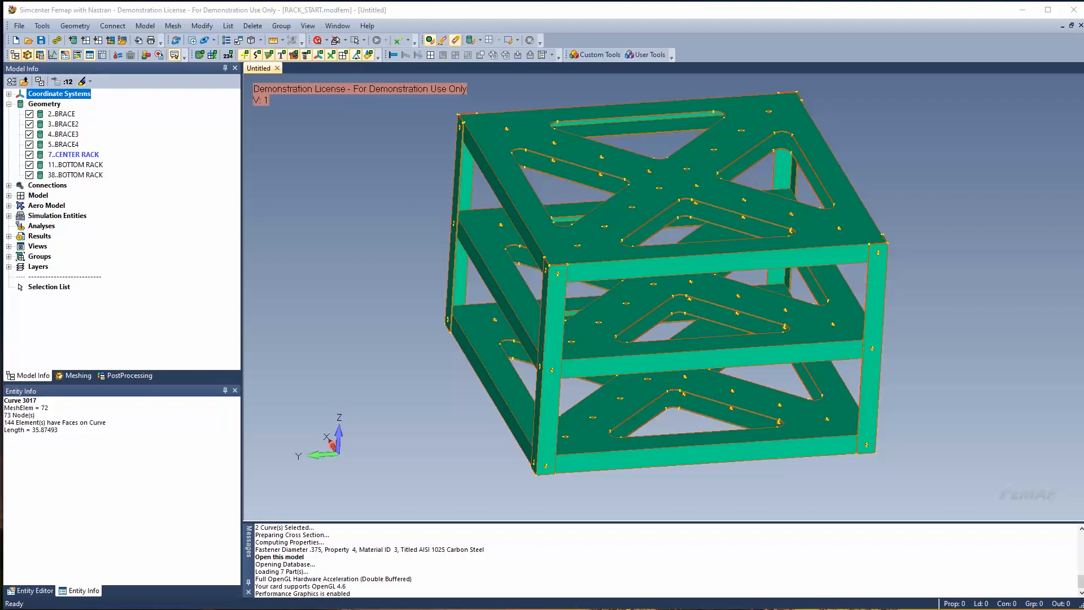
Hide BRACE2–BRACE4, CENTER RACK and the lower shelf plate in the Model Info tree
left_click(62, 114)
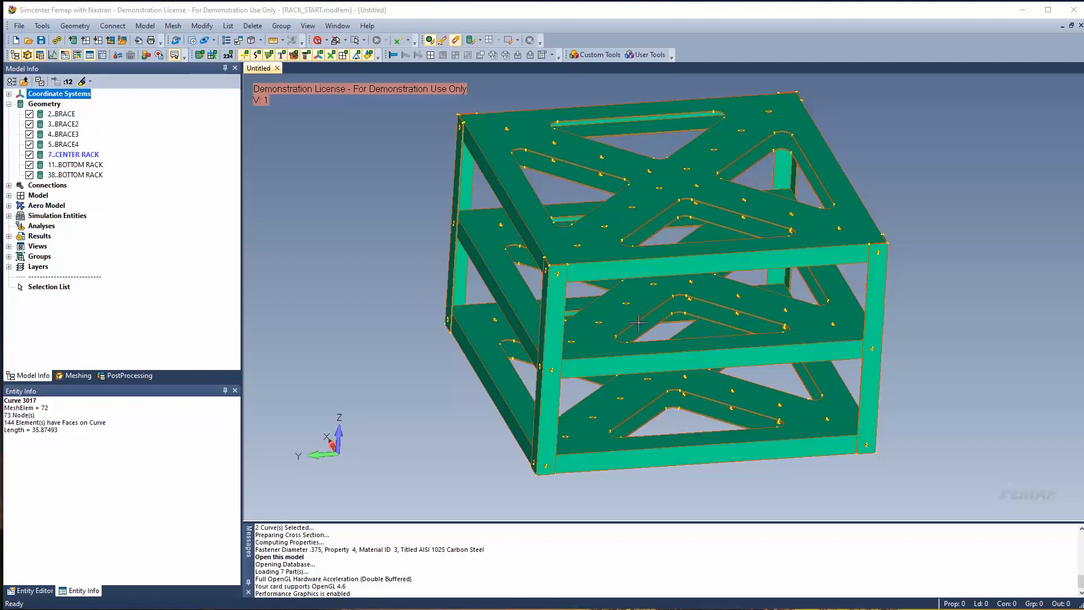
mouse_move(529, 474)
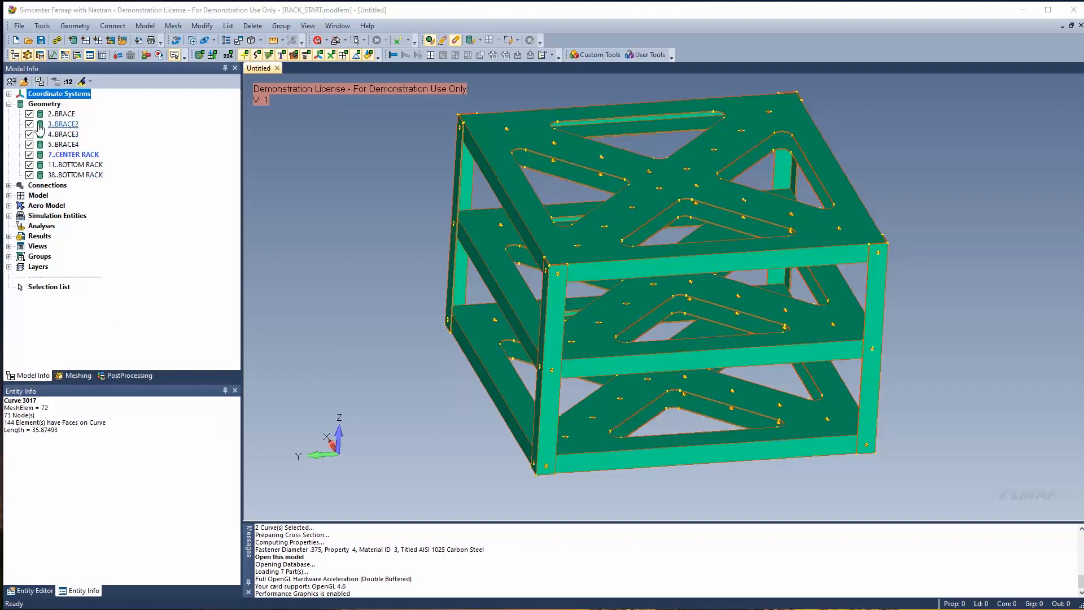
left_click(63, 135)
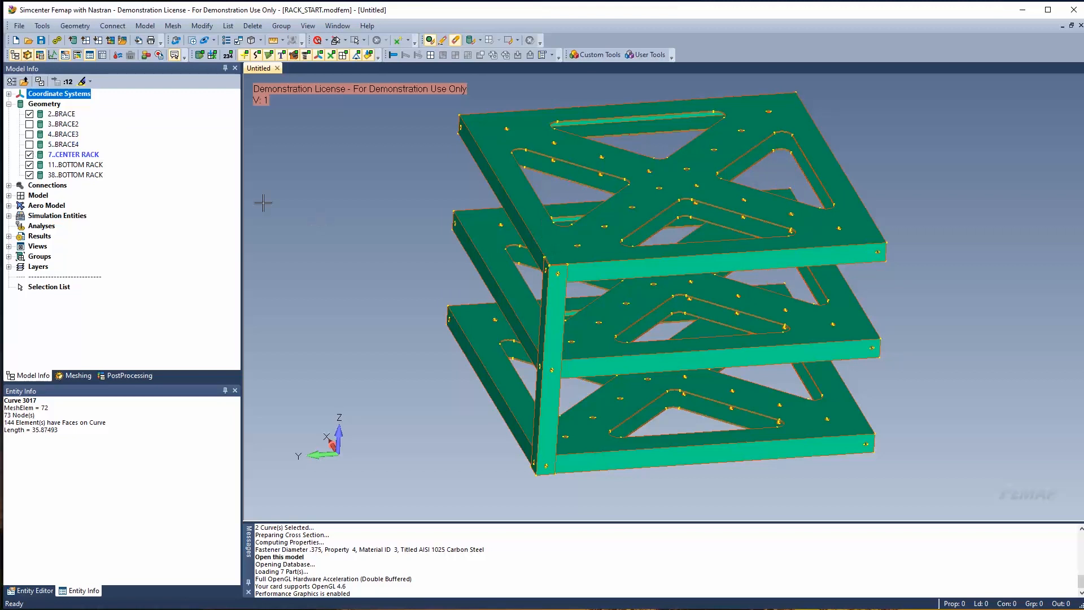
left_click(30, 164)
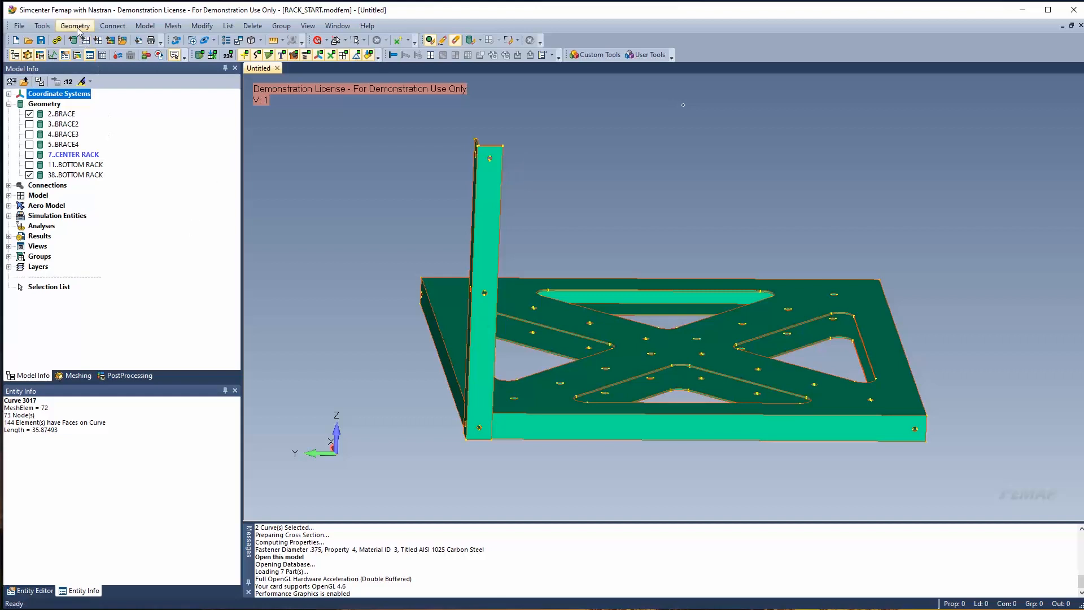
Set up automatic midsurfacing on 160 selected surfaces with a measured target thickness of 0.1345
left_click(75, 25)
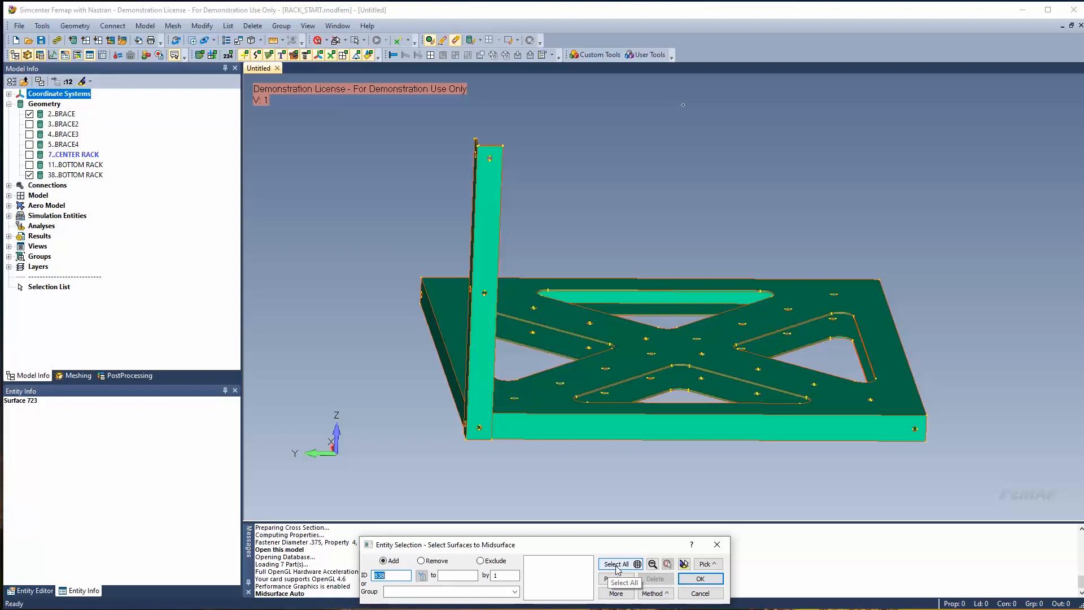
left_click(617, 564)
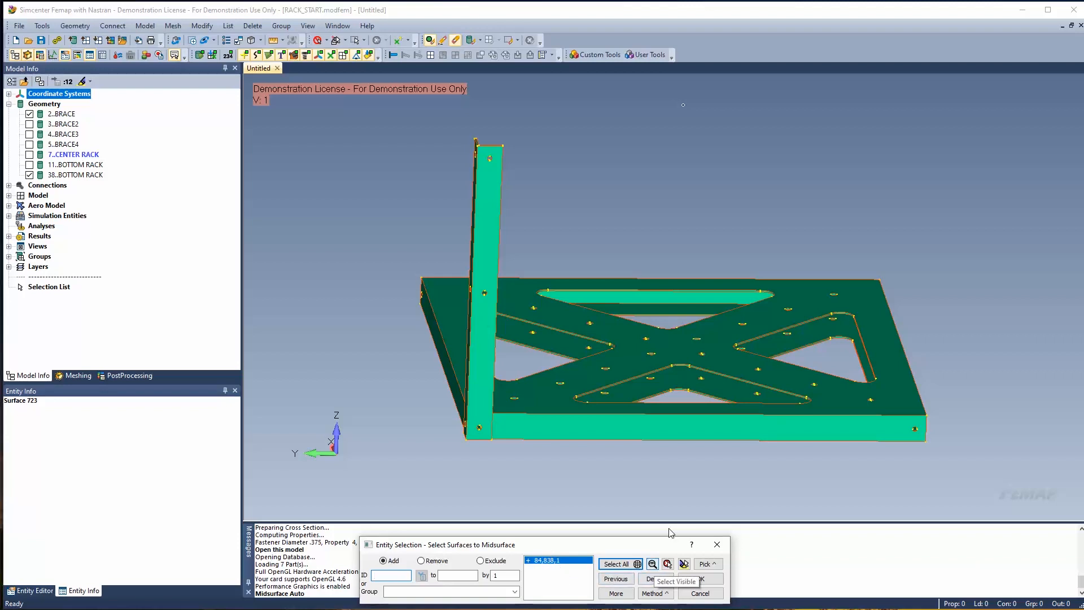
left_click(666, 563)
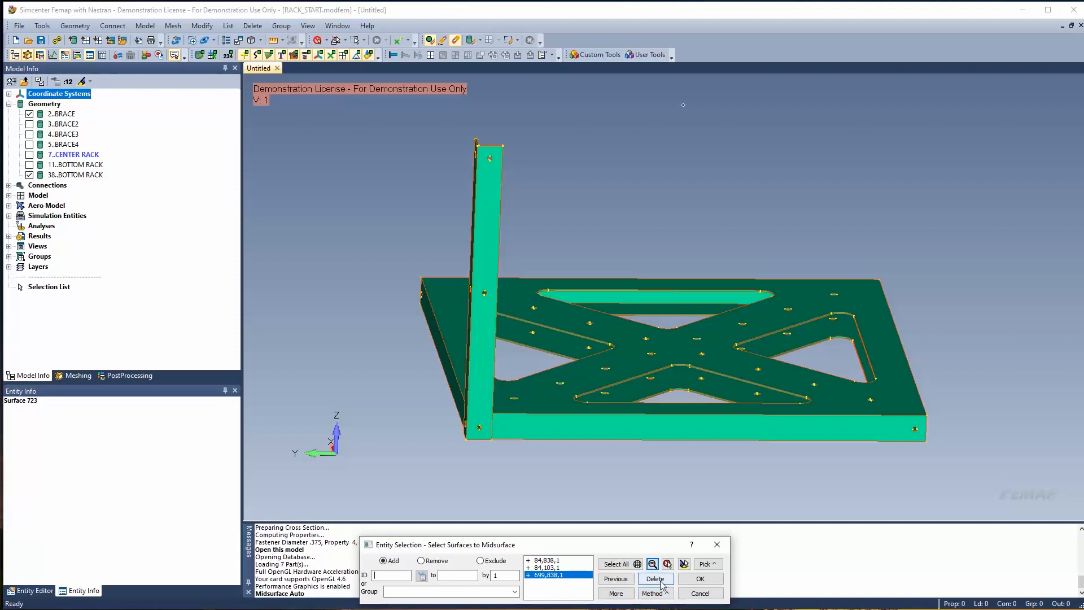
left_click(653, 579)
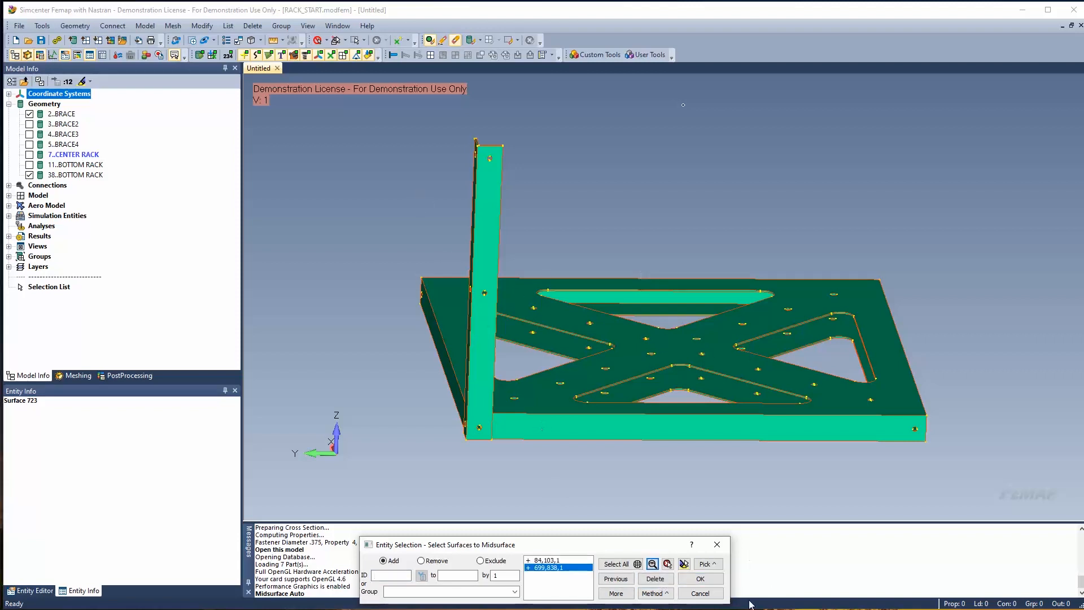
left_click(699, 578)
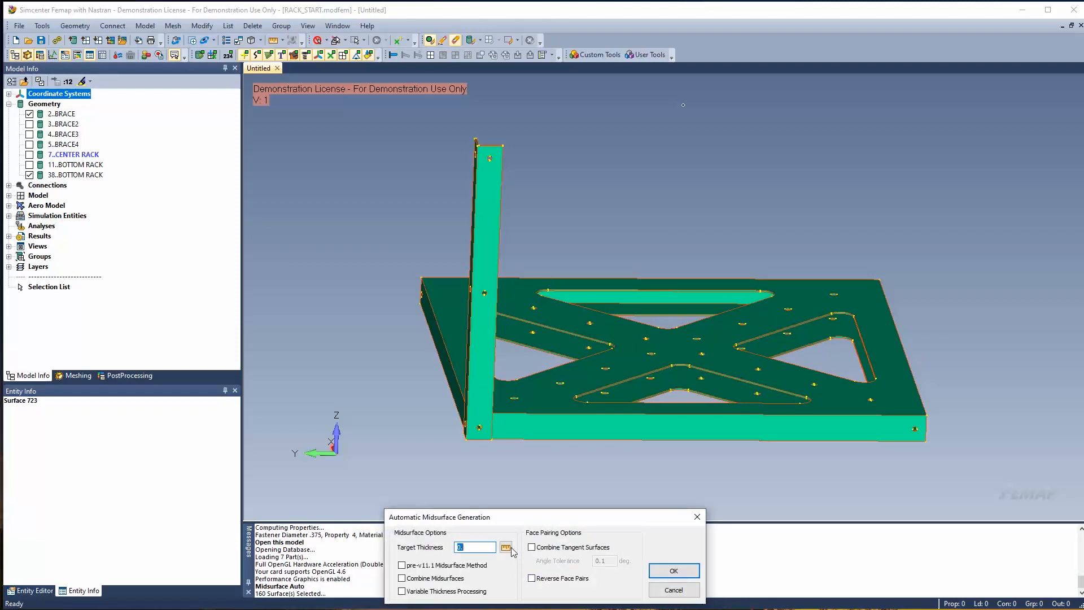
left_click(508, 547)
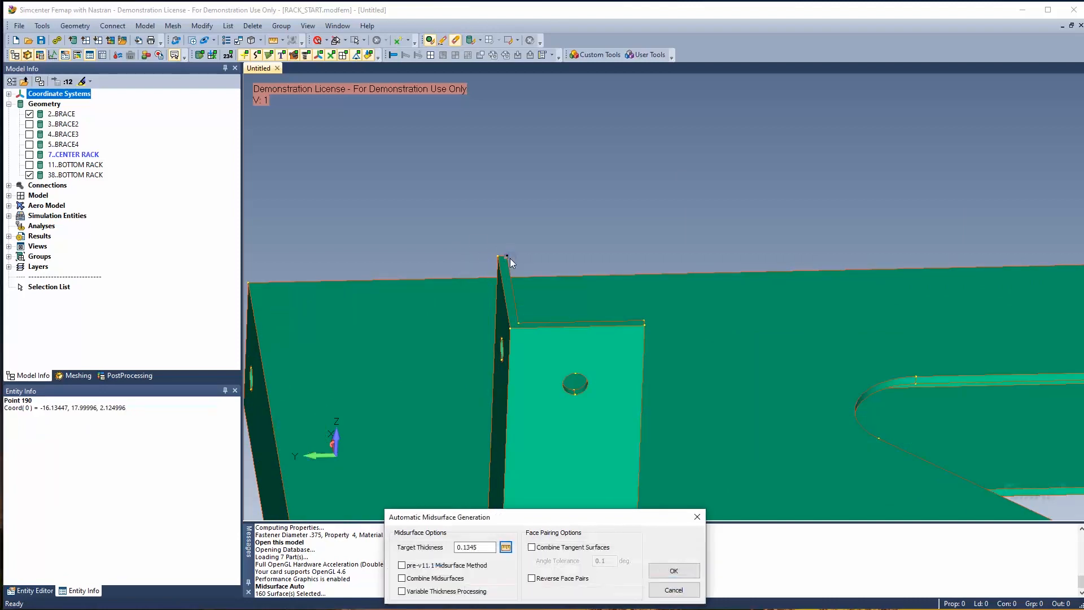
mouse_move(434, 539)
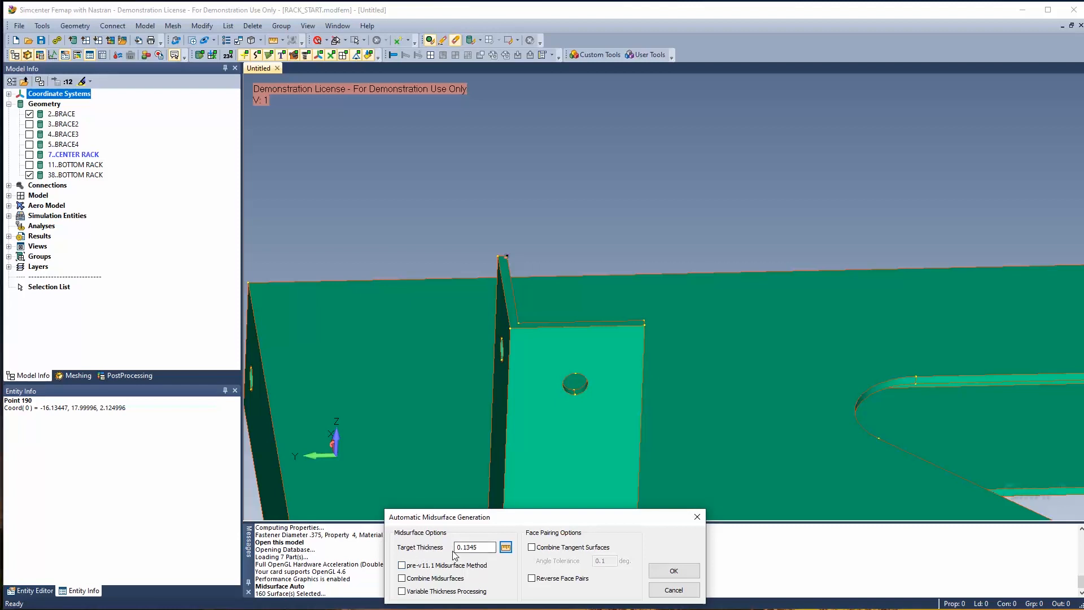
left_click(672, 570)
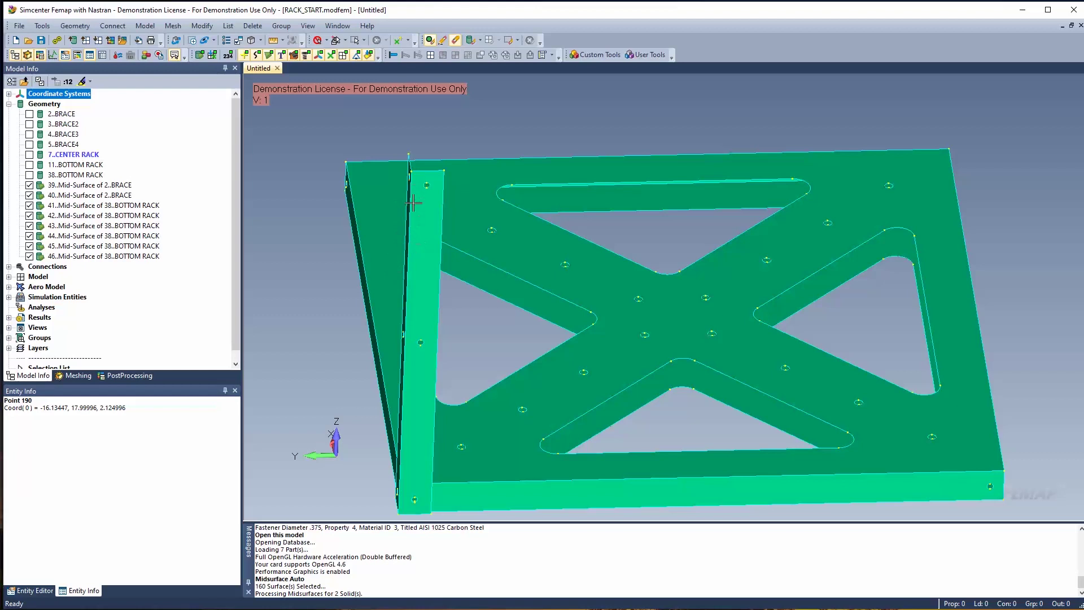
mouse_move(412, 181)
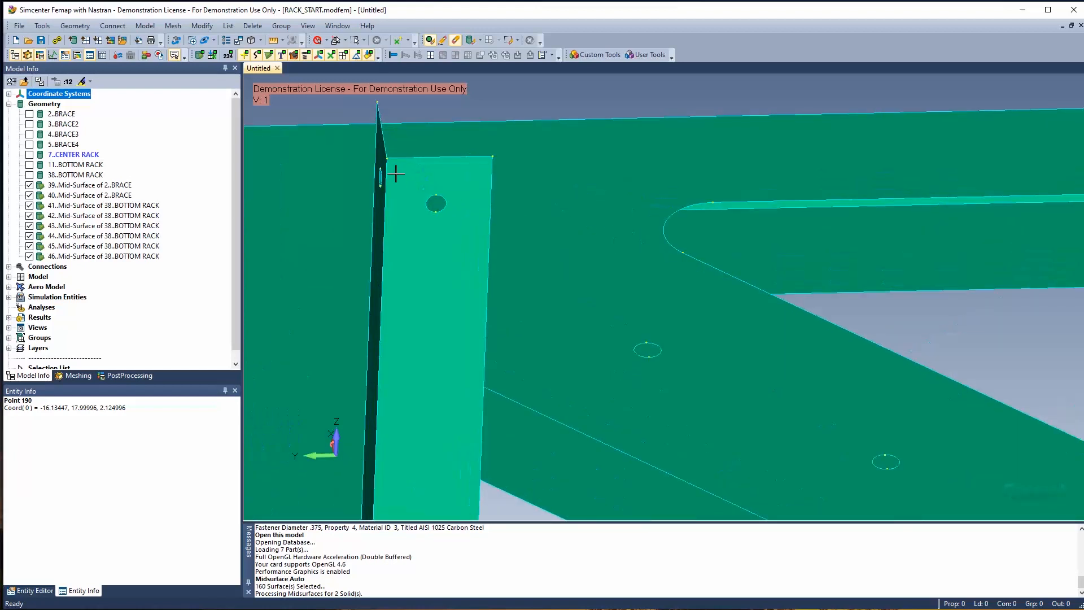
mouse_move(354, 132)
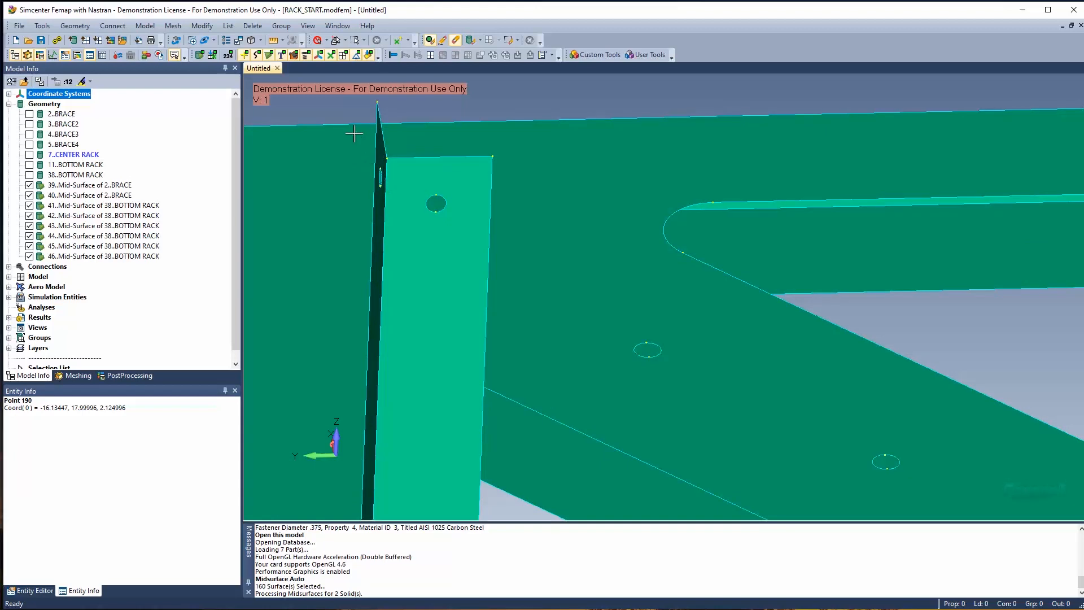
Generate the midsurfaces and list the two junction curves, including the 0.25-radius hole edge
left_click(228, 26)
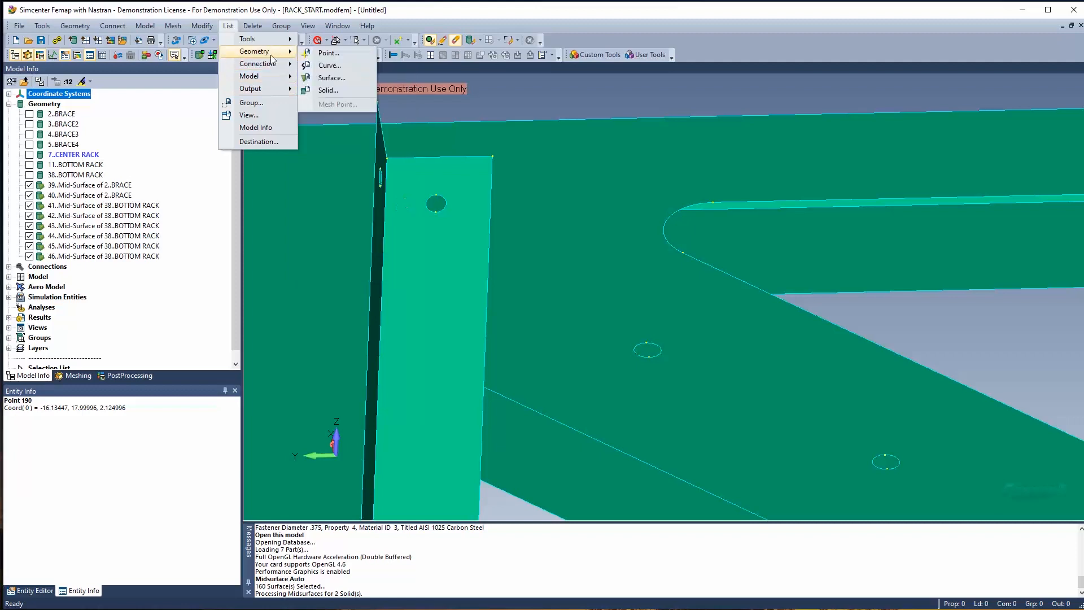
left_click(329, 65)
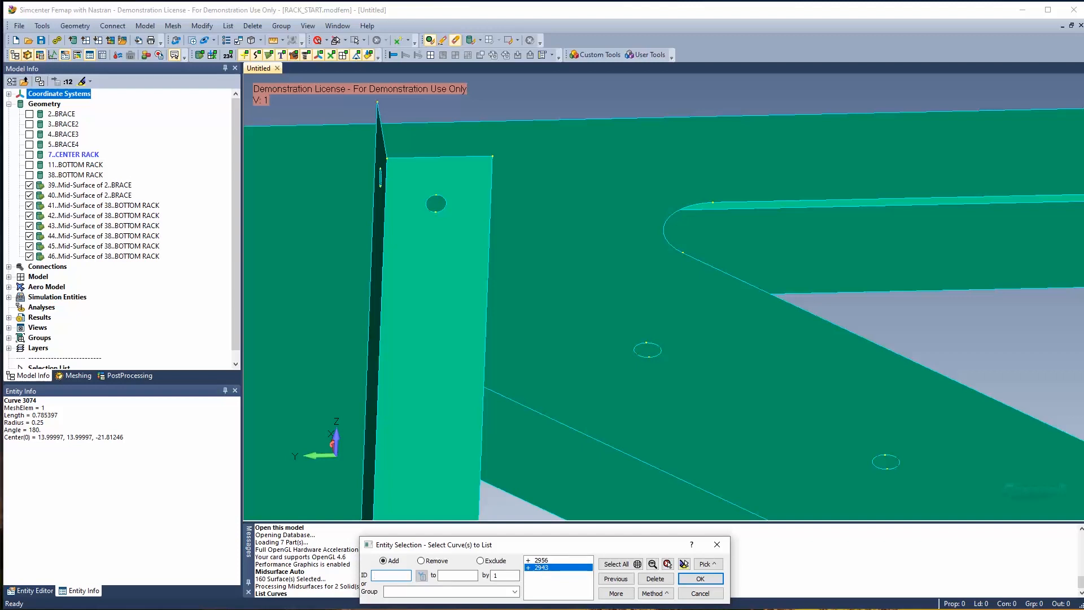
left_click(699, 578)
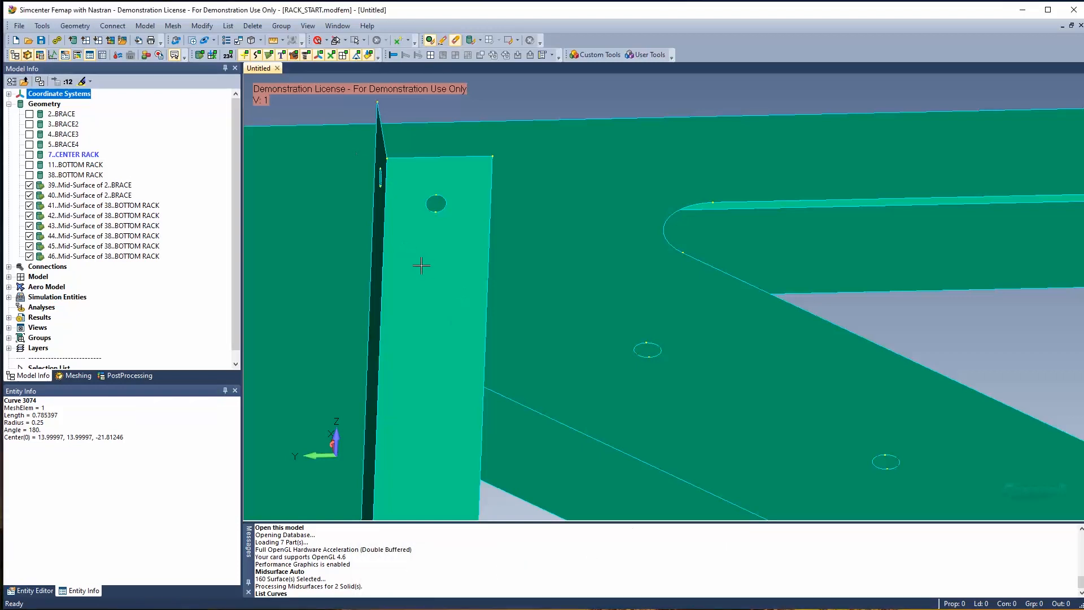
mouse_move(400, 414)
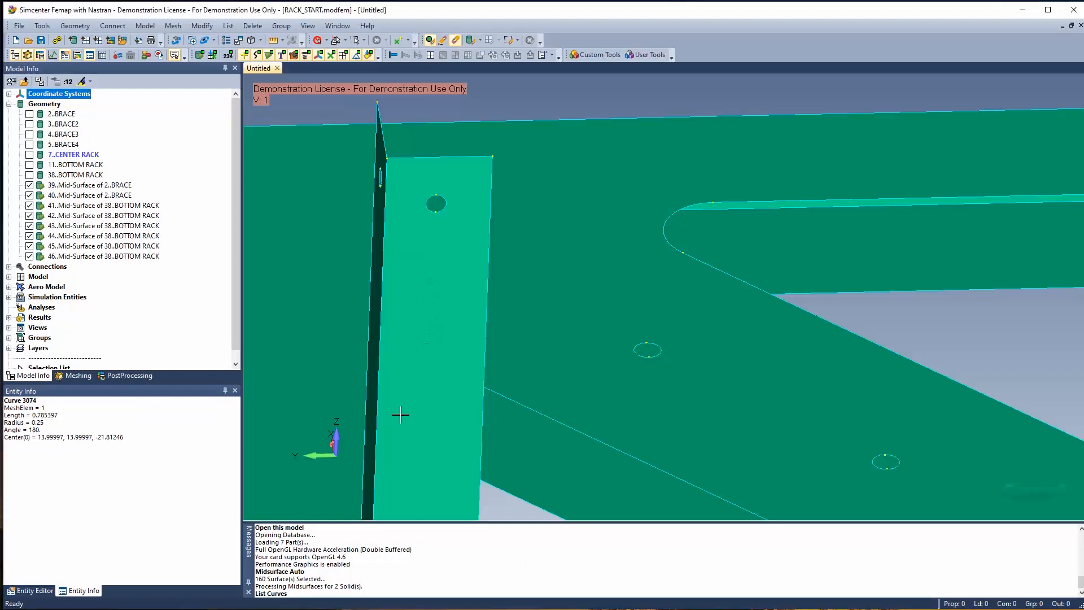
left_click(74, 25)
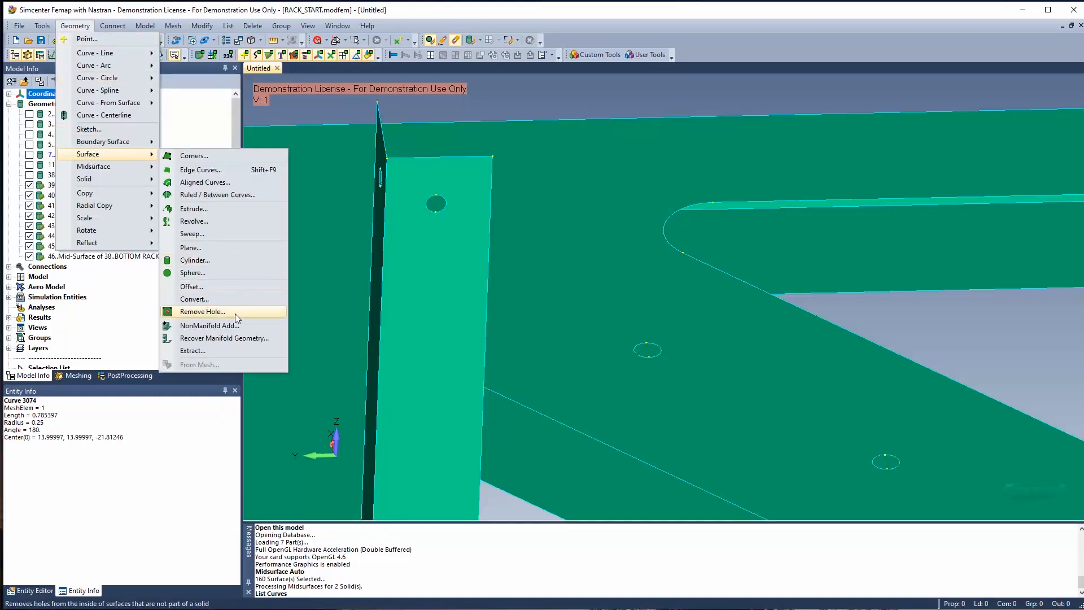
Join the brace and plate midsurface solids non-manifold with default tolerance
left_click(211, 326)
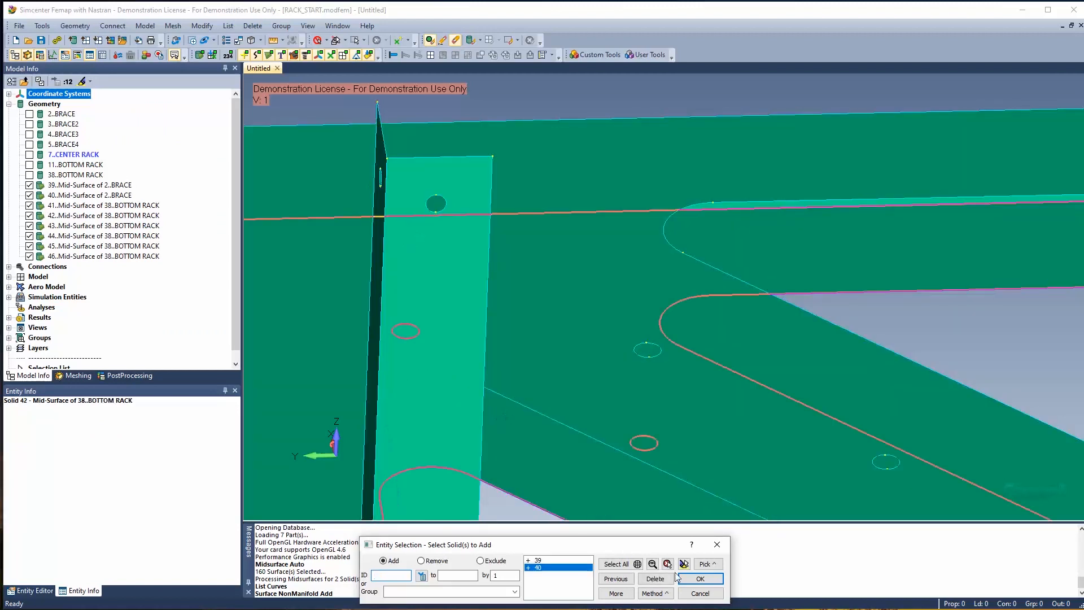
left_click(699, 578)
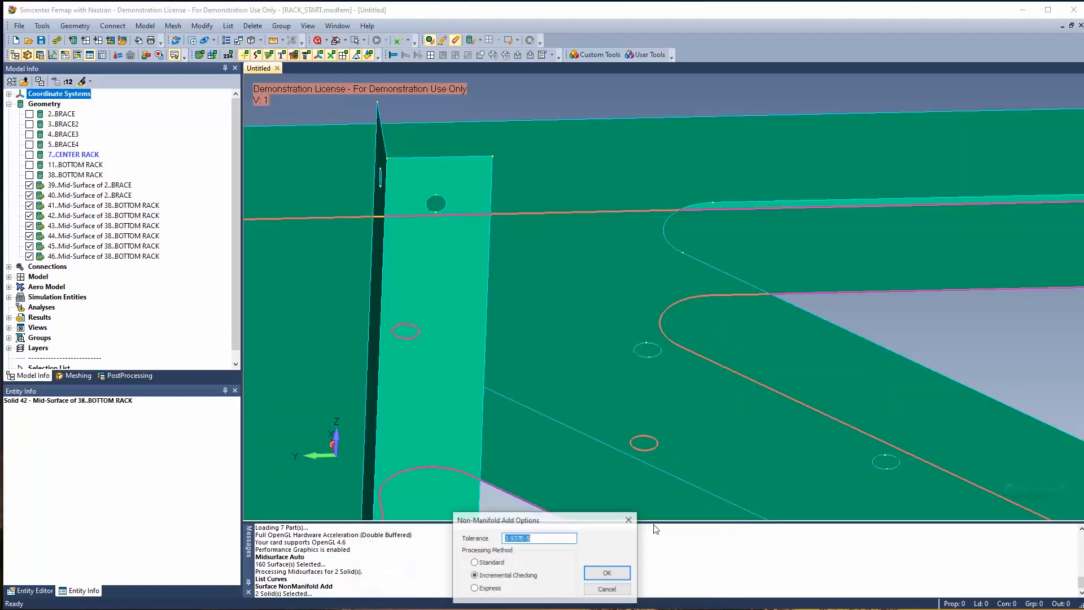
left_click(606, 572)
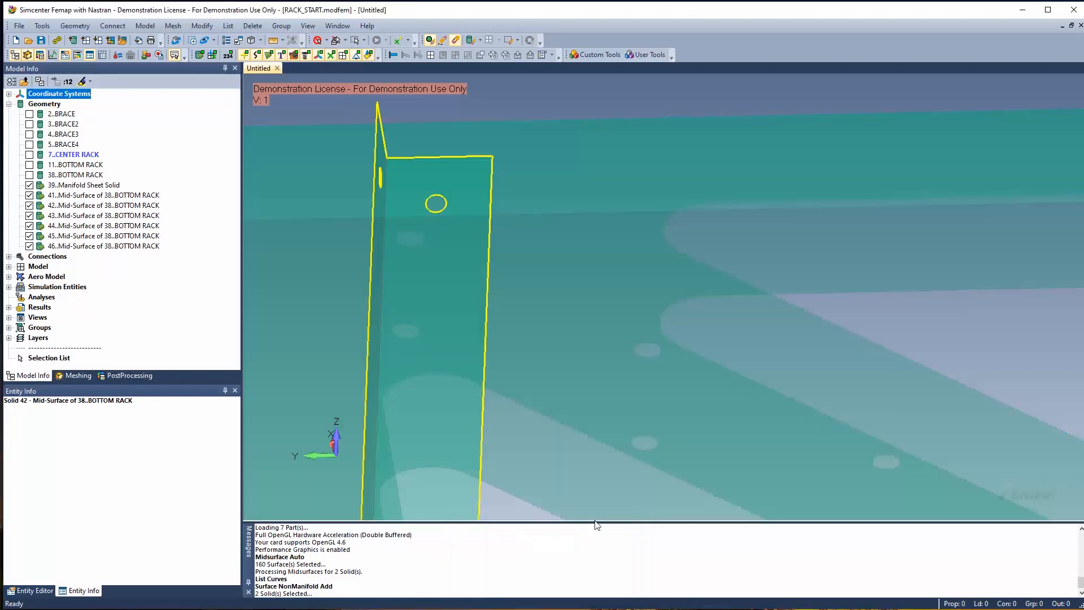
mouse_move(386, 201)
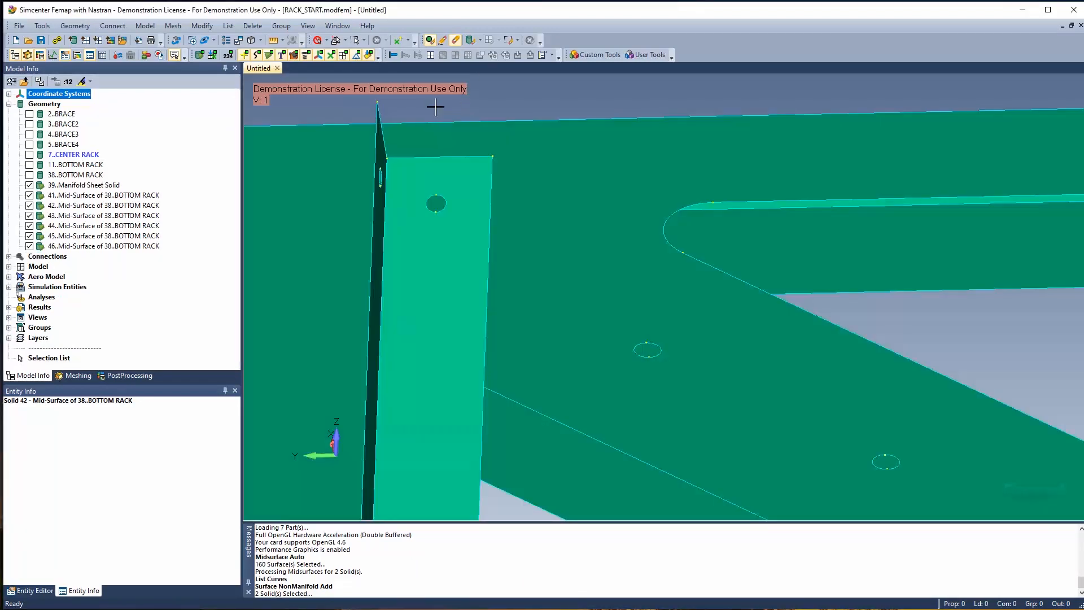
mouse_move(227, 26)
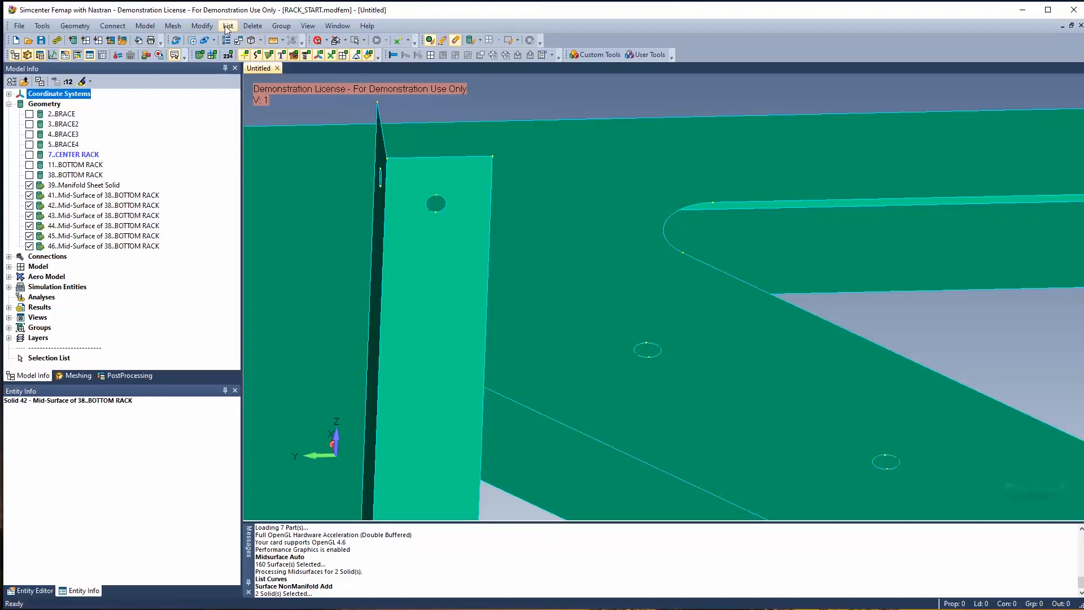
List the geometry information for the picked post edge curve
left_click(227, 26)
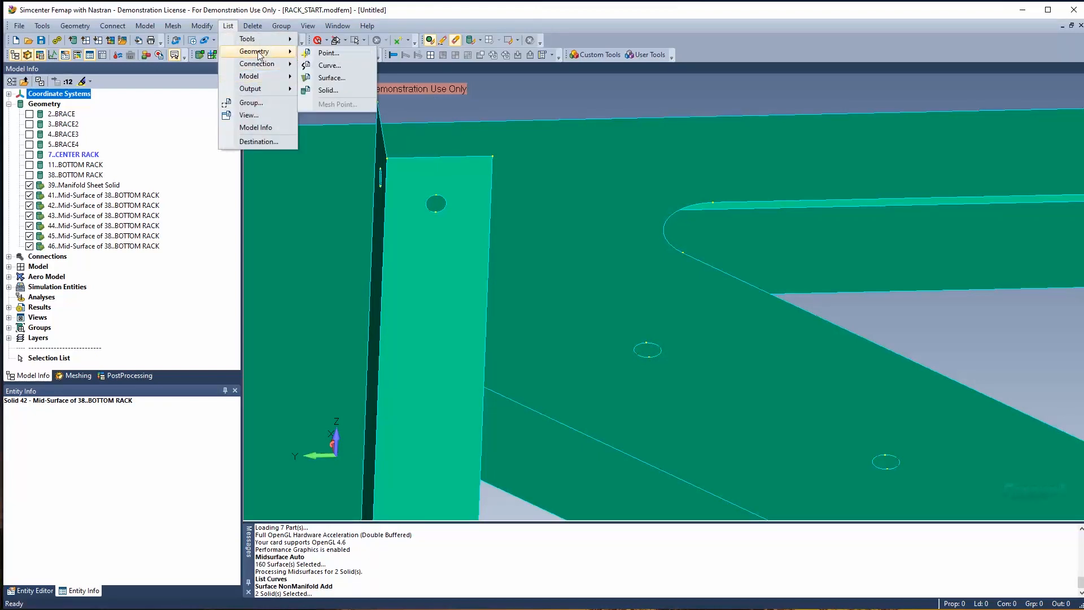
left_click(329, 65)
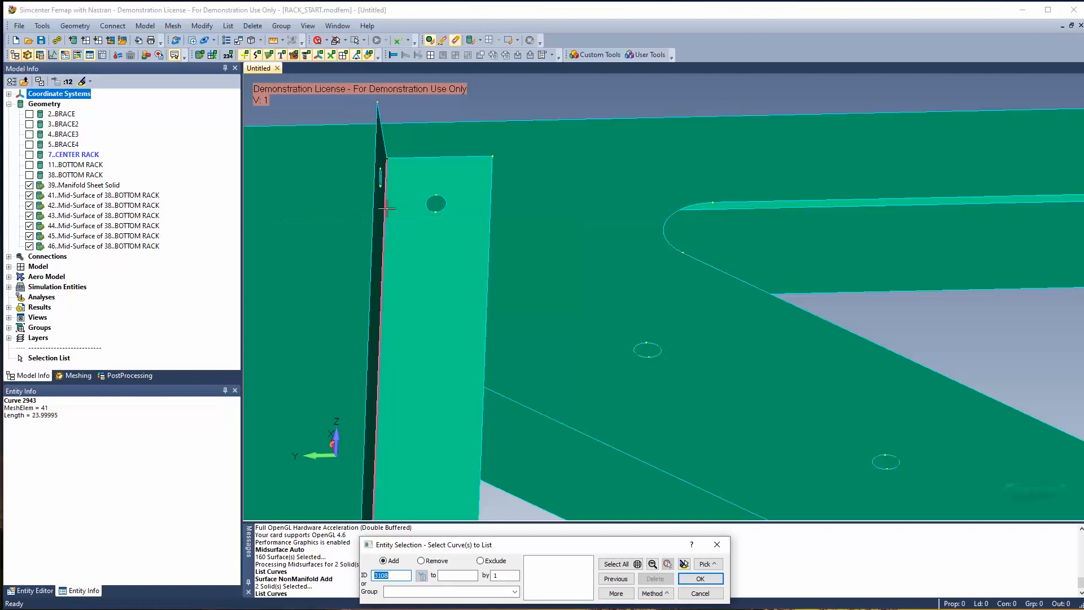
left_click(379, 228)
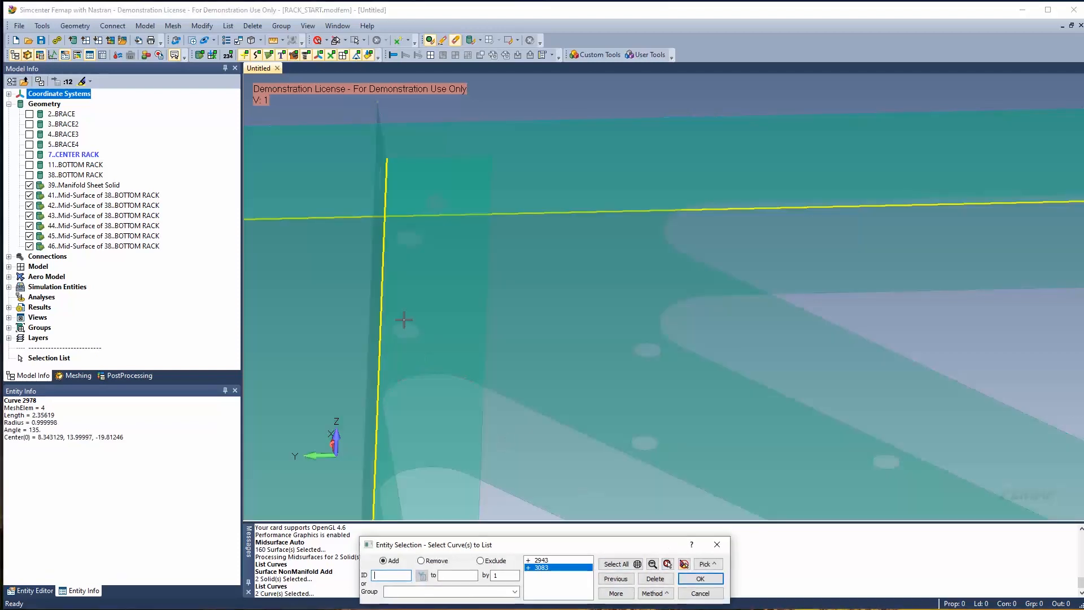
left_click(699, 578)
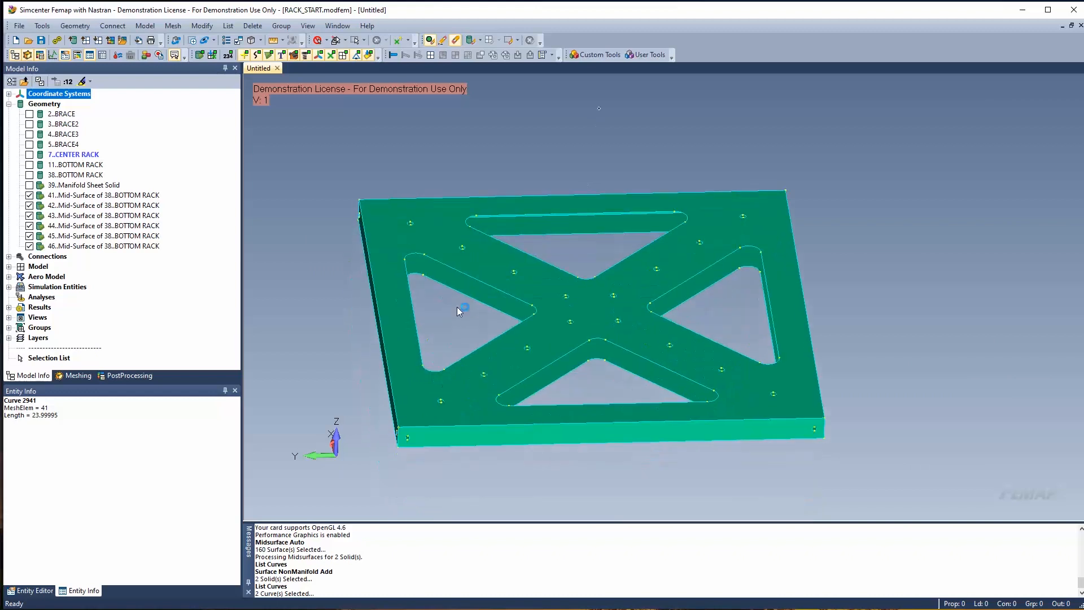
Combine bottom-plate mid-surface solids 41–46 with NonManifold Add into one sheet solid
left_click(74, 25)
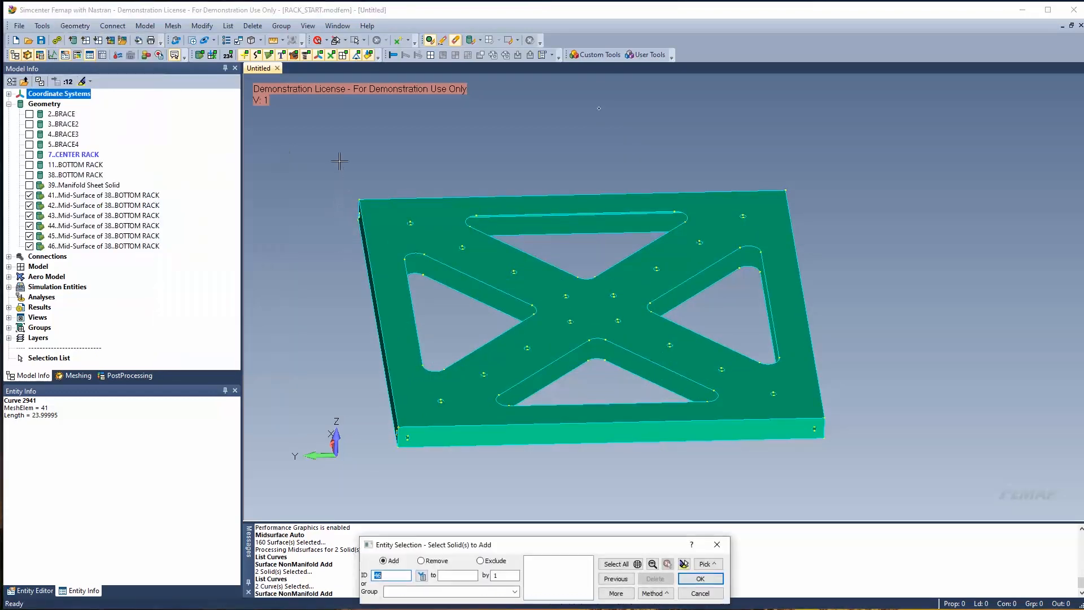
left_click(700, 578)
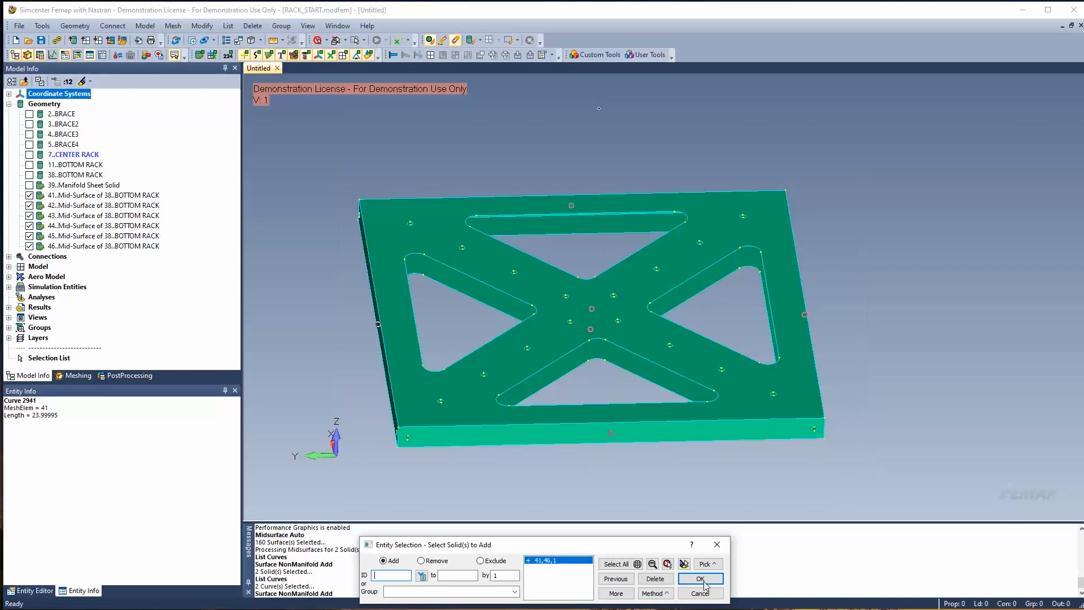
left_click(699, 579)
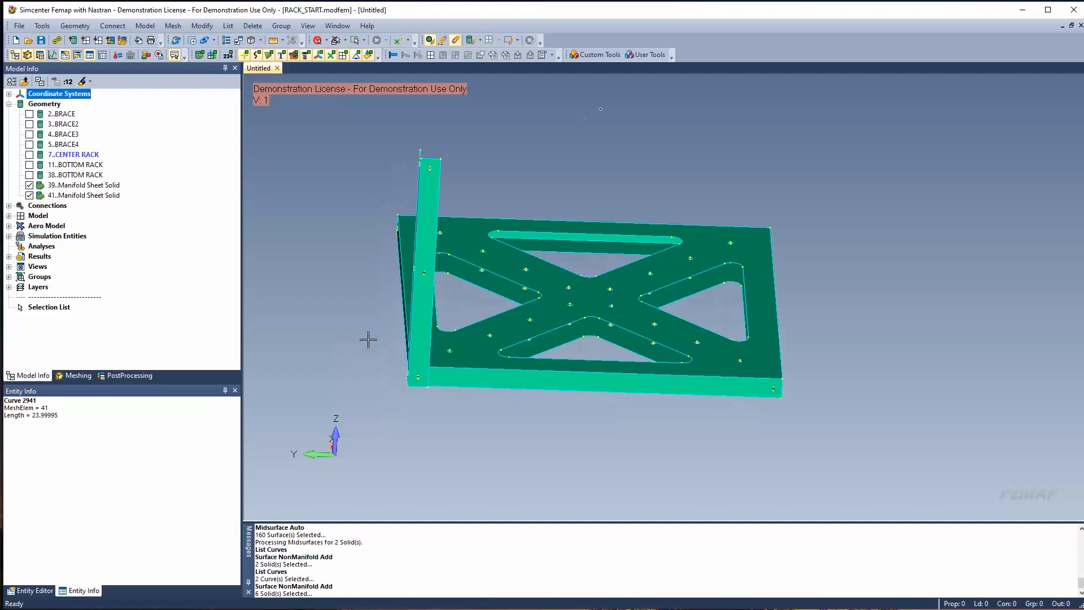
mouse_move(127, 237)
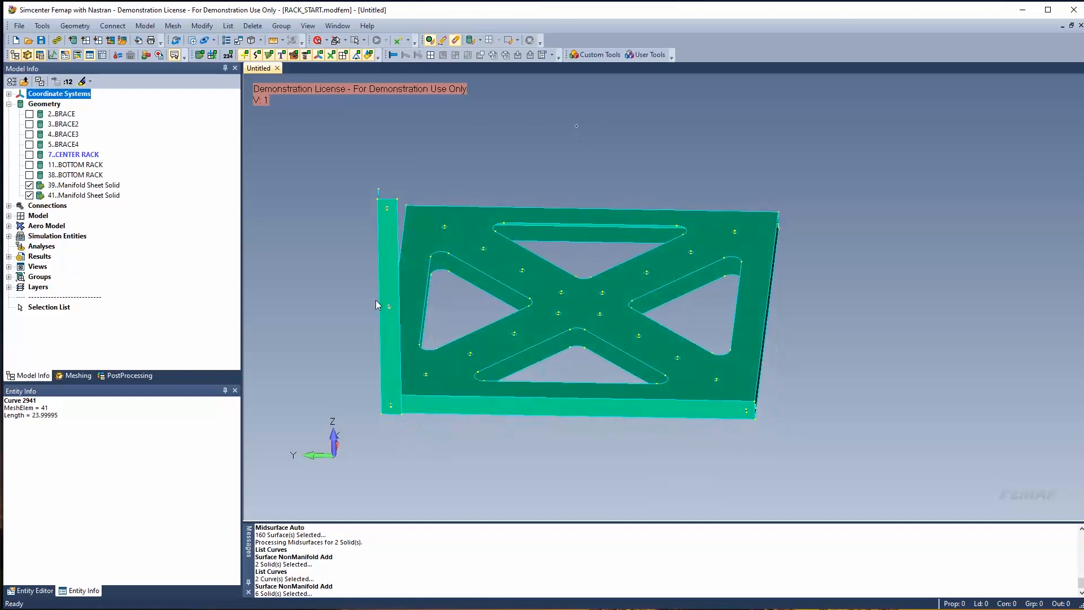
Assign AISI 4340 Steel to the midsurfaces, consolidating plate properties by thickness (0.1345, 0.125)
left_click(75, 25)
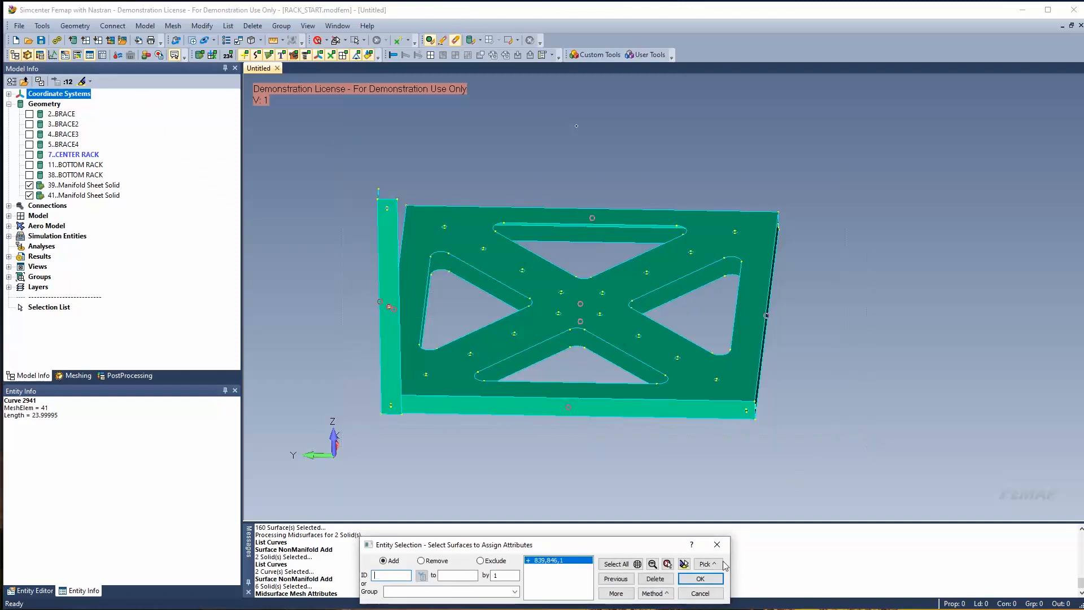
left_click(699, 578)
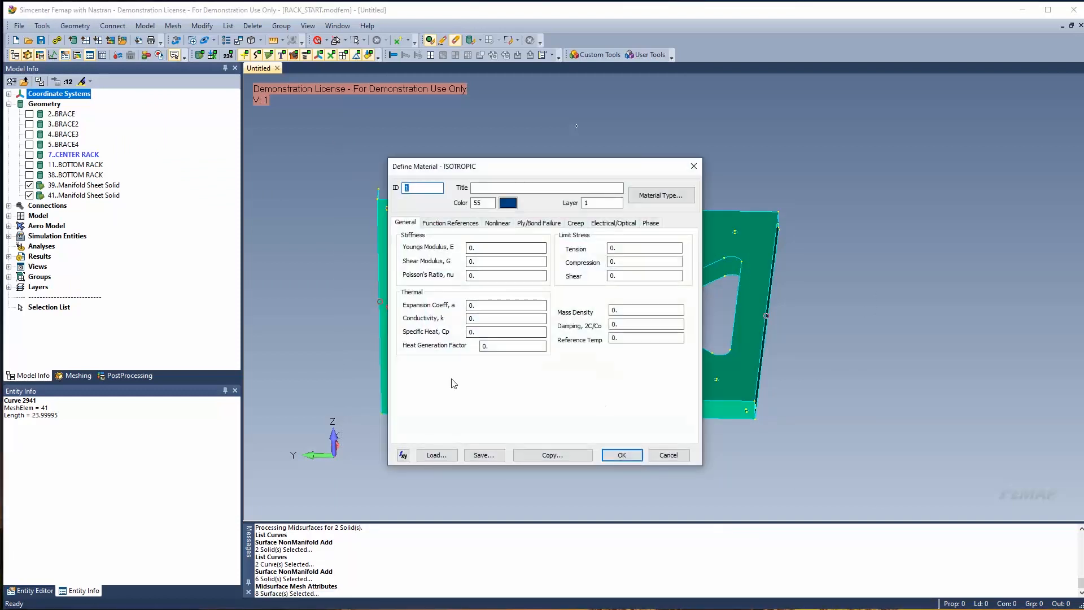
left_click(435, 455)
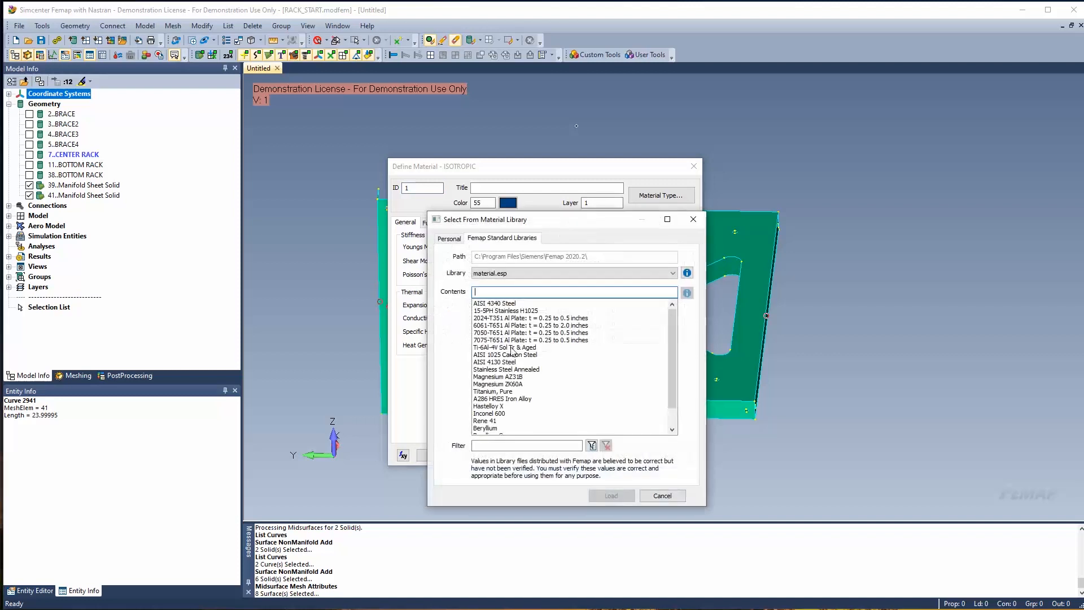
left_click(493, 303)
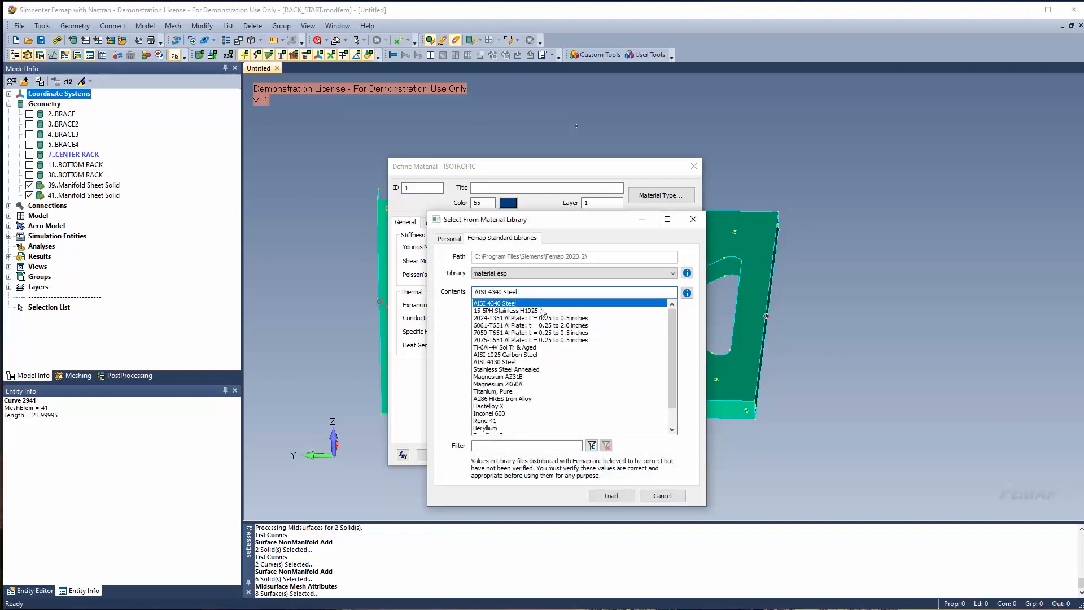
left_click(610, 495)
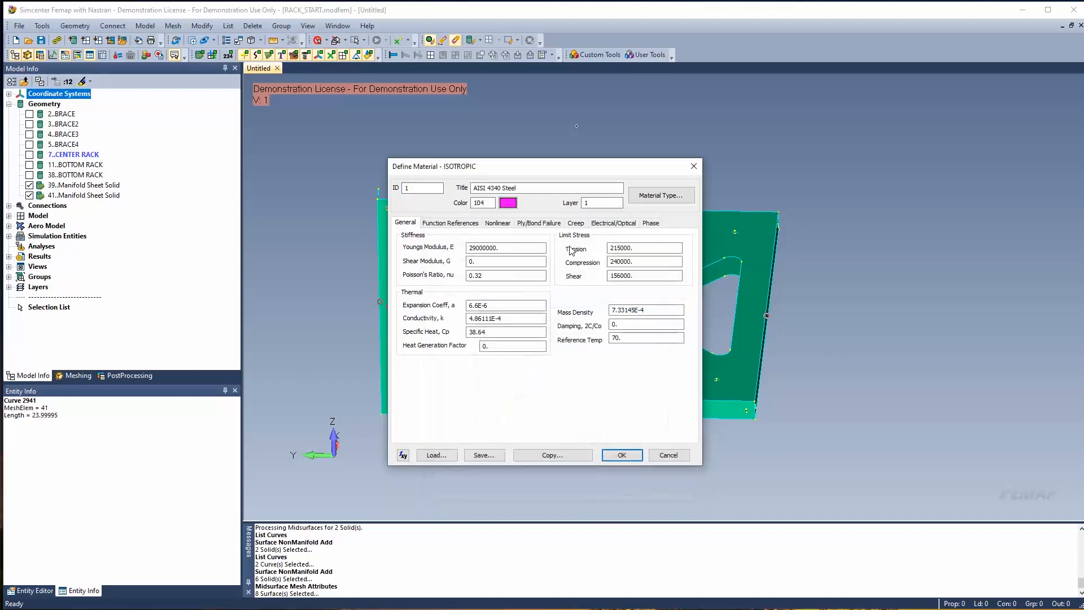
left_click(620, 455)
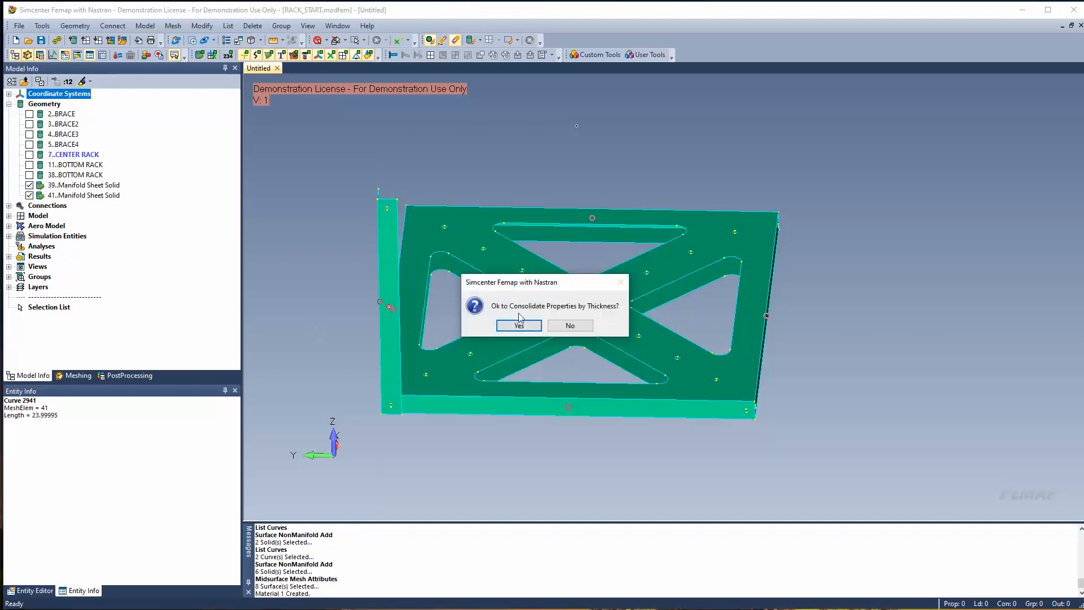
left_click(517, 325)
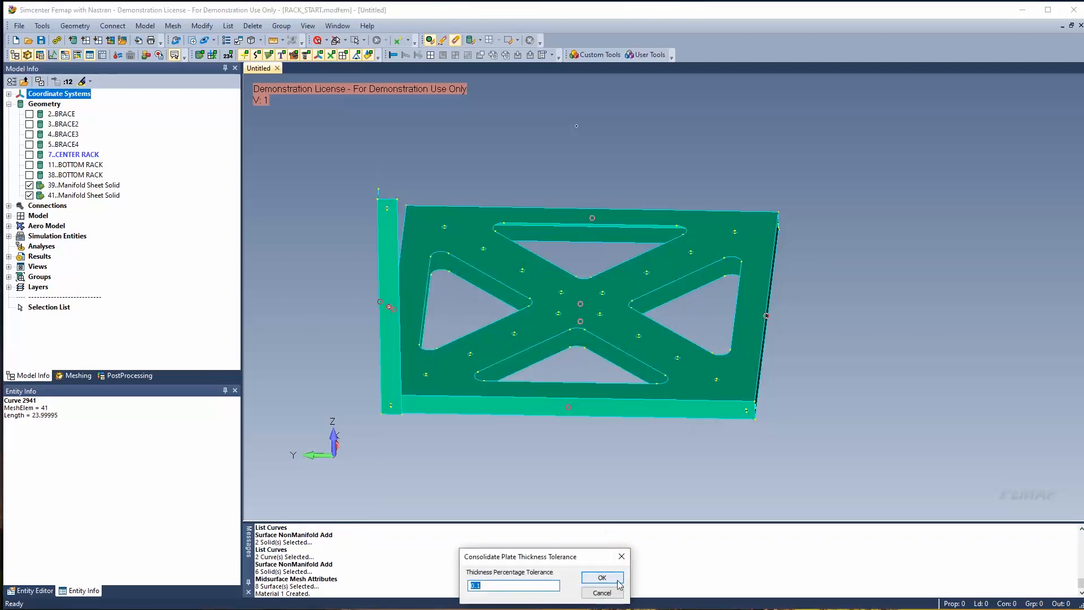
left_click(600, 576)
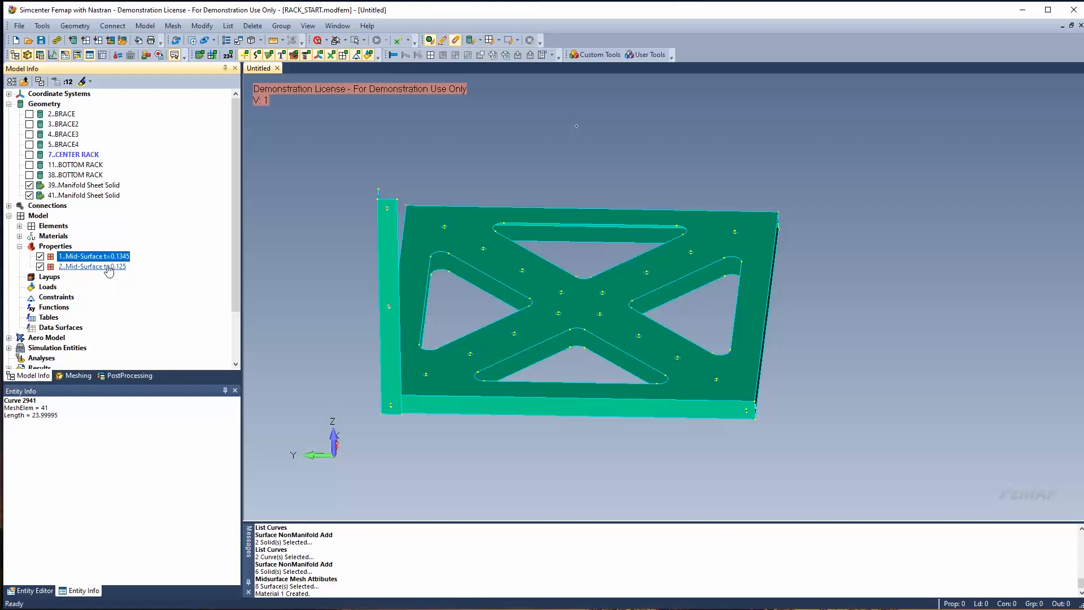
Edit the 0.125-thick plate property to use a new 6061-T651 aluminium plate material
right_click(92, 265)
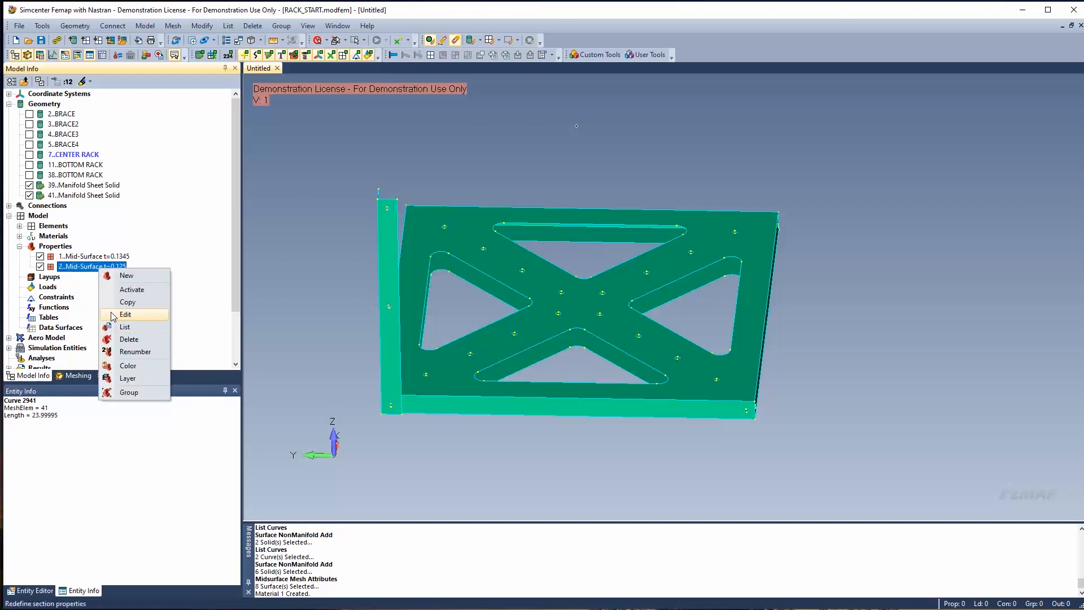
left_click(126, 314)
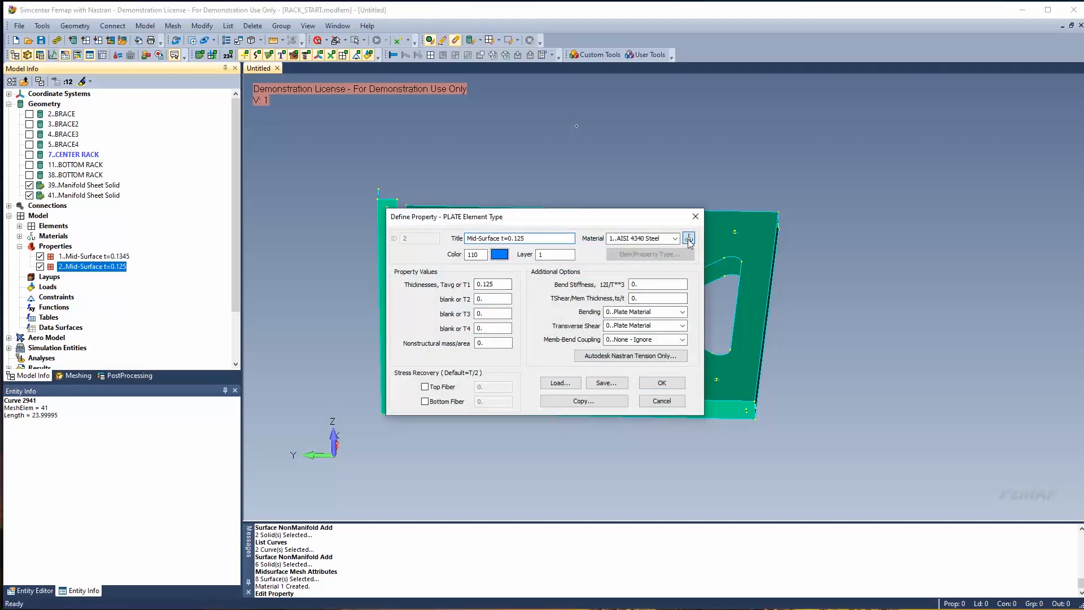
left_click(689, 237)
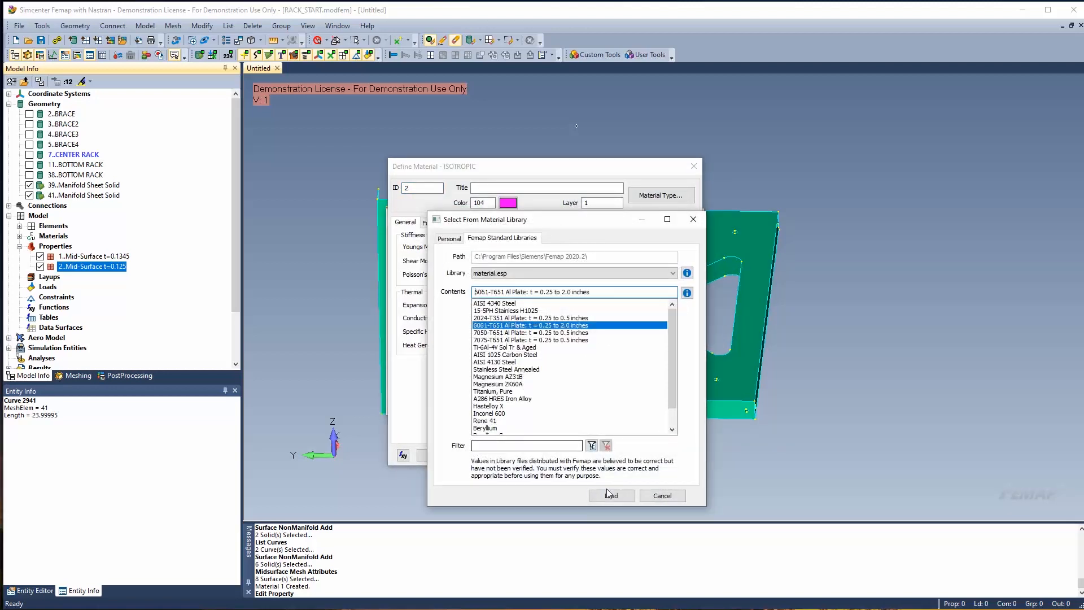
left_click(610, 495)
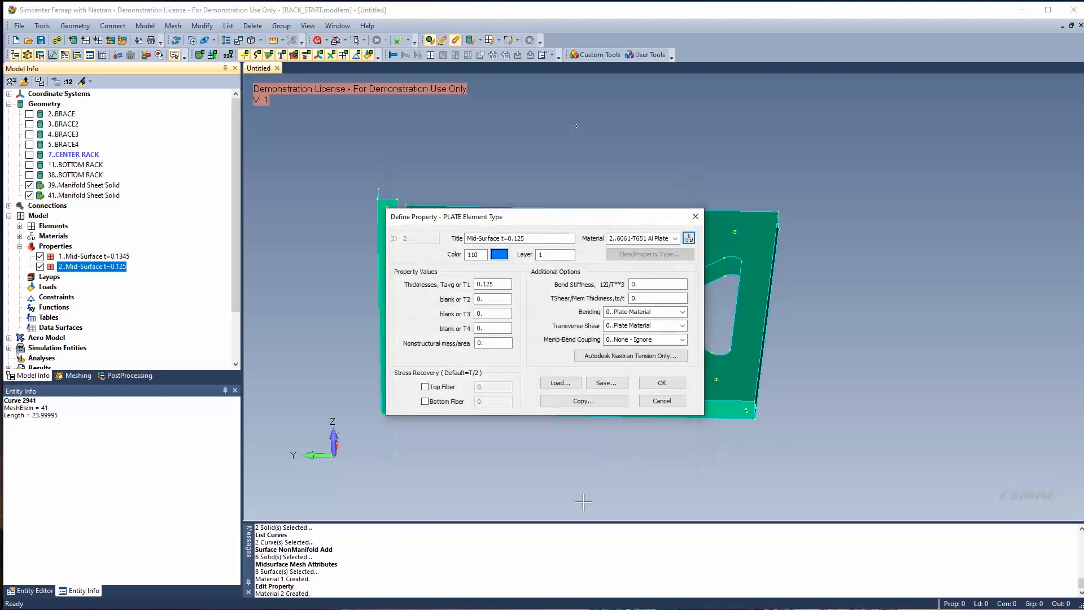
left_click(660, 382)
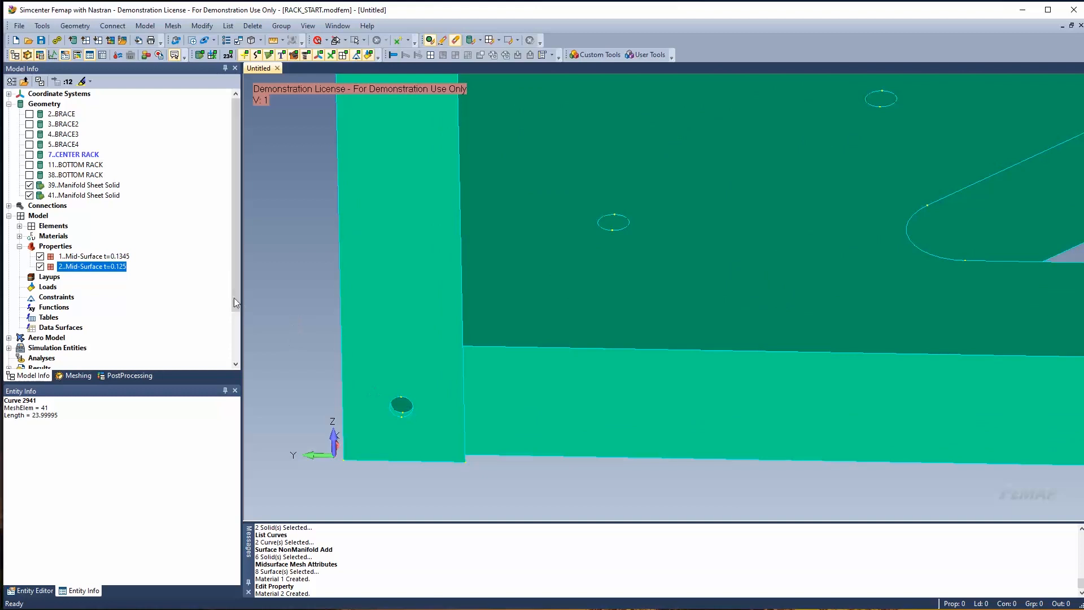
left_click(20, 236)
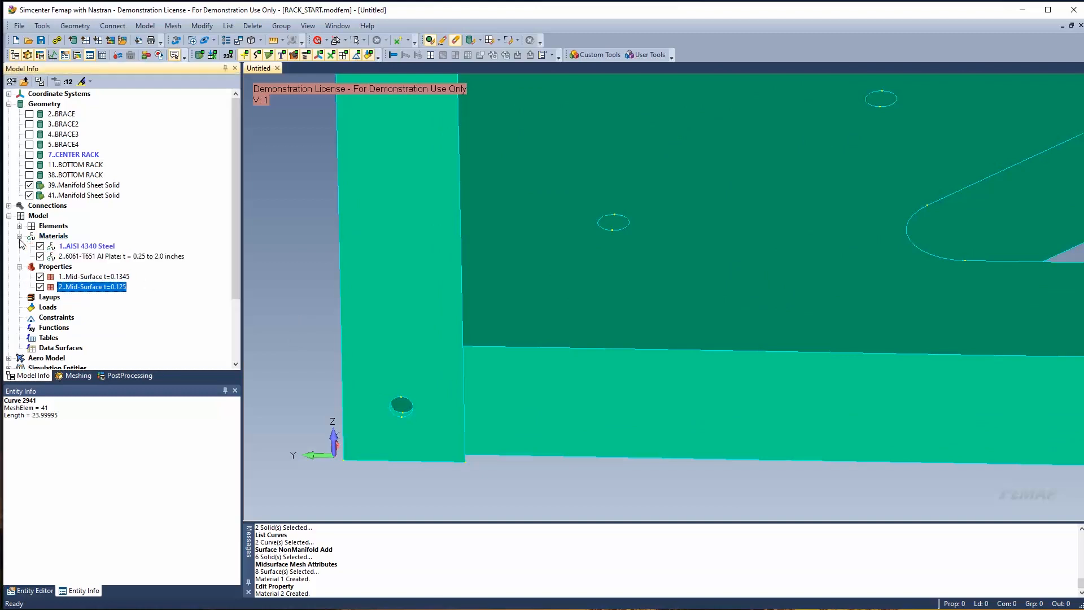
Add AISI 1025 Carbon Steel from the material library as a new material
right_click(54, 236)
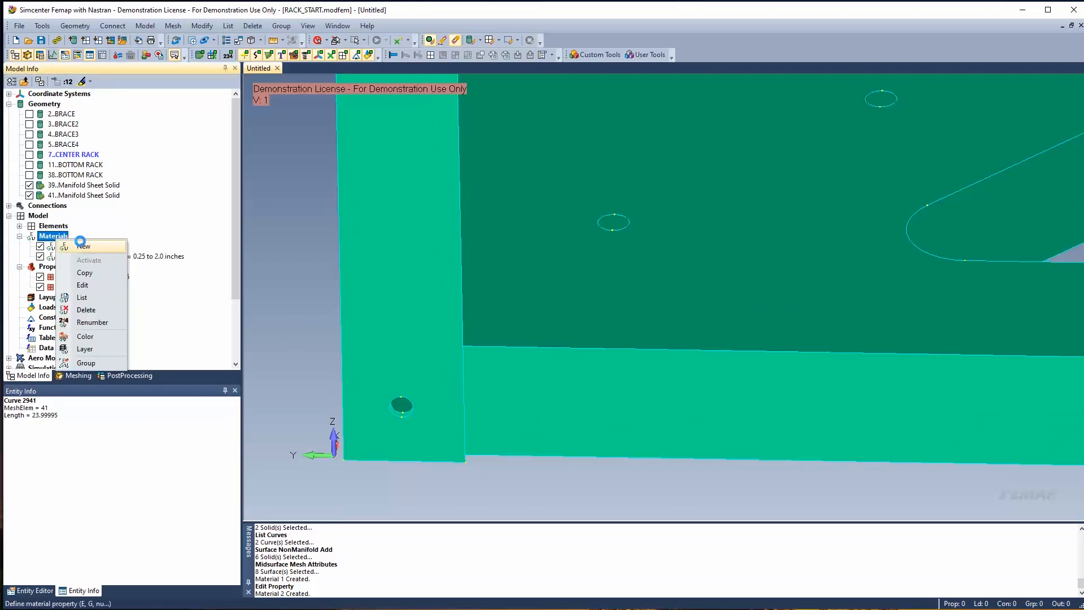
left_click(83, 246)
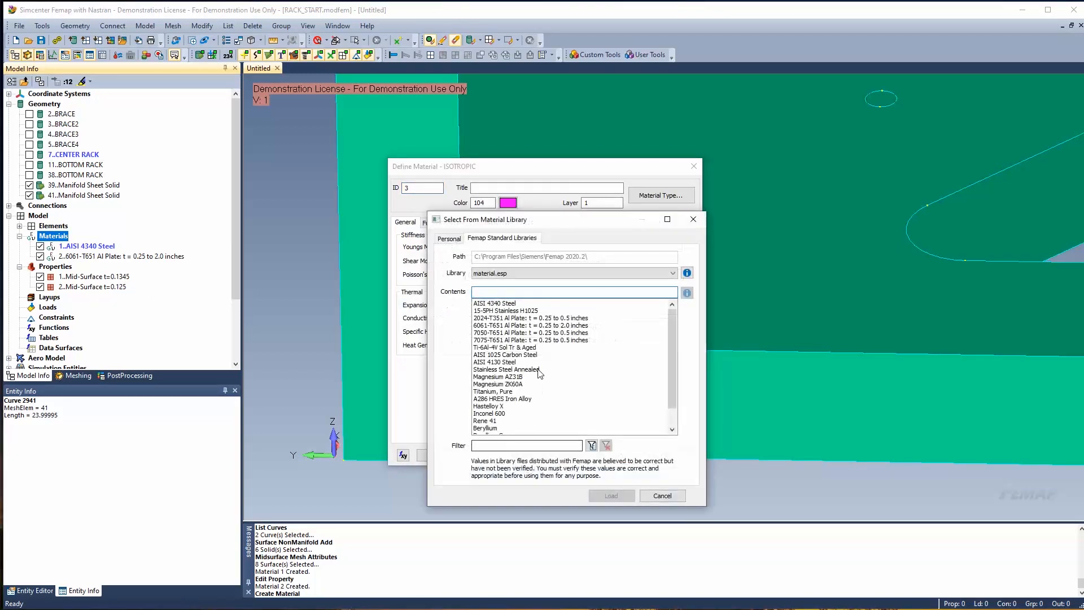
left_click(506, 354)
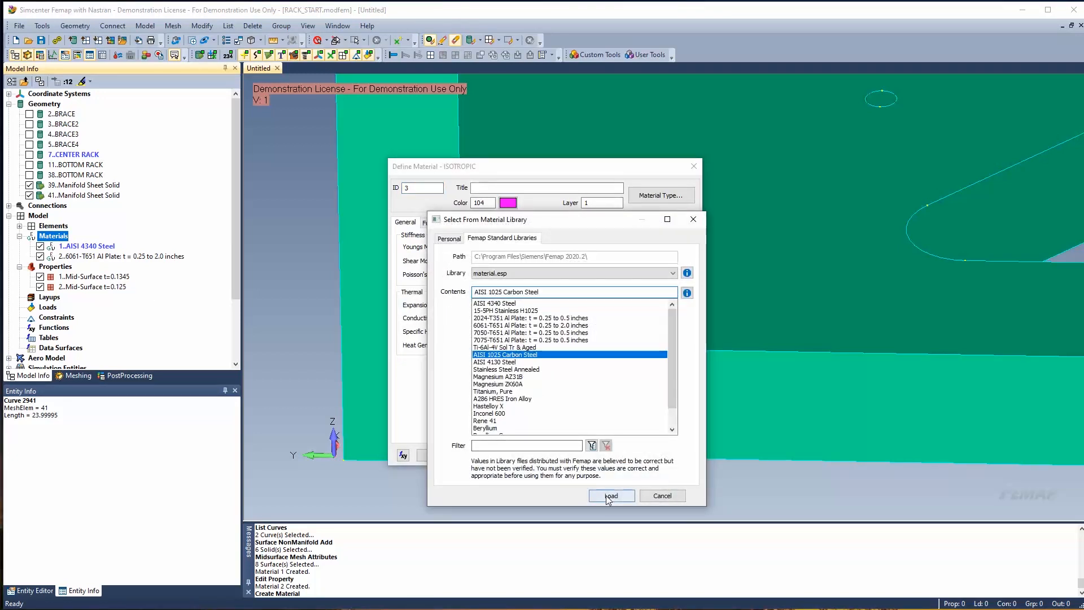
left_click(610, 495)
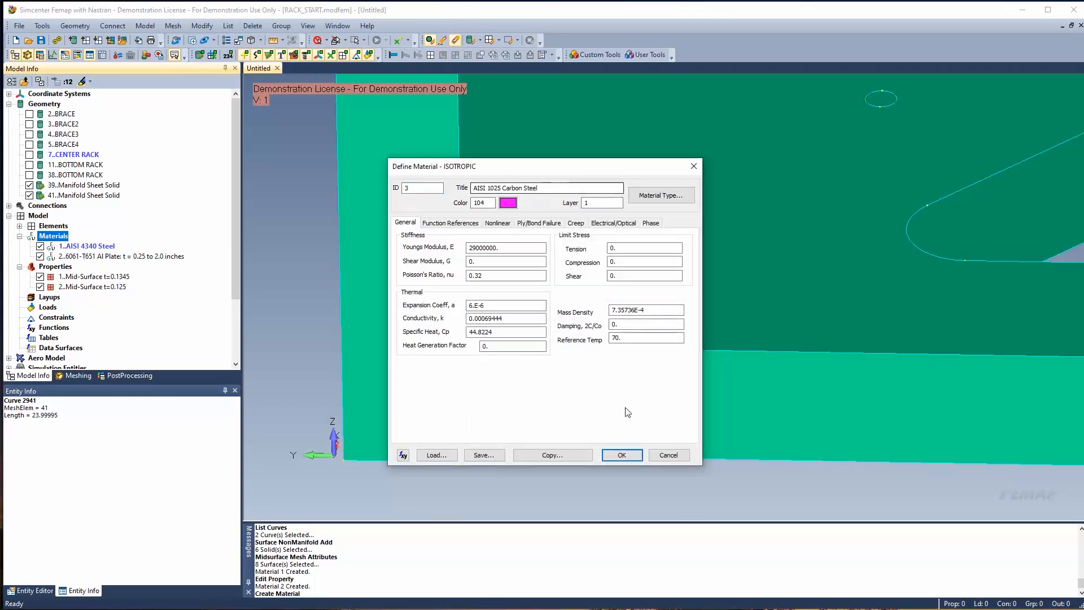
left_click(619, 455)
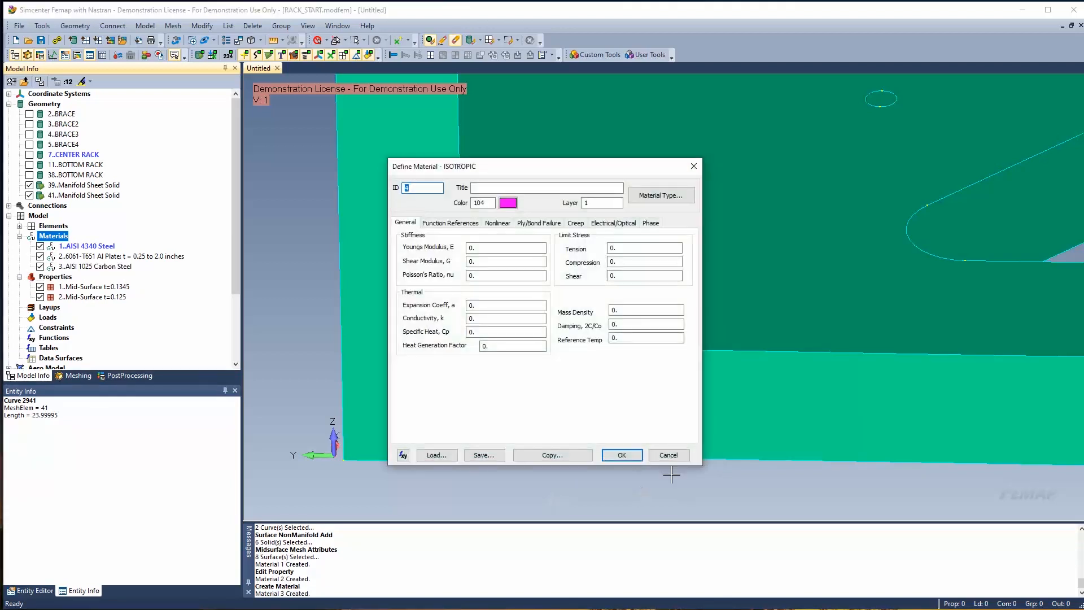
left_click(668, 455)
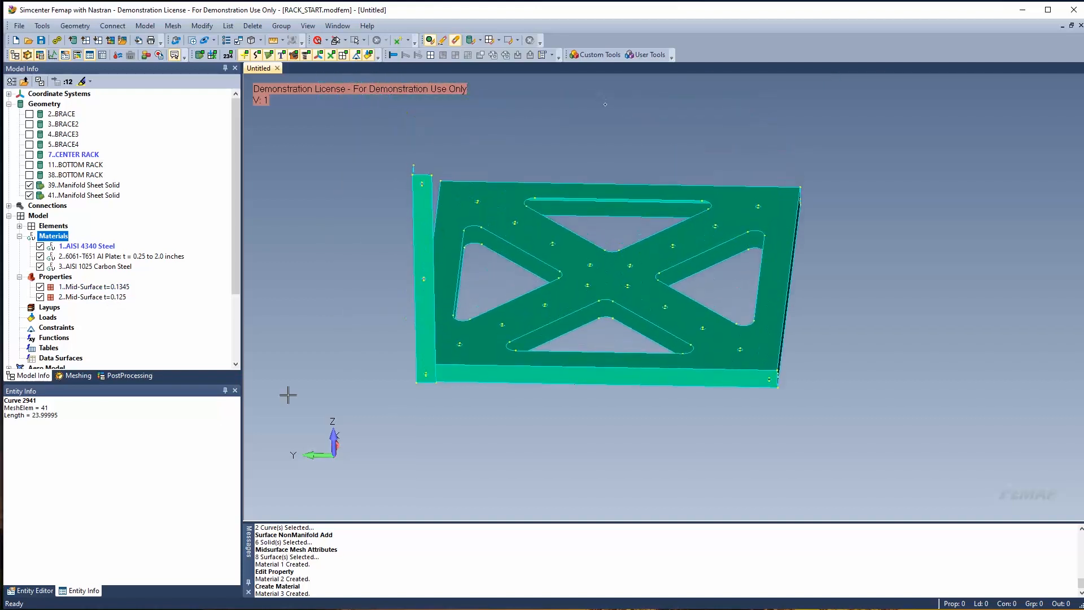
Choose the Washer operation under Geometry Editing in the Meshing Toolbox
left_click(77, 375)
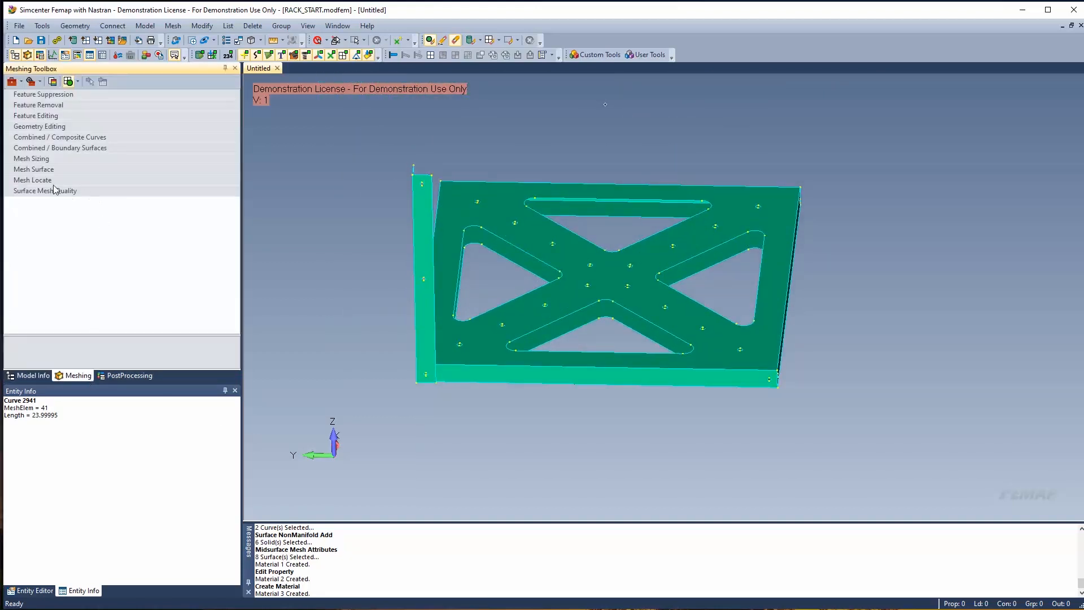
left_click(40, 126)
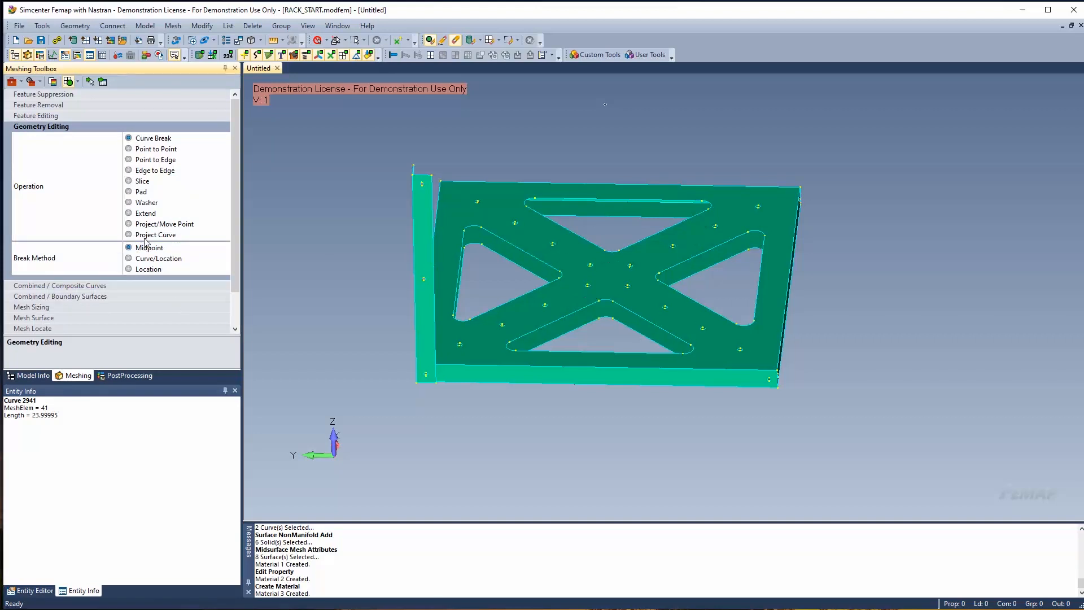
left_click(129, 203)
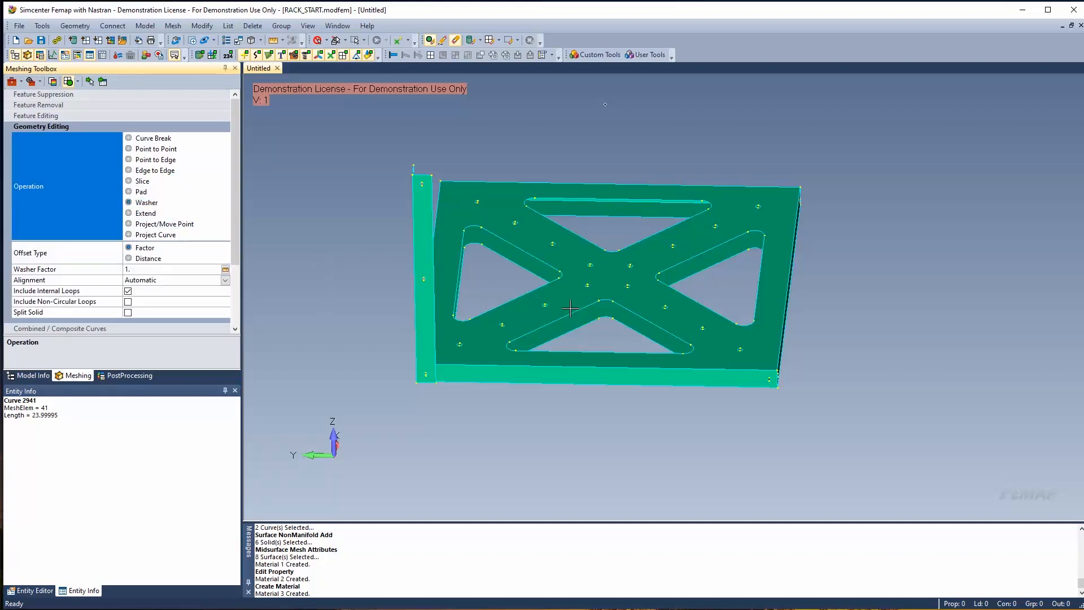
mouse_move(89, 81)
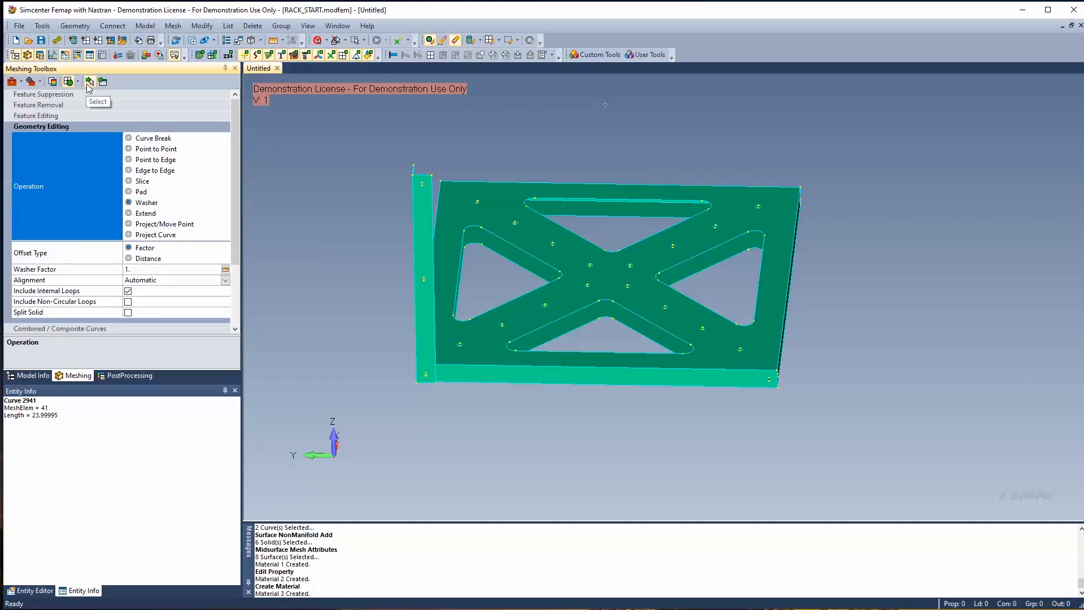
mouse_move(102, 82)
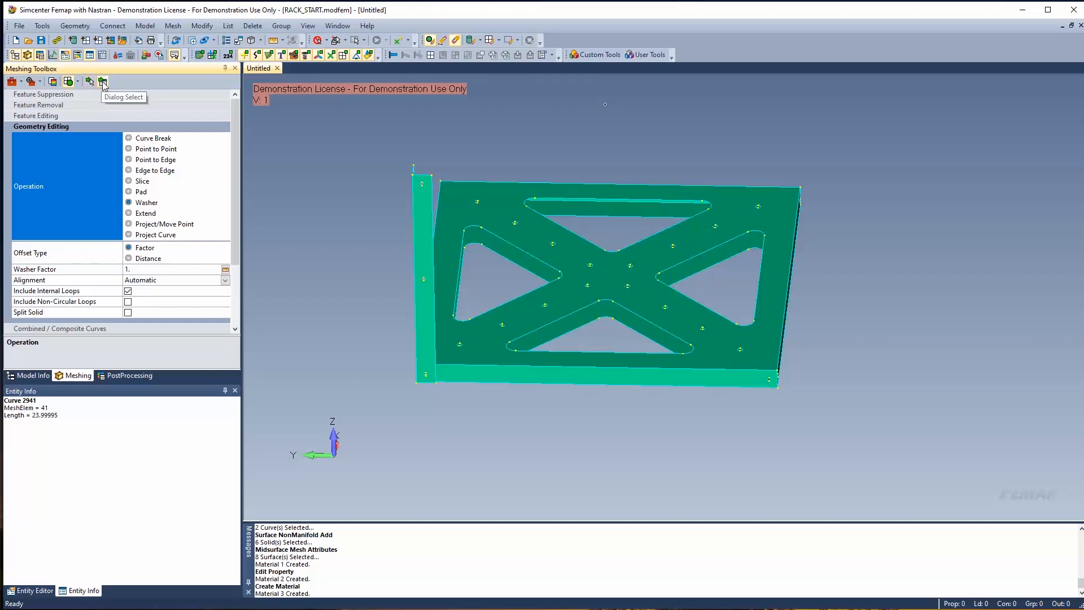
mouse_move(90, 83)
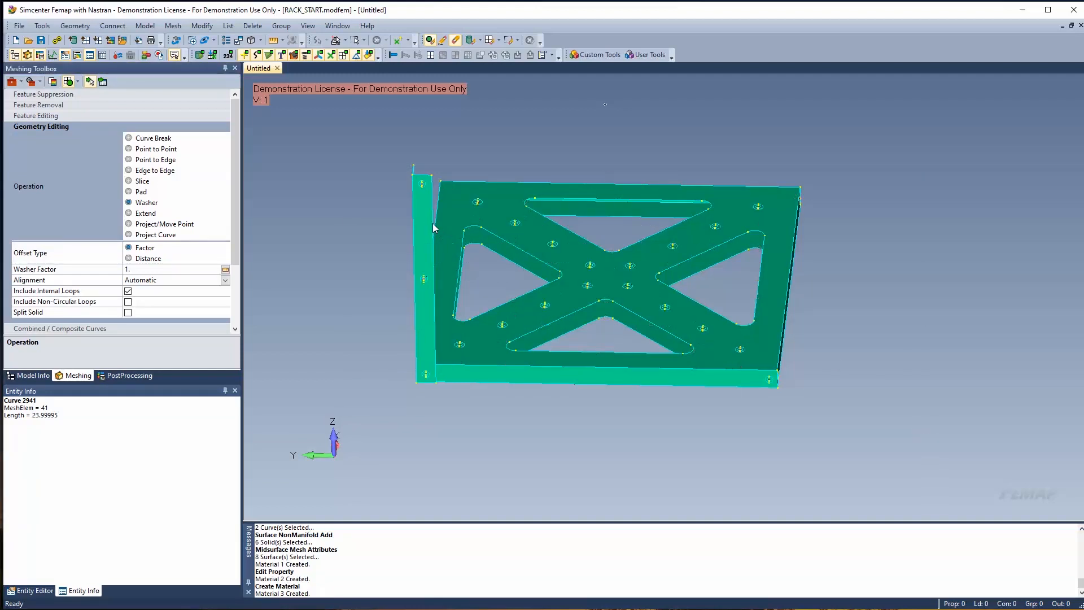
mouse_move(310, 203)
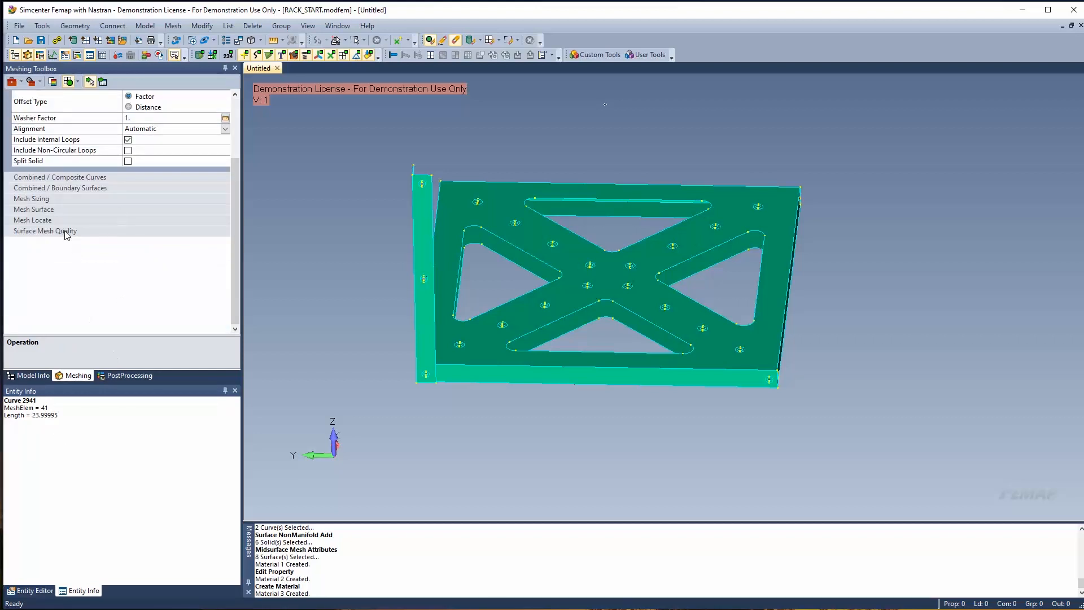
Bring up the Mesh Surface options in the Meshing Toolbox
left_click(34, 209)
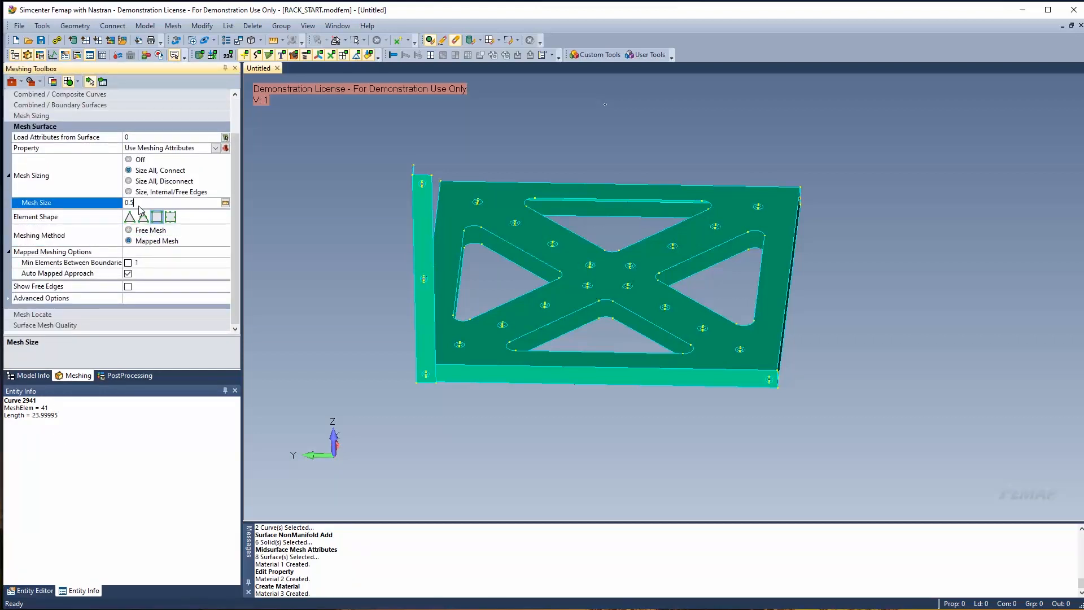
mouse_move(751, 286)
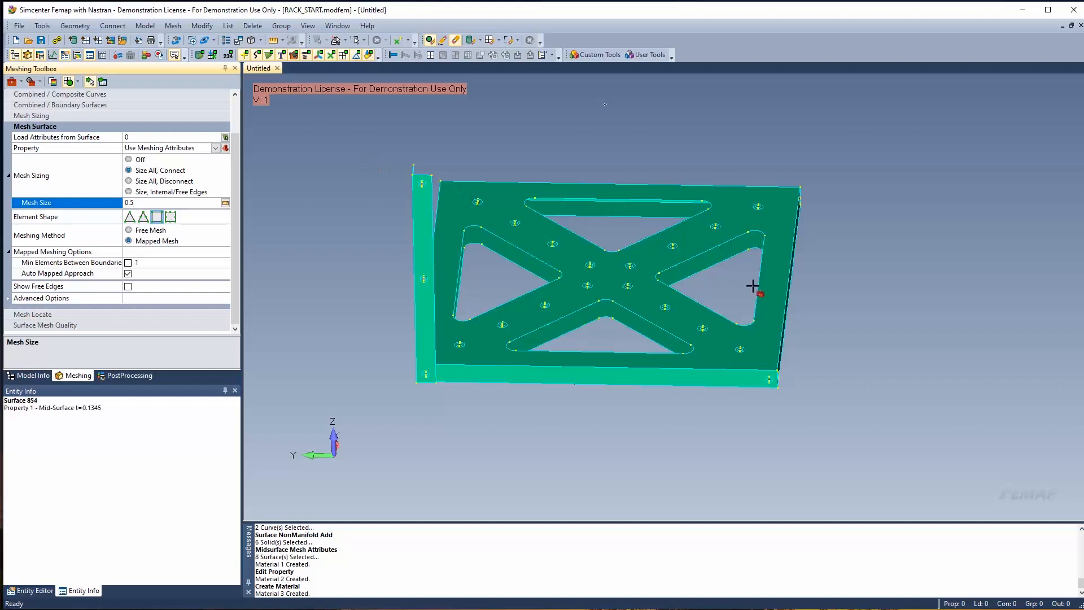
mouse_move(717, 351)
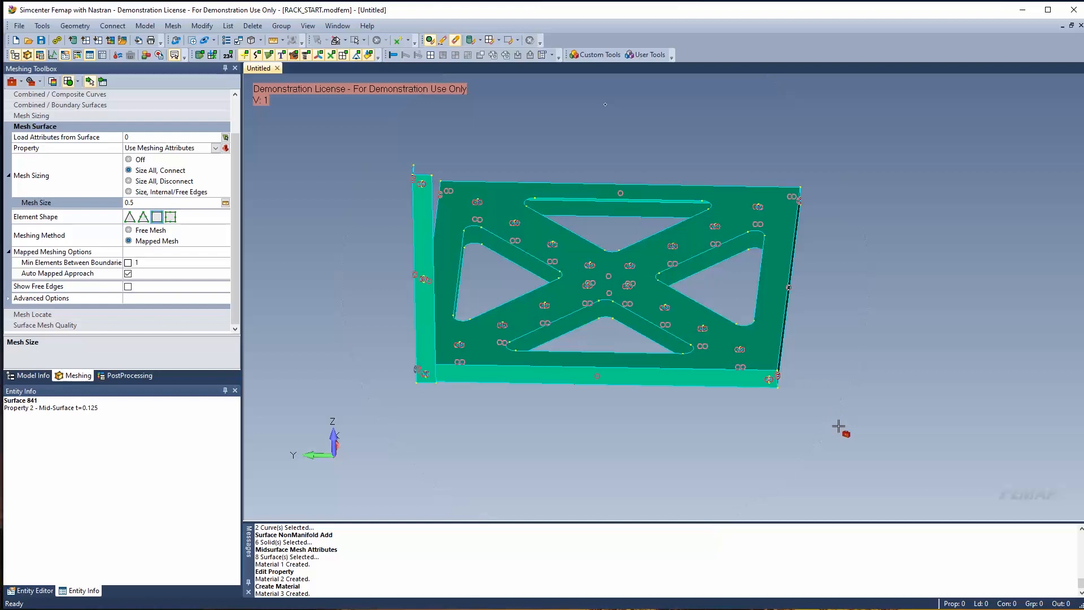
mouse_move(395, 398)
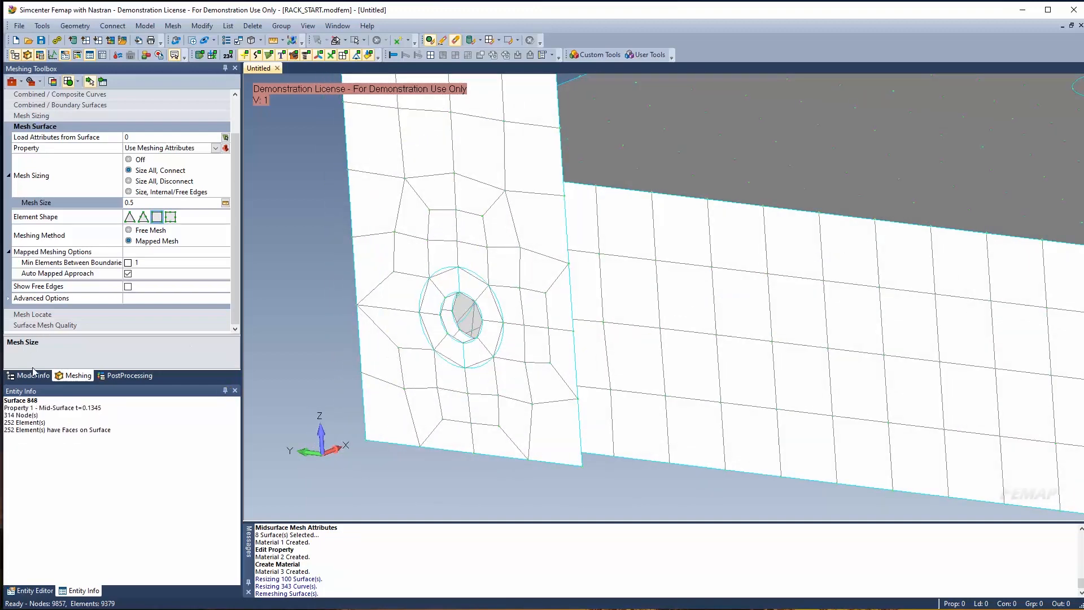
Activate material 3, AISI 1025 Carbon Steel, from the Model Info materials list
left_click(28, 376)
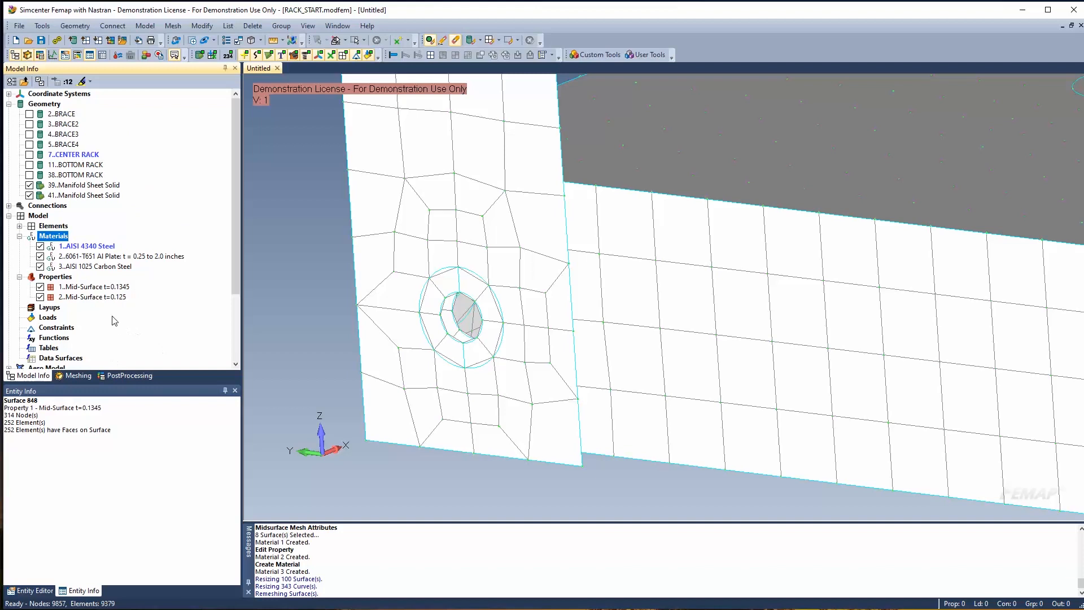
mouse_move(531, 105)
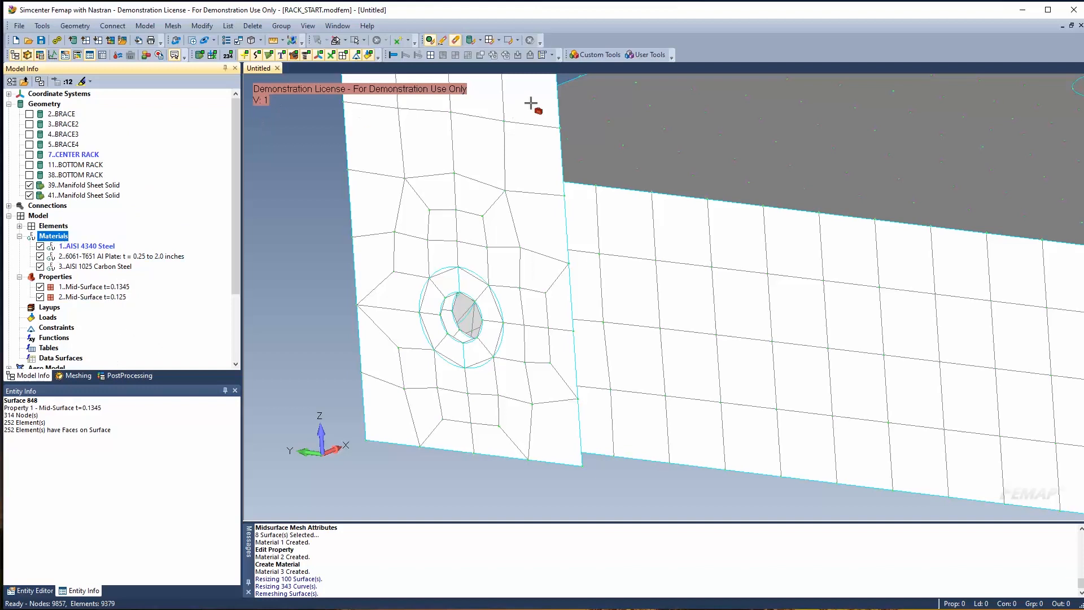
left_click(602, 159)
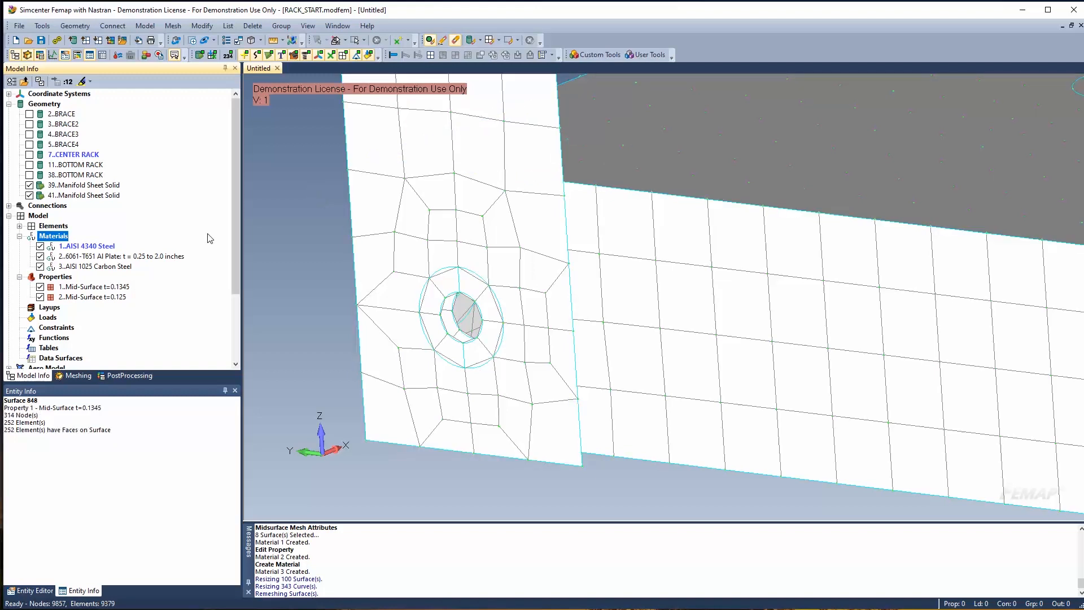
mouse_move(200, 244)
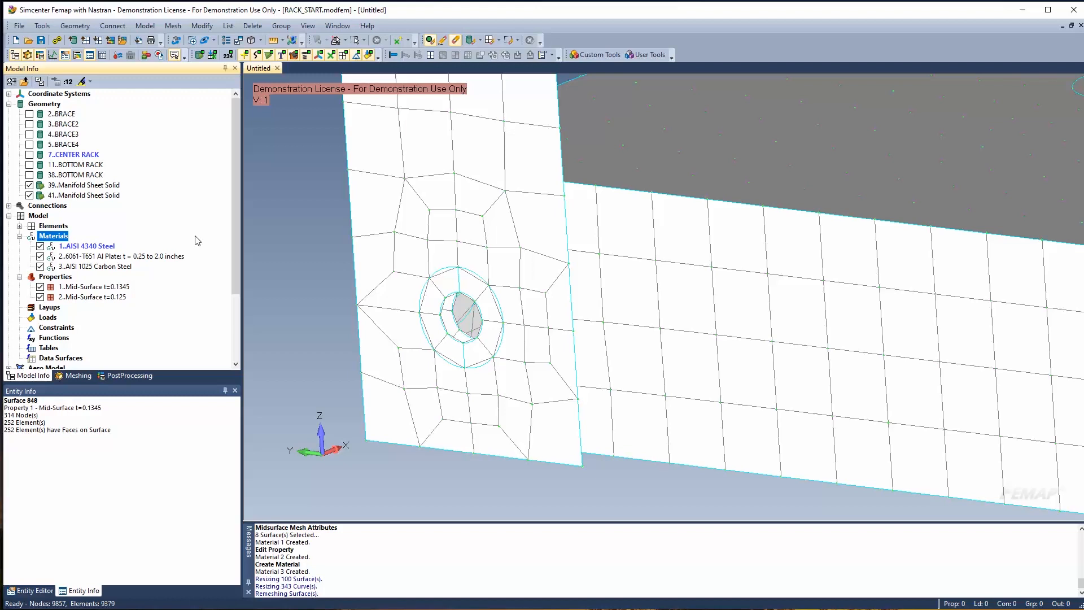
mouse_move(195, 251)
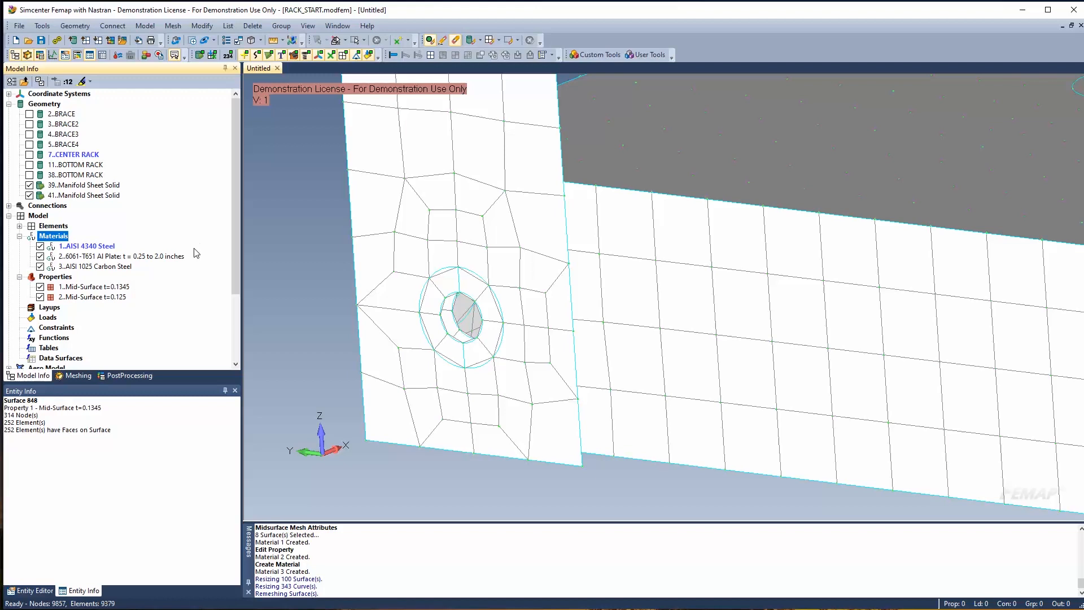
mouse_move(190, 318)
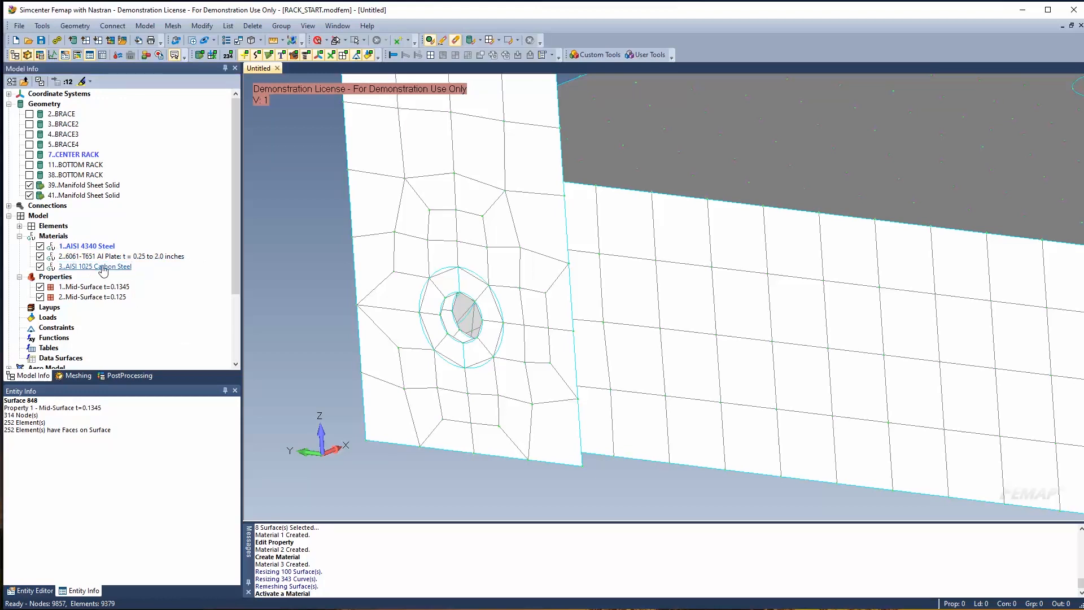
left_click(120, 256)
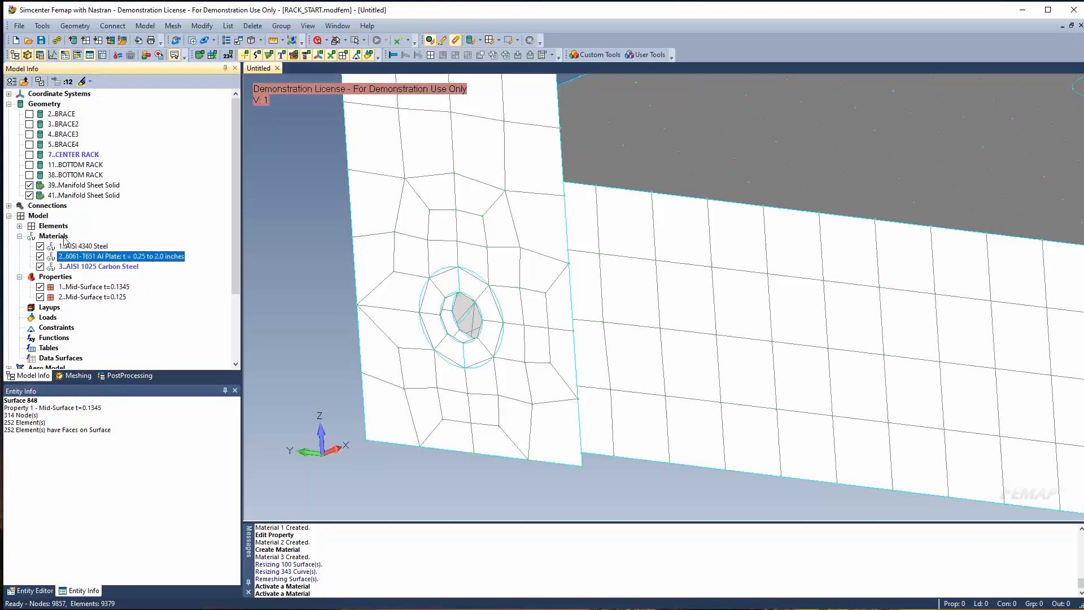
right_click(99, 266)
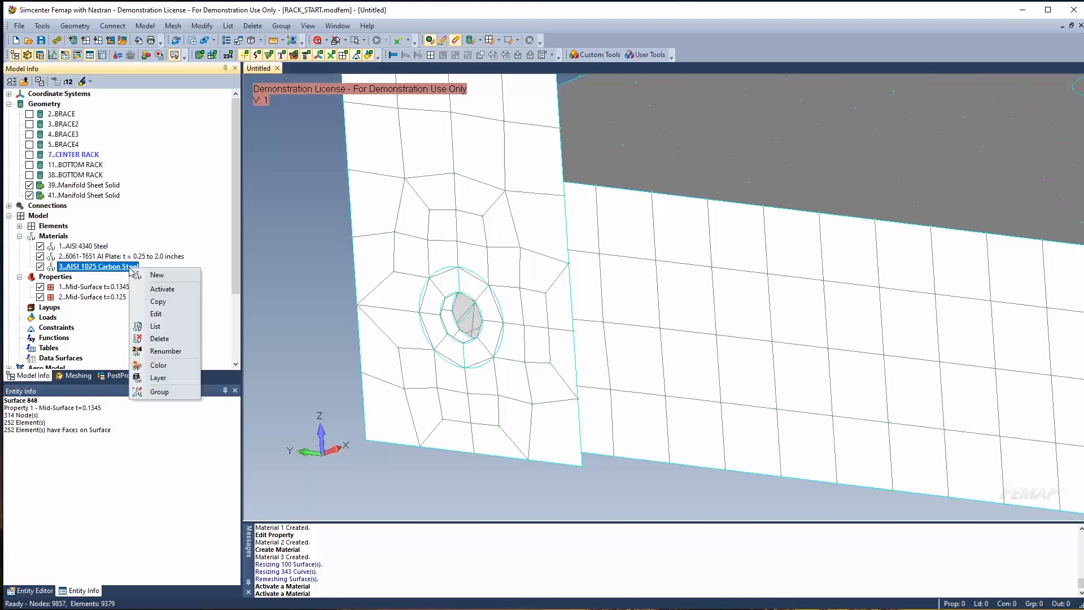
mouse_move(114, 282)
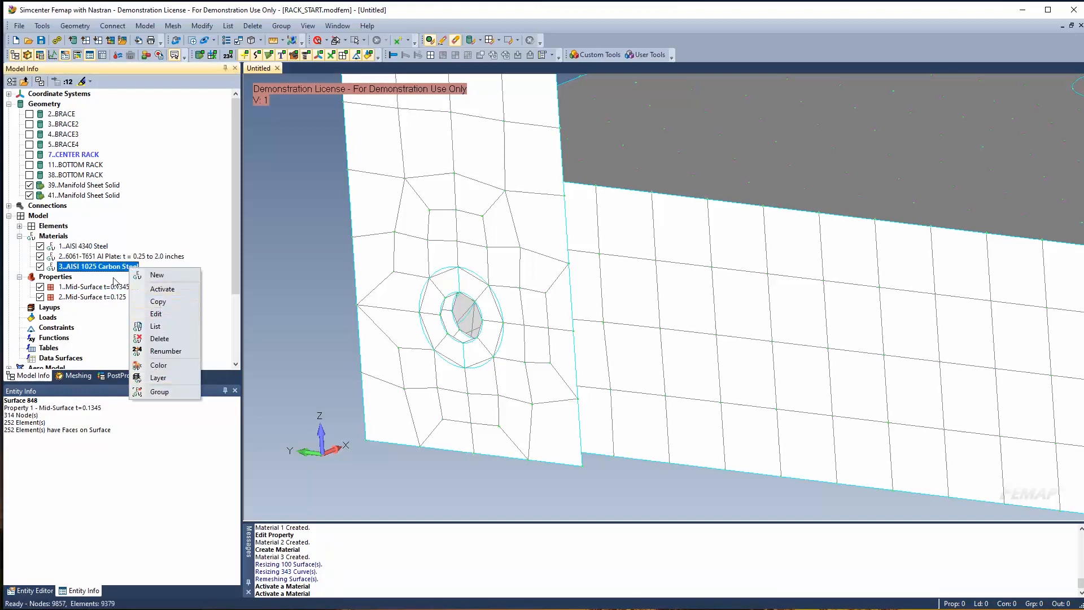
left_click(463, 329)
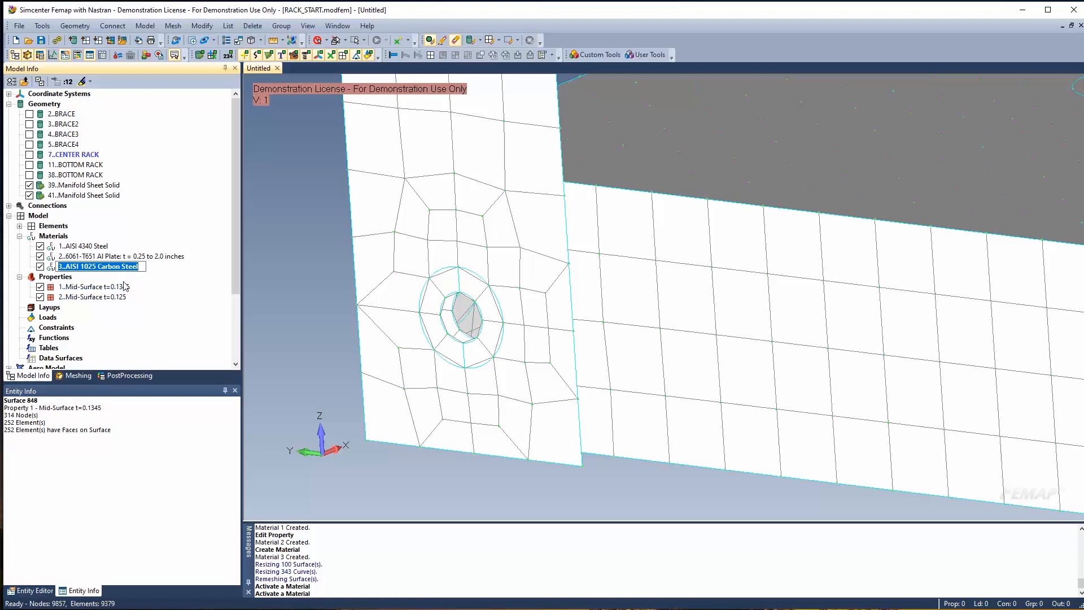
left_click(121, 256)
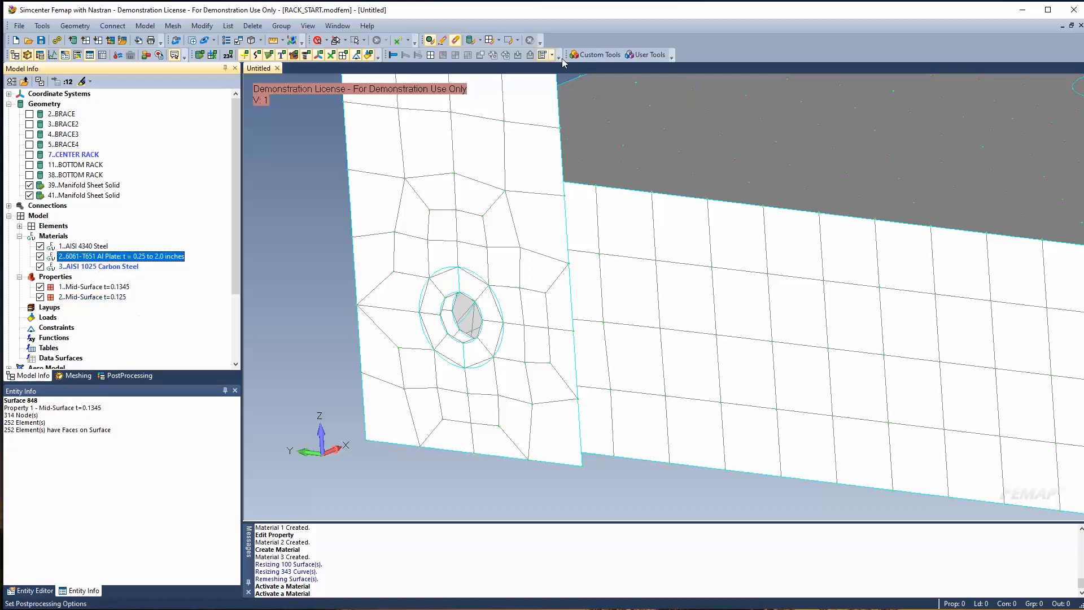
Add 0.375-diameter beam fasteners through two bolt holes using the fastener custom tool
left_click(598, 55)
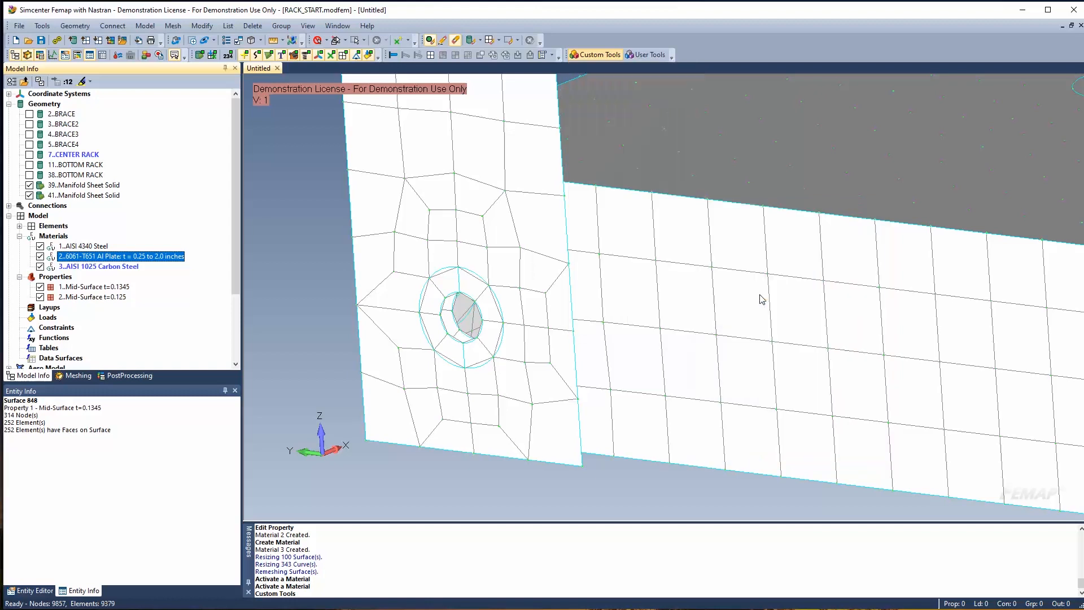
left_click(456, 325)
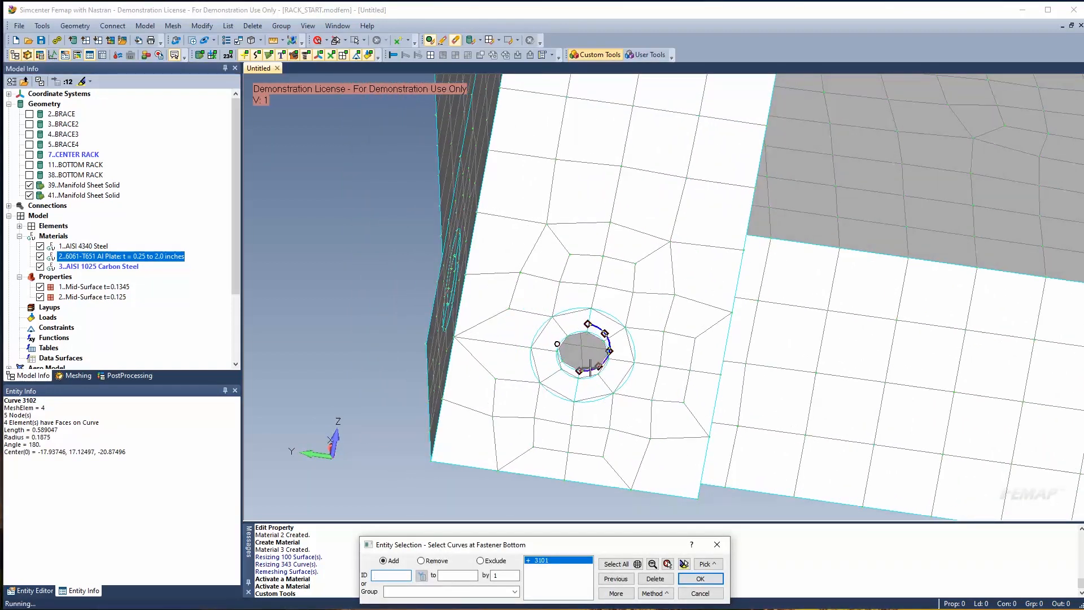
left_click(700, 578)
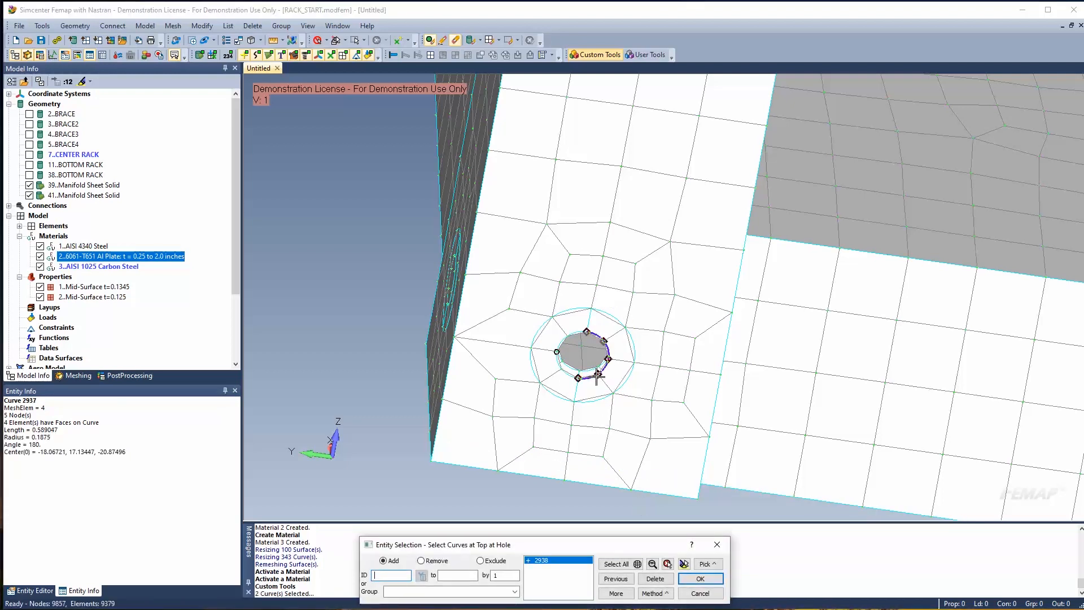
left_click(699, 578)
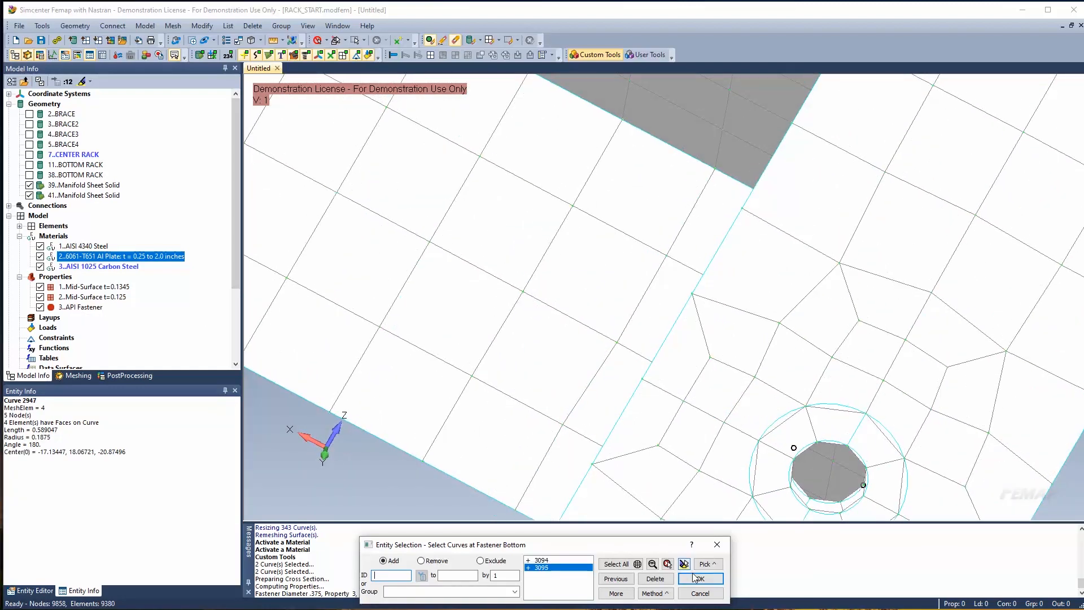
left_click(700, 578)
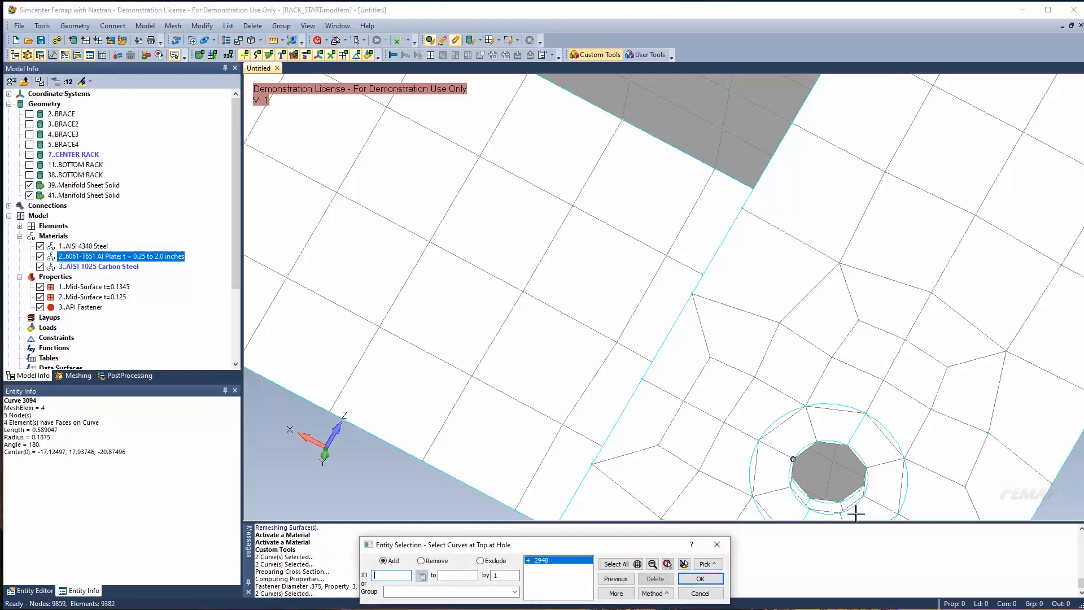
left_click(699, 578)
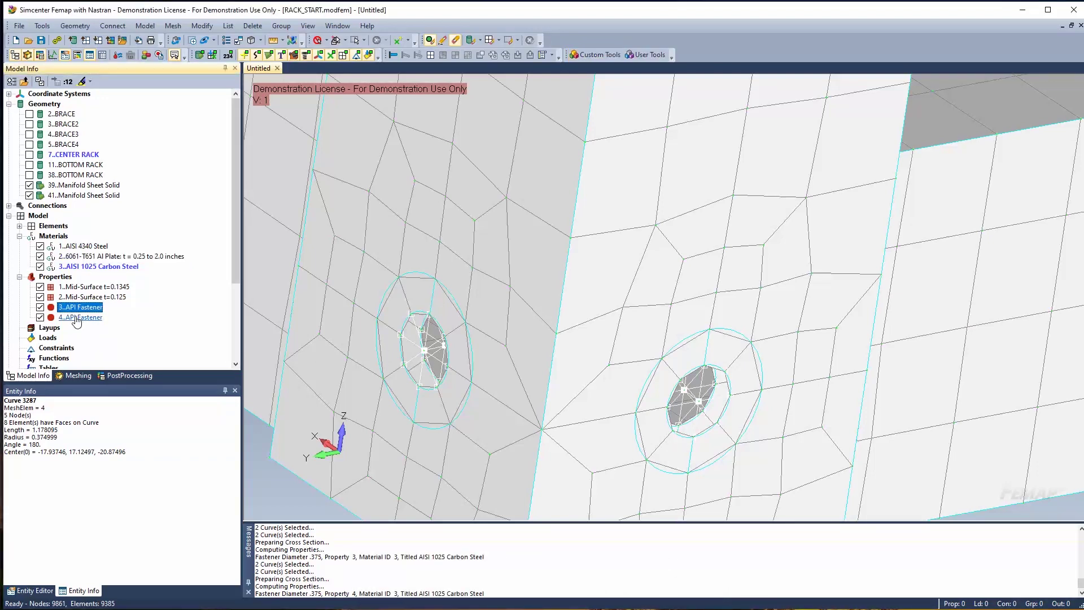
left_click(83, 307)
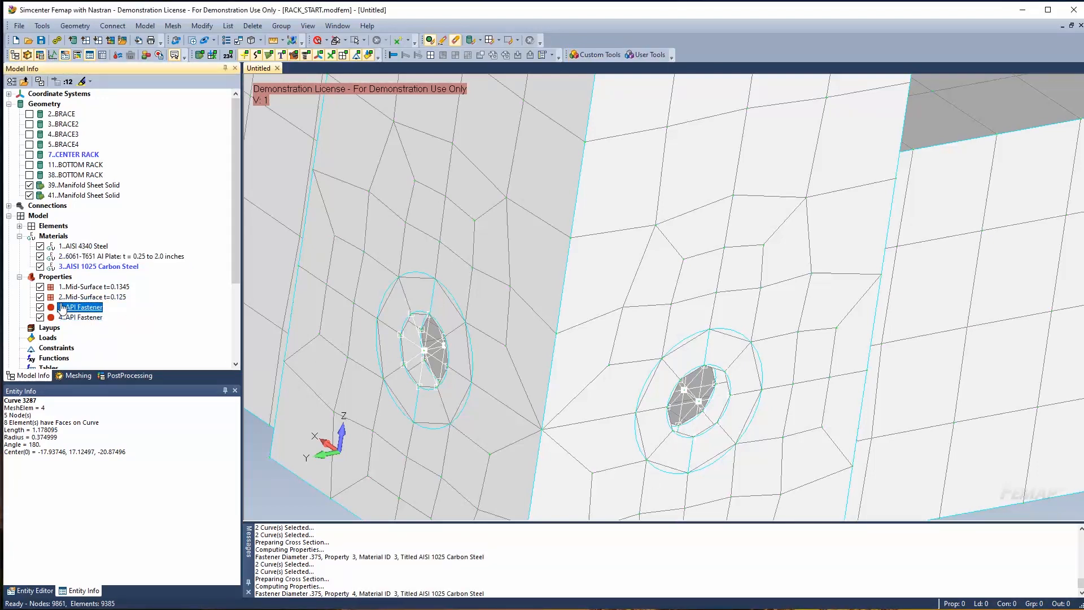
right_click(81, 307)
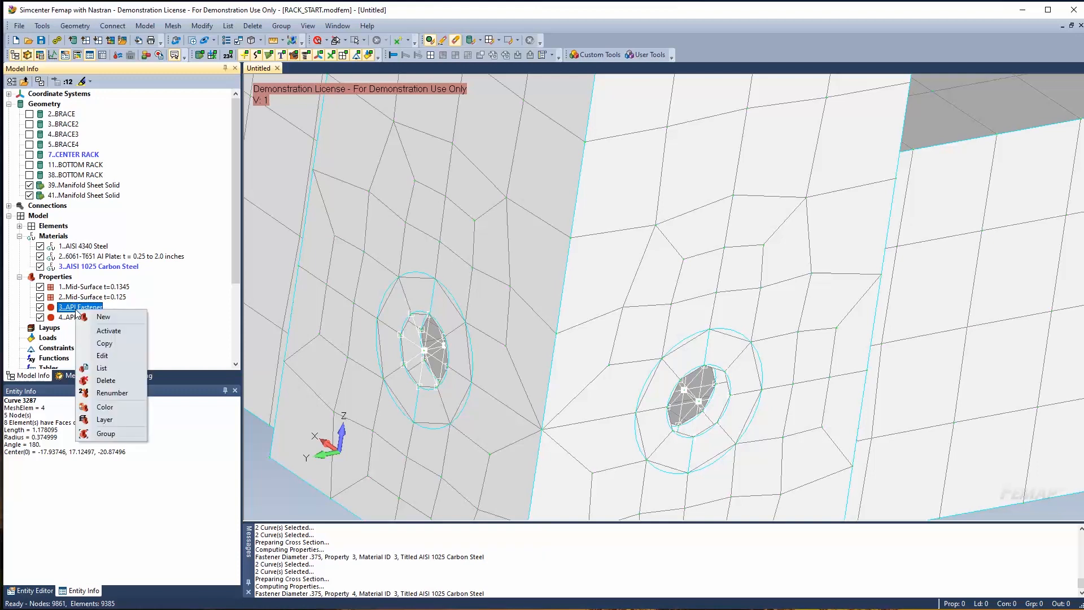
left_click(102, 355)
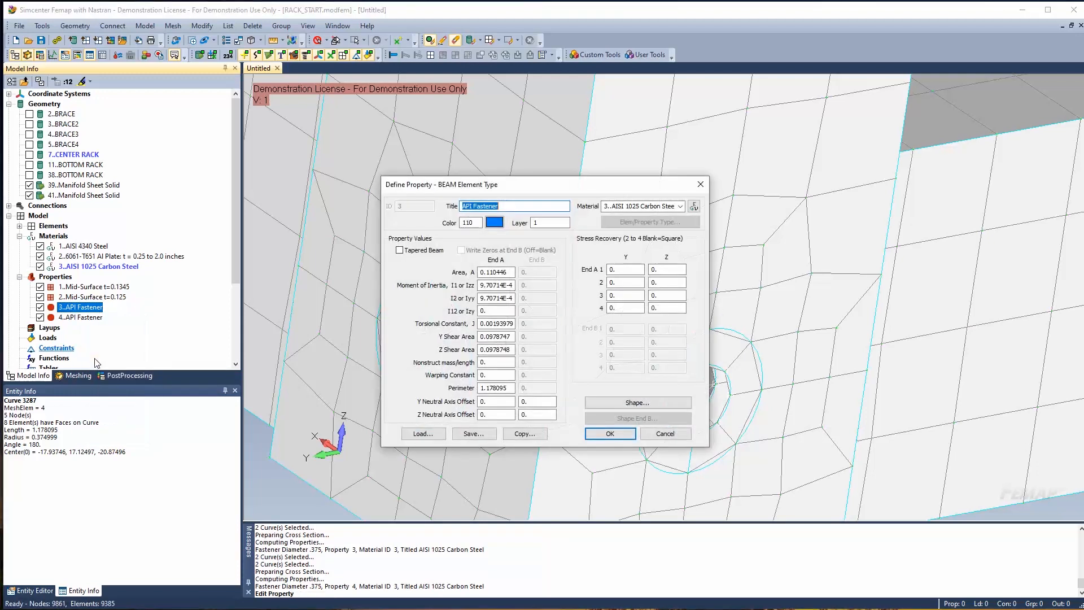
mouse_move(225, 286)
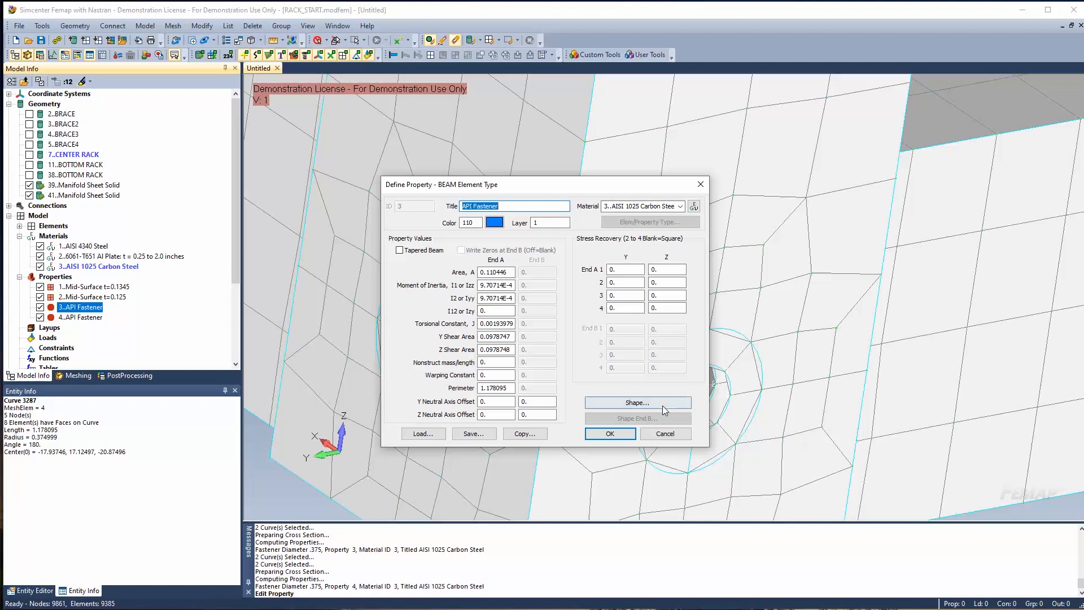
left_click(637, 402)
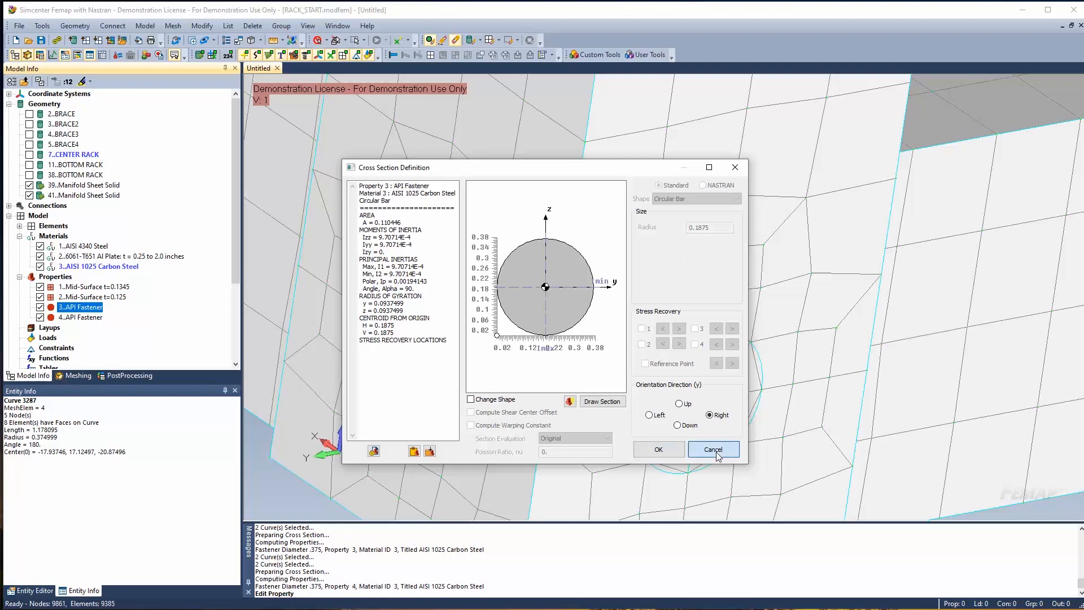
left_click(712, 449)
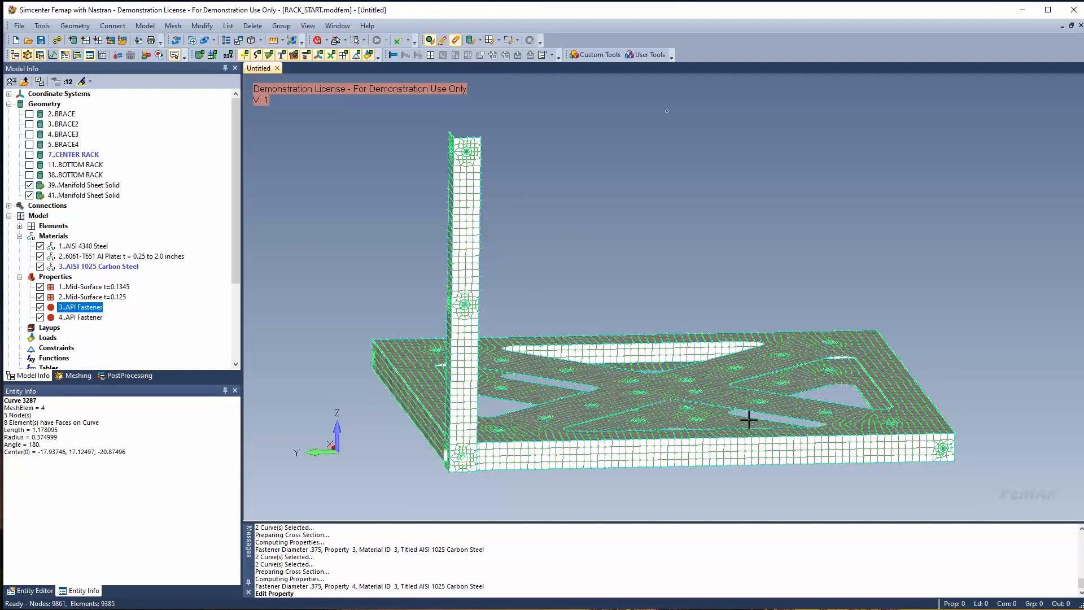
mouse_move(467, 143)
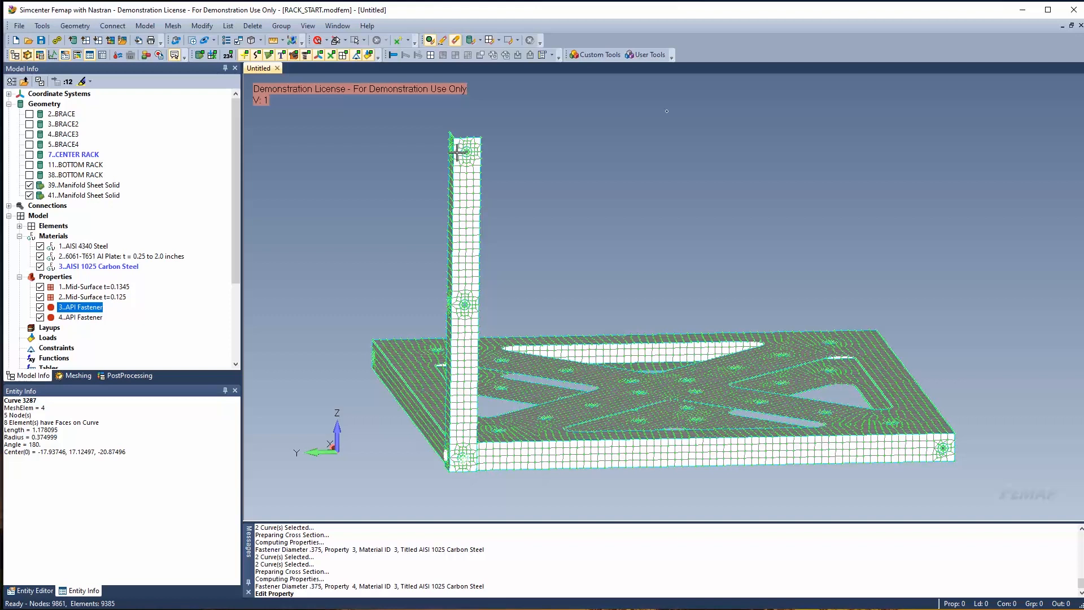
mouse_move(813, 487)
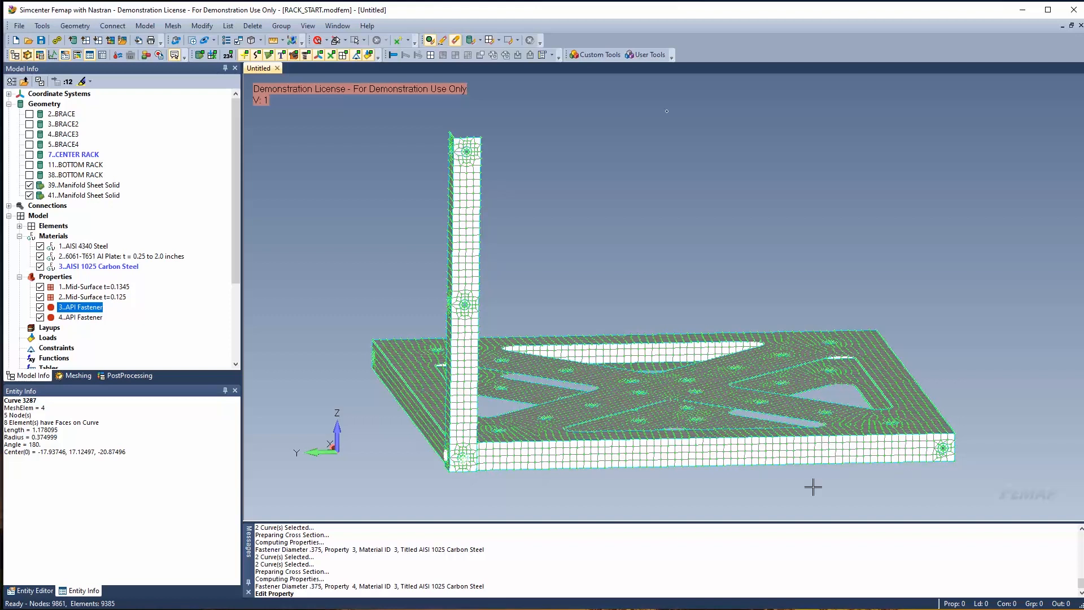
mouse_move(468, 177)
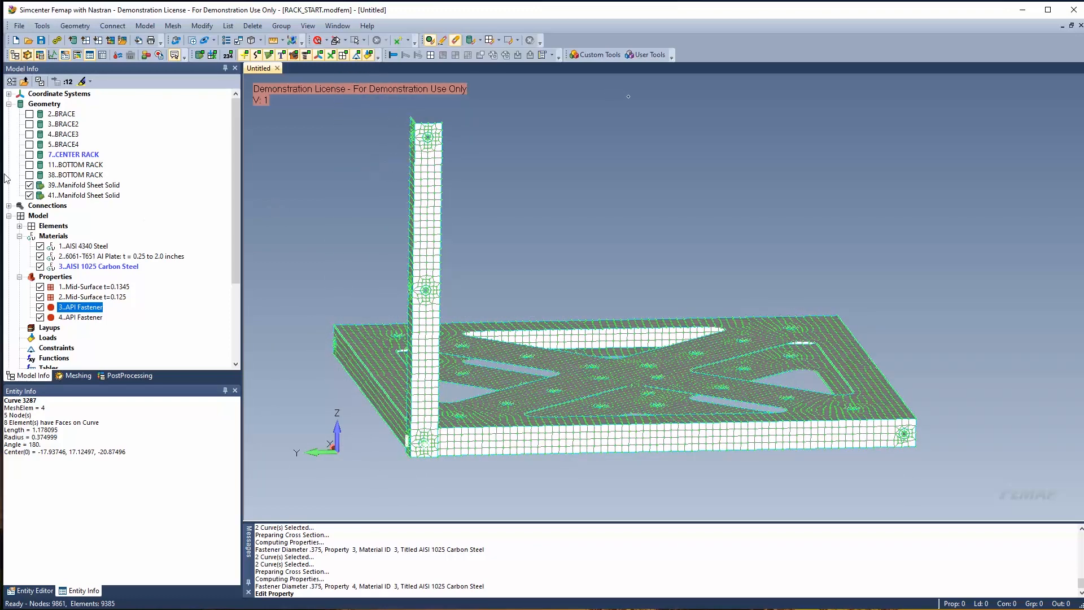
mouse_move(494, 449)
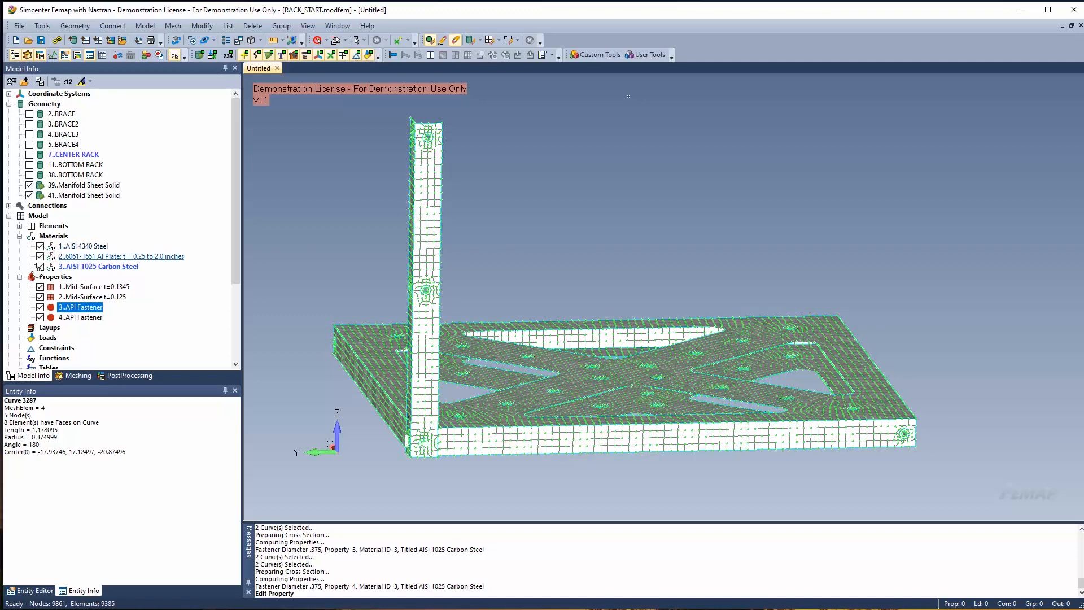
Select all 8,833 elements for Mesh Reflect Element with one repetition
left_click(40, 256)
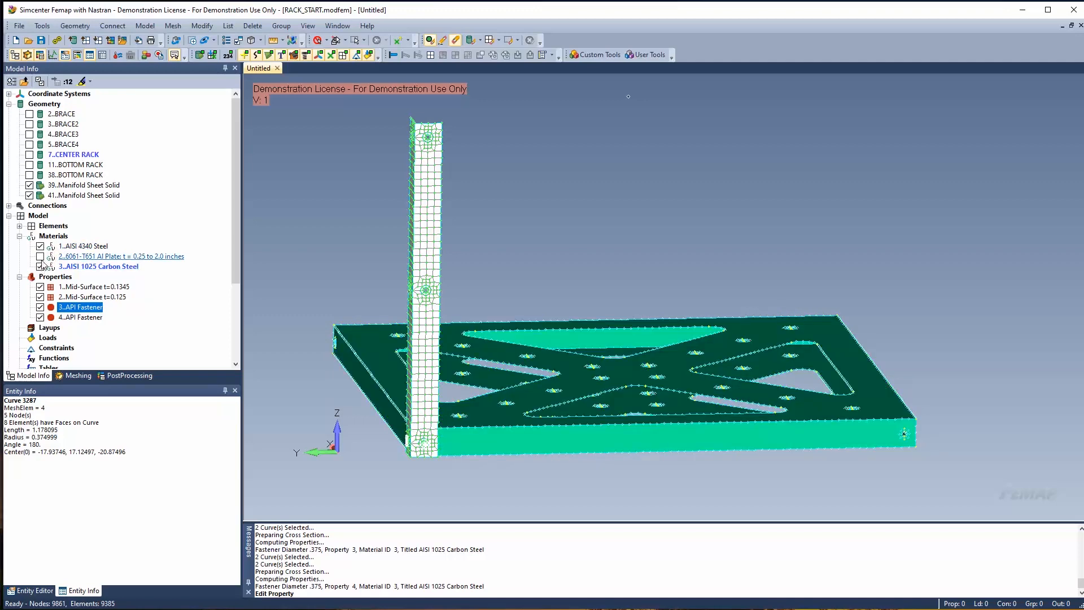
left_click(40, 257)
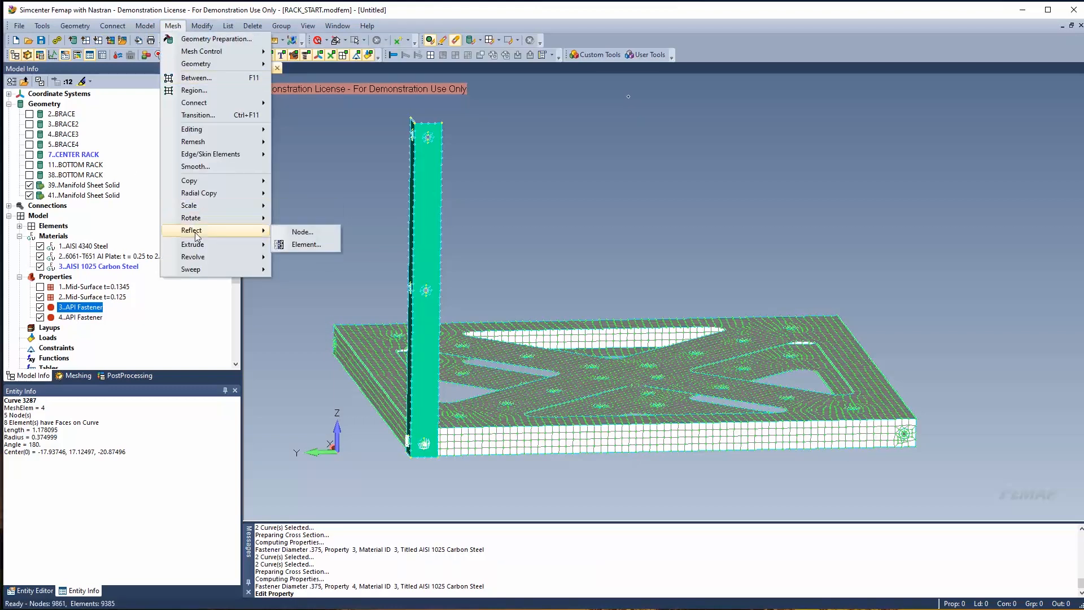
left_click(307, 245)
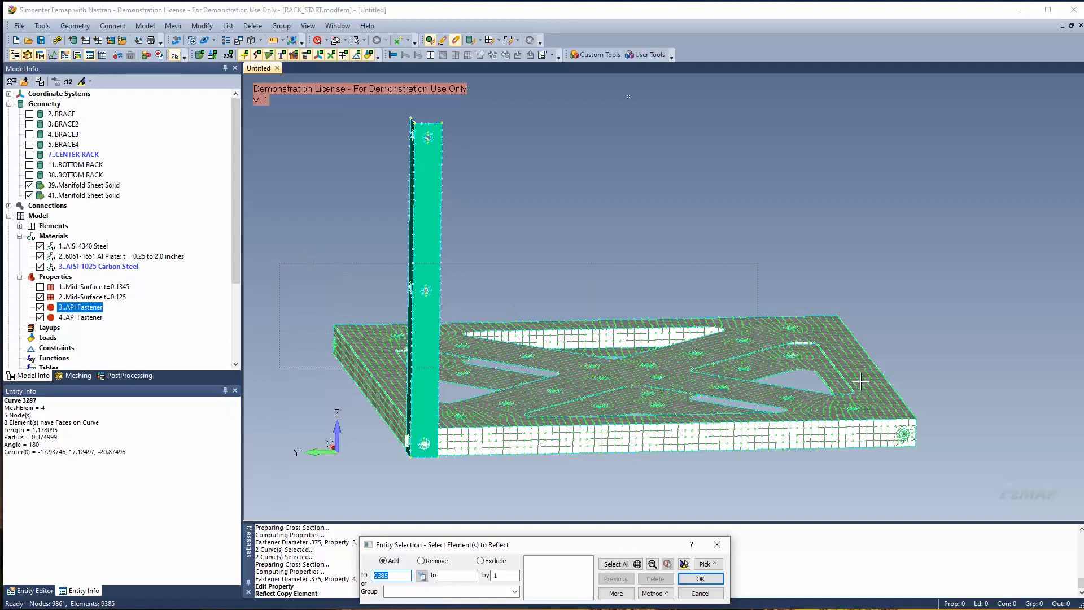
left_click(619, 564)
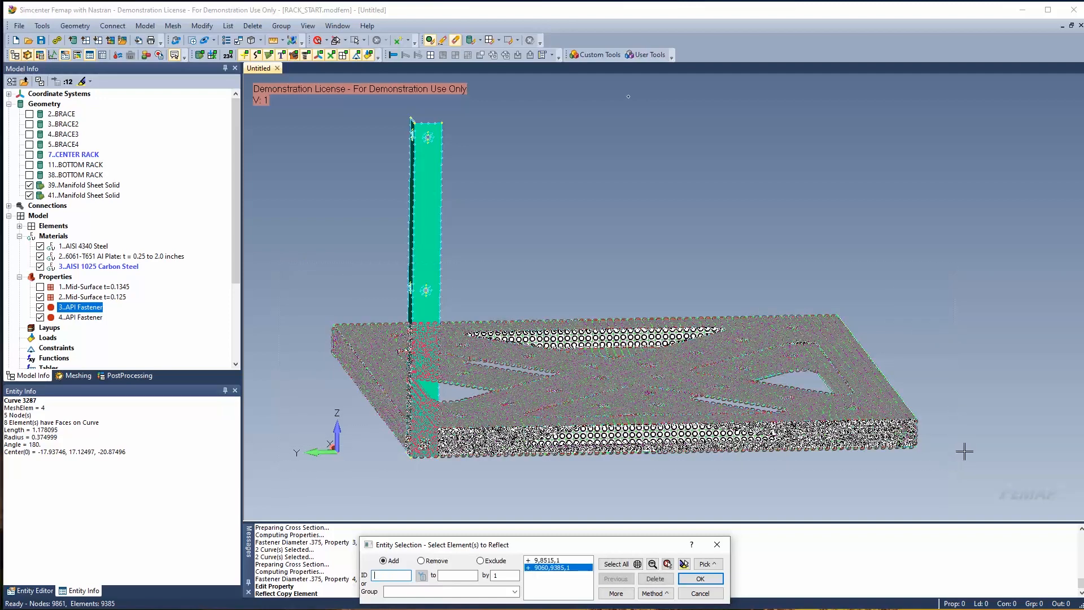
left_click(699, 579)
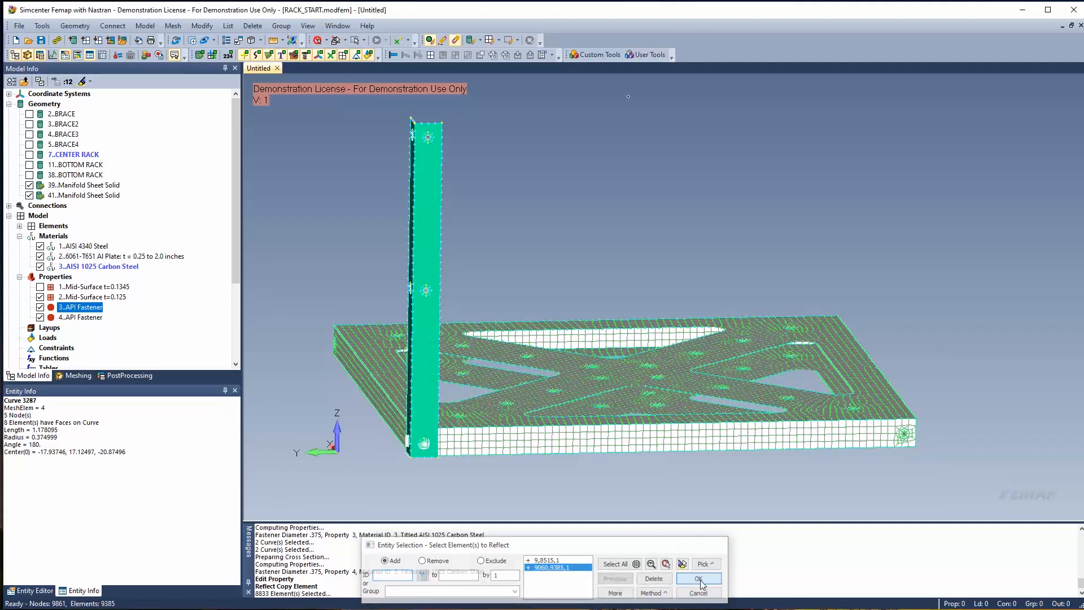
left_click(698, 578)
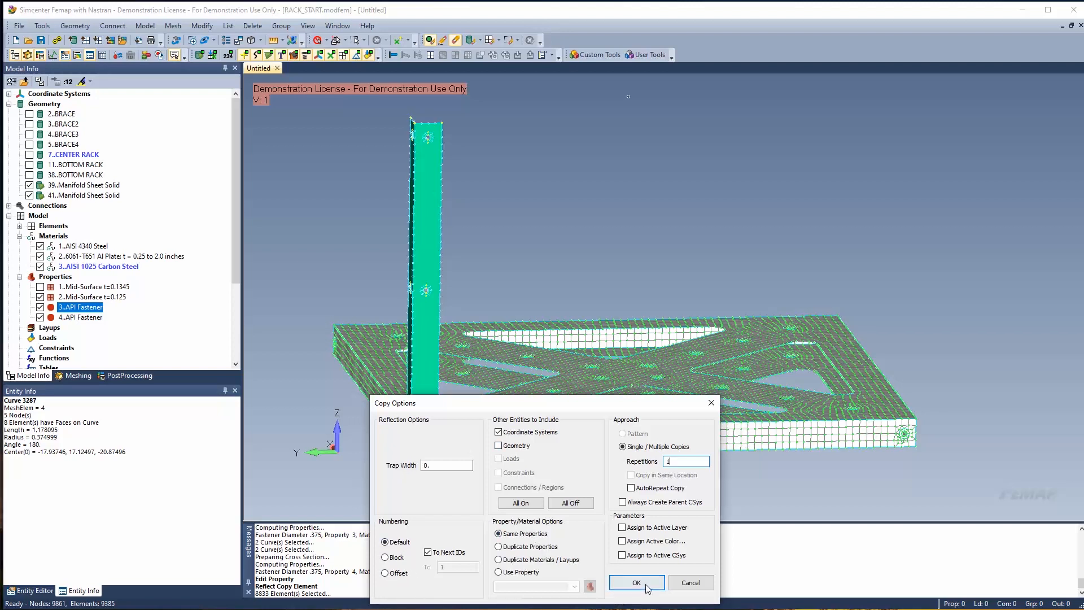
left_click(634, 582)
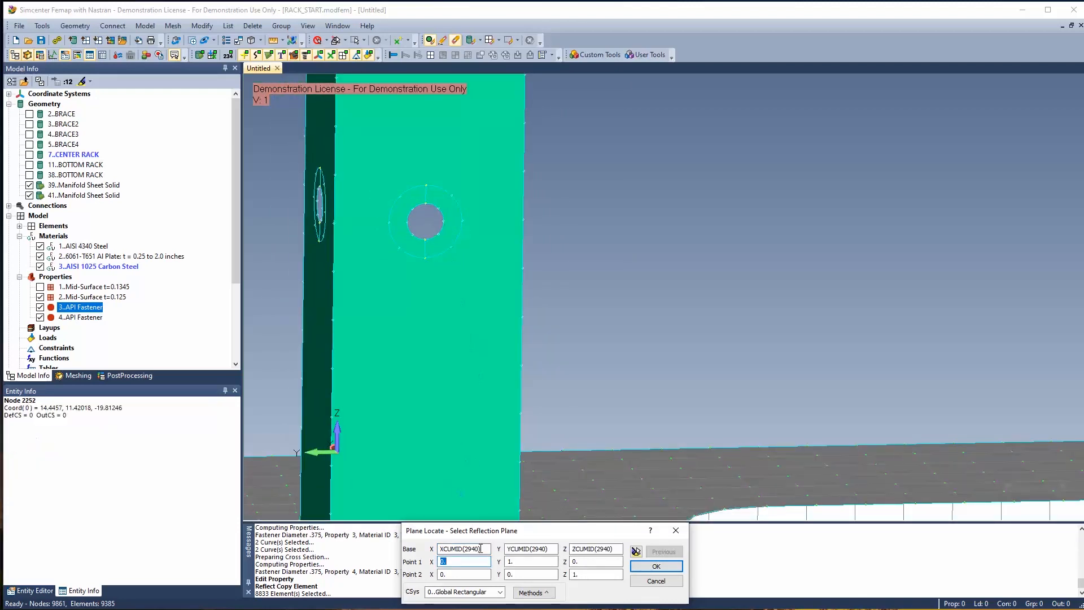
Define the reflection plane at the midpoints of hole curves 2940 and 2939, completing the reflection
left_click(465, 500)
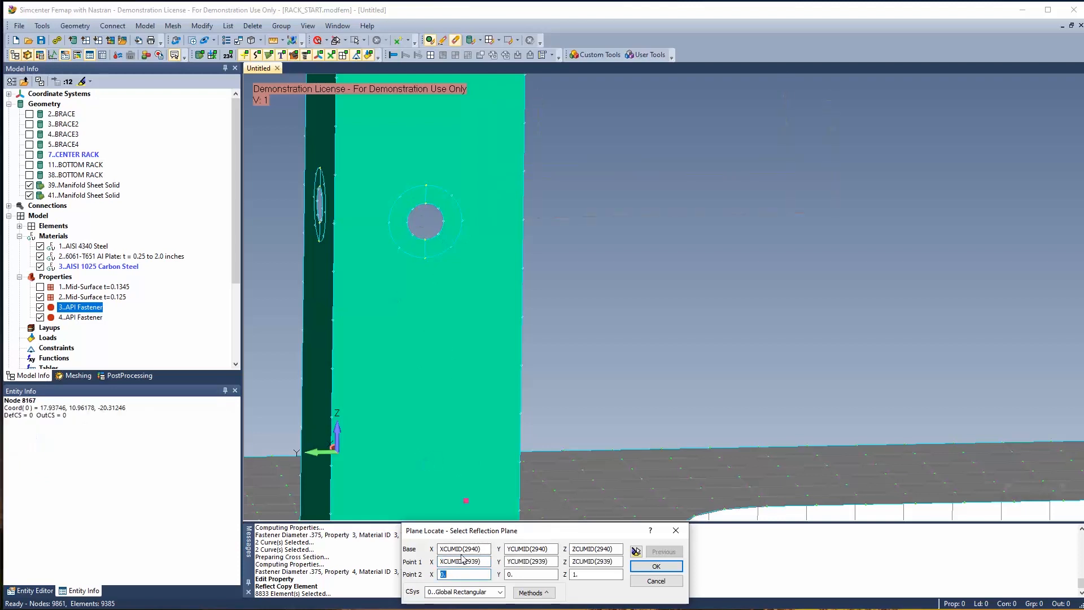
left_click(404, 221)
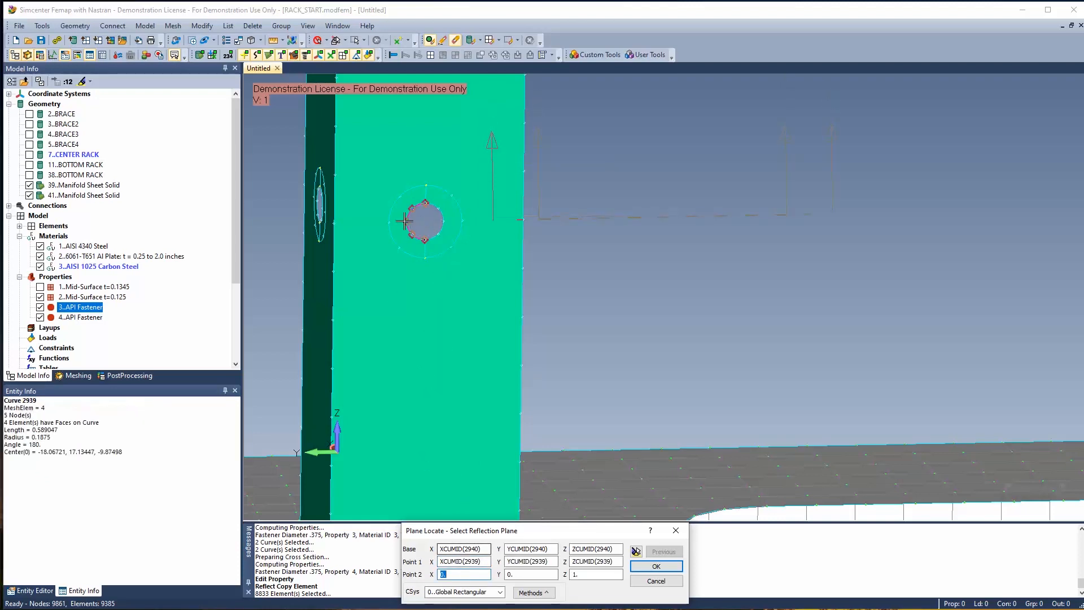
left_click(317, 197)
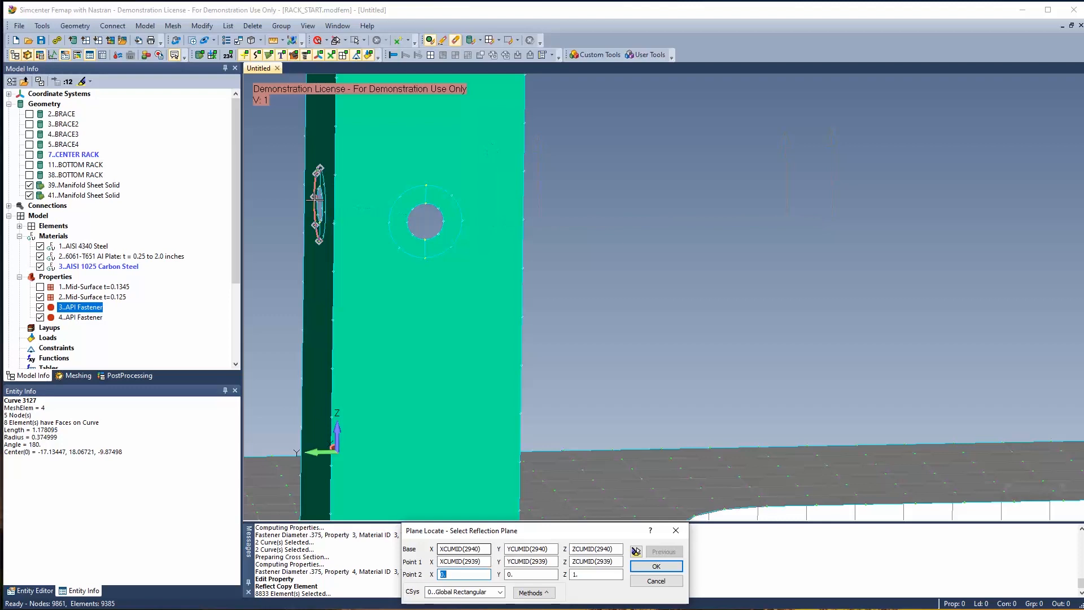
left_click(425, 221)
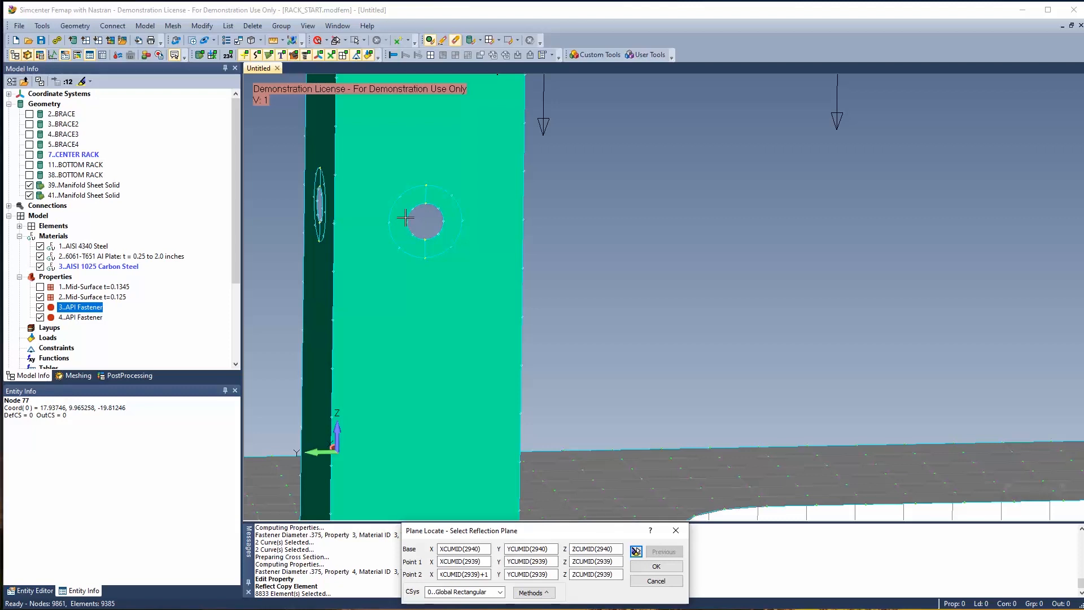
mouse_move(656, 566)
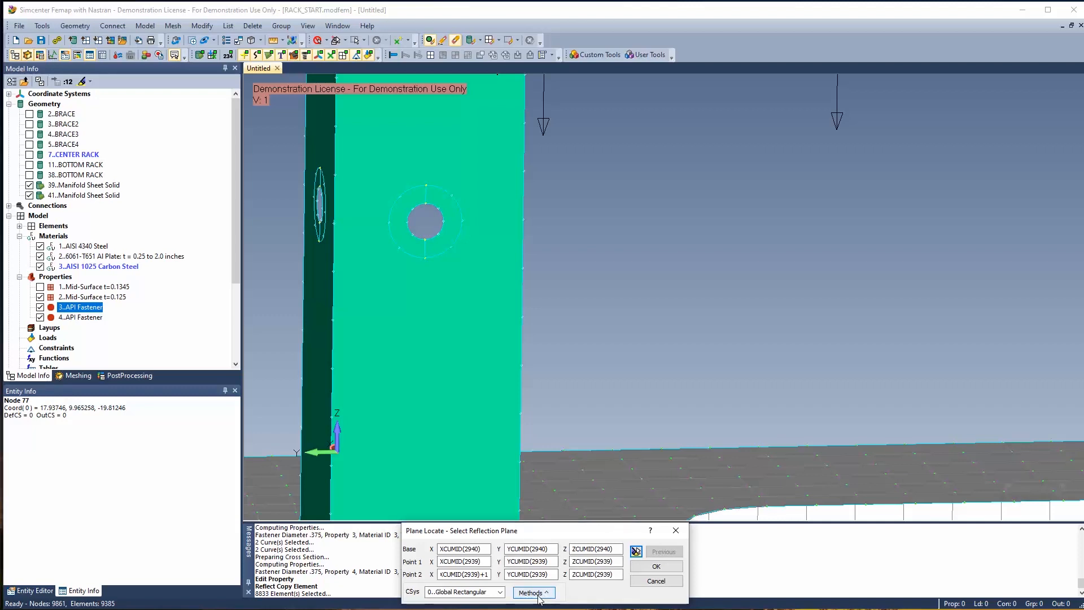
left_click(530, 592)
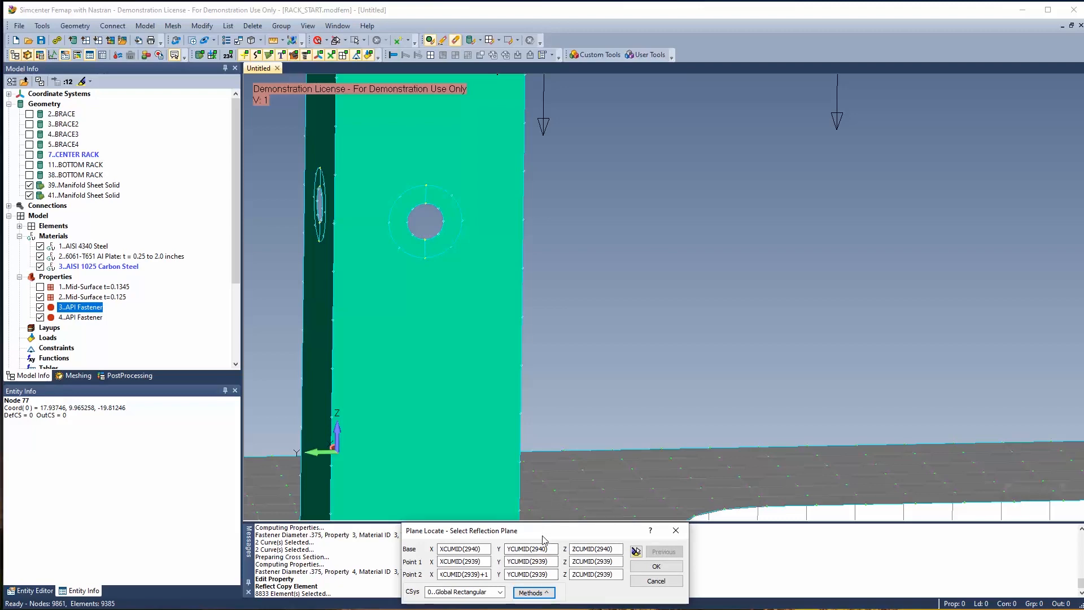
left_click(655, 565)
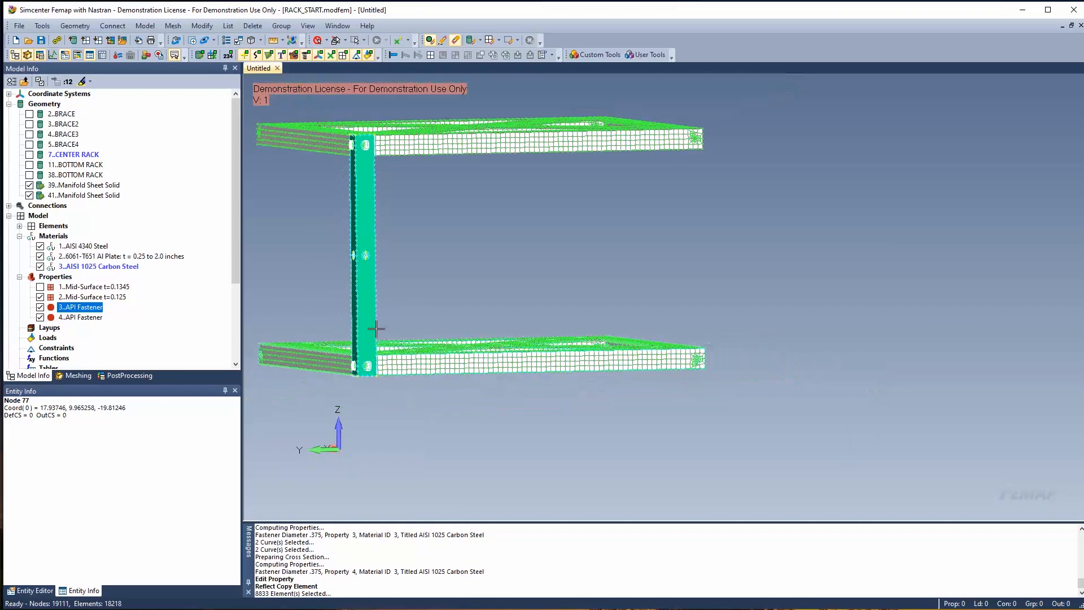
Copy the plate elements along a two-point vector to add a middle shelf
left_click(172, 26)
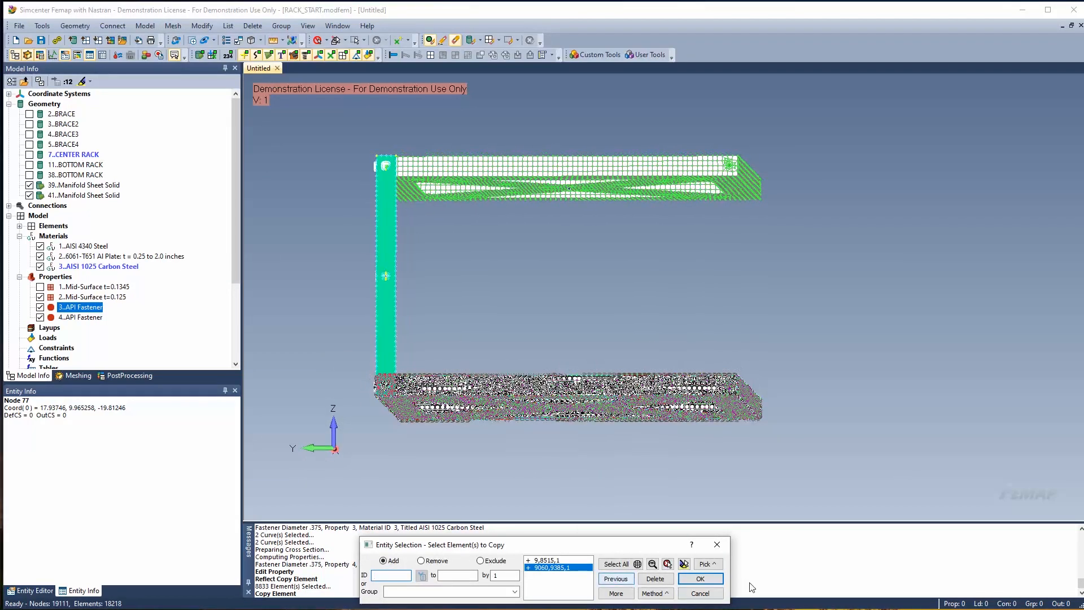
left_click(698, 578)
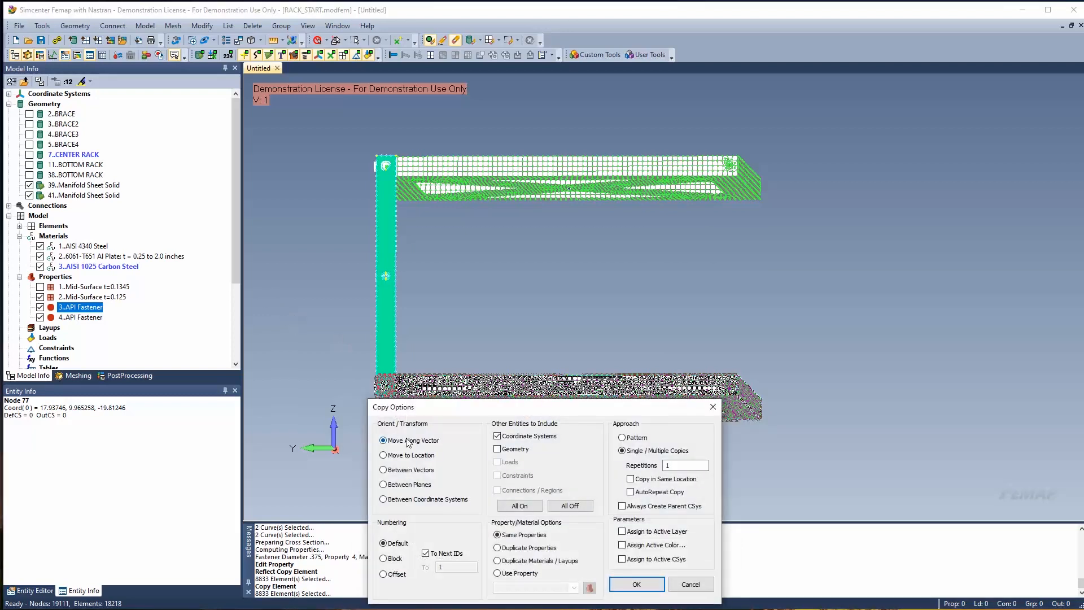
mouse_move(520, 462)
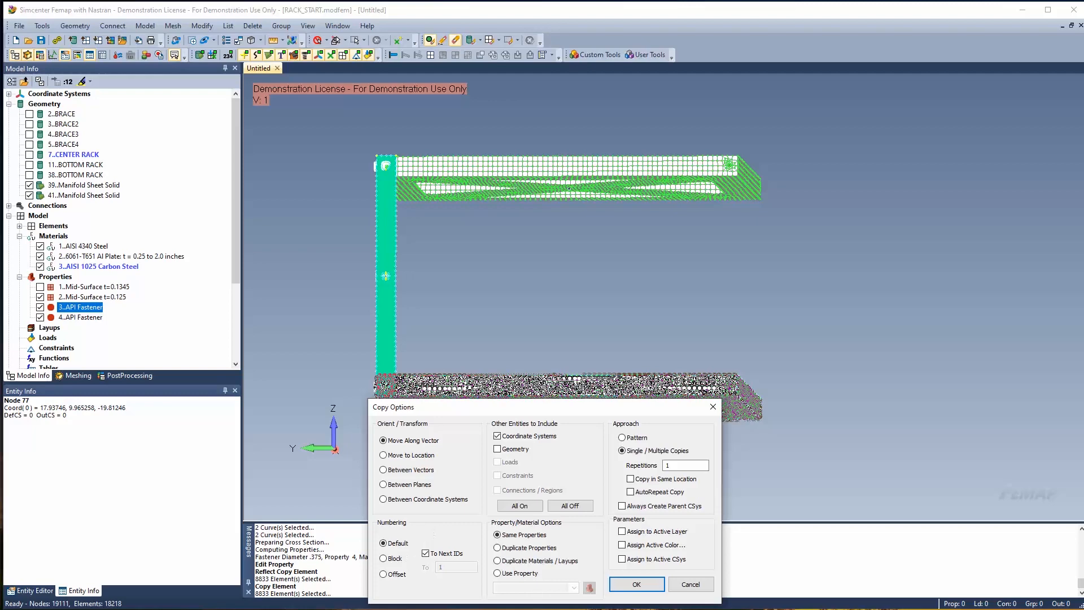
left_click(634, 583)
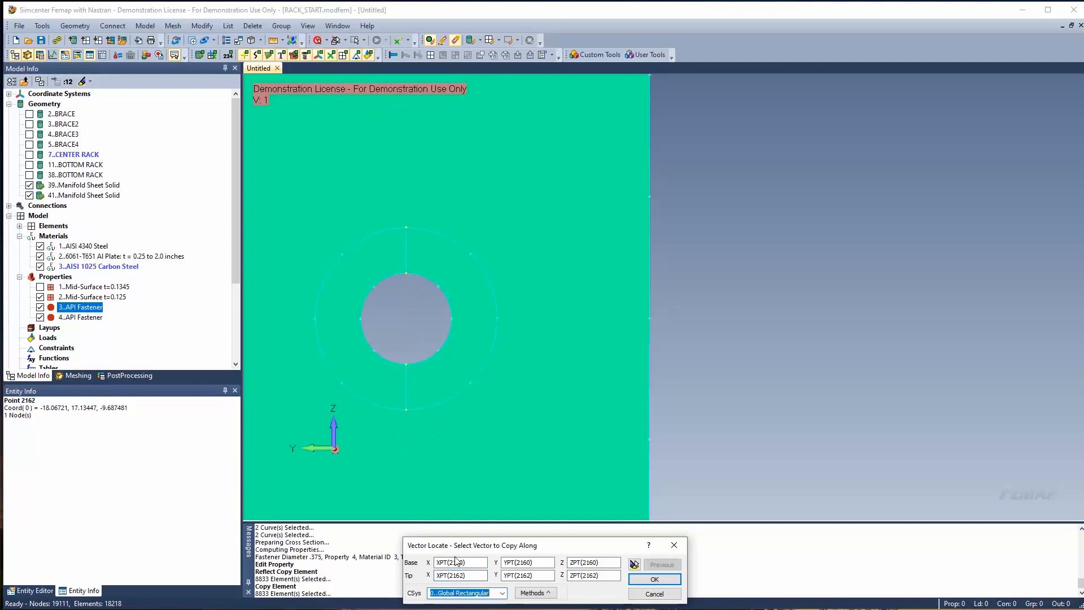
mouse_move(666, 283)
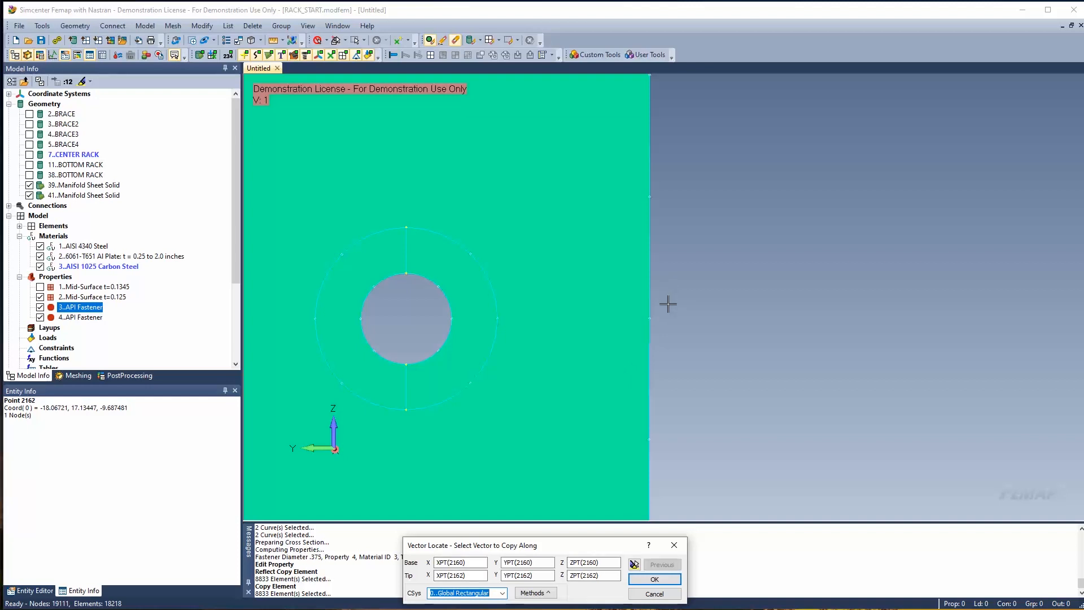
right_click(667, 303)
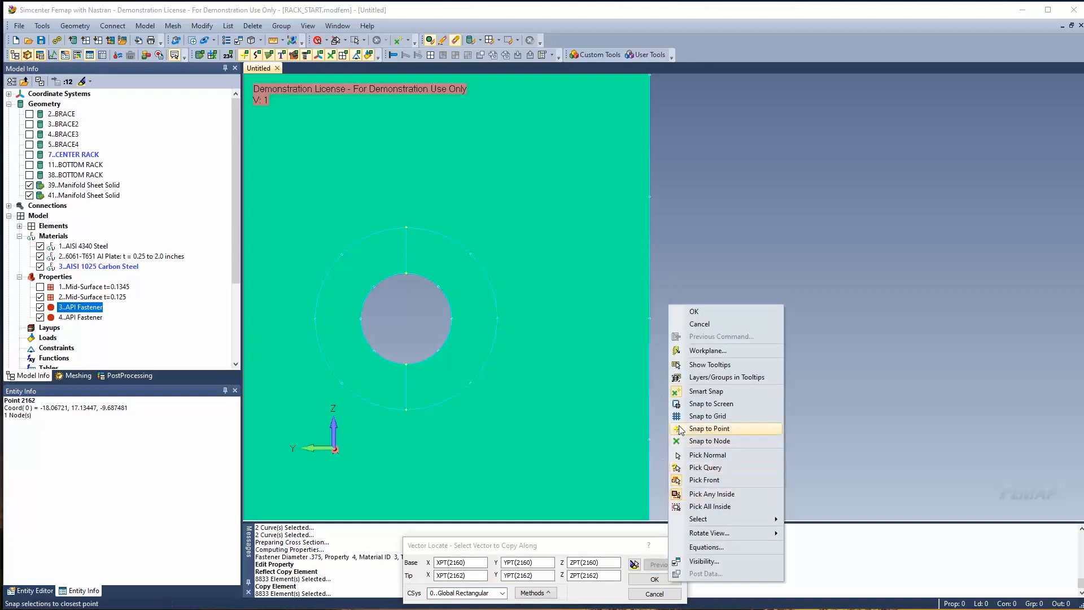
mouse_move(705, 391)
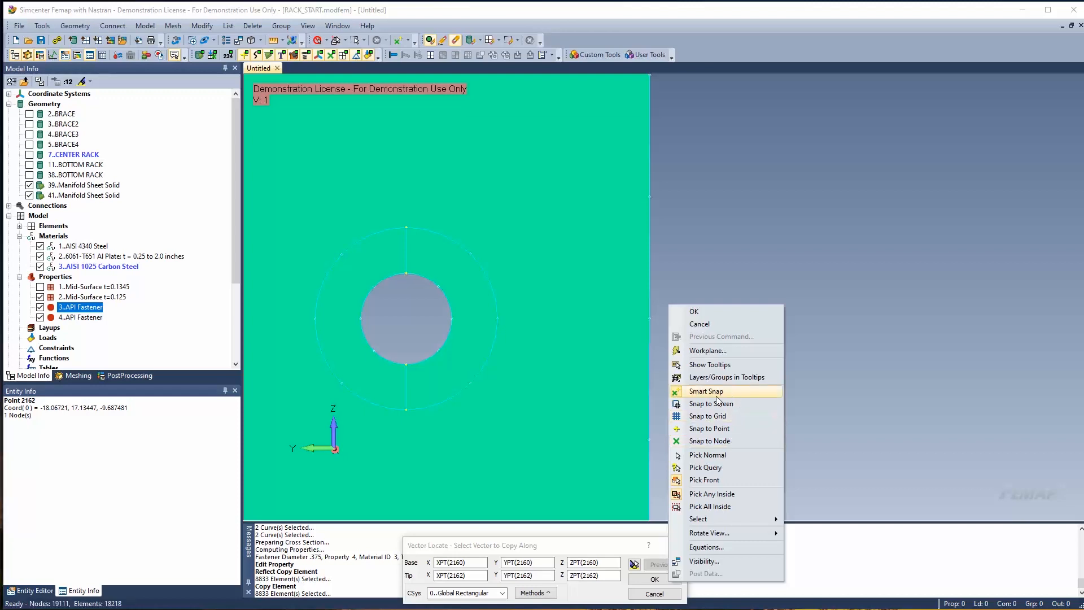
mouse_move(724, 403)
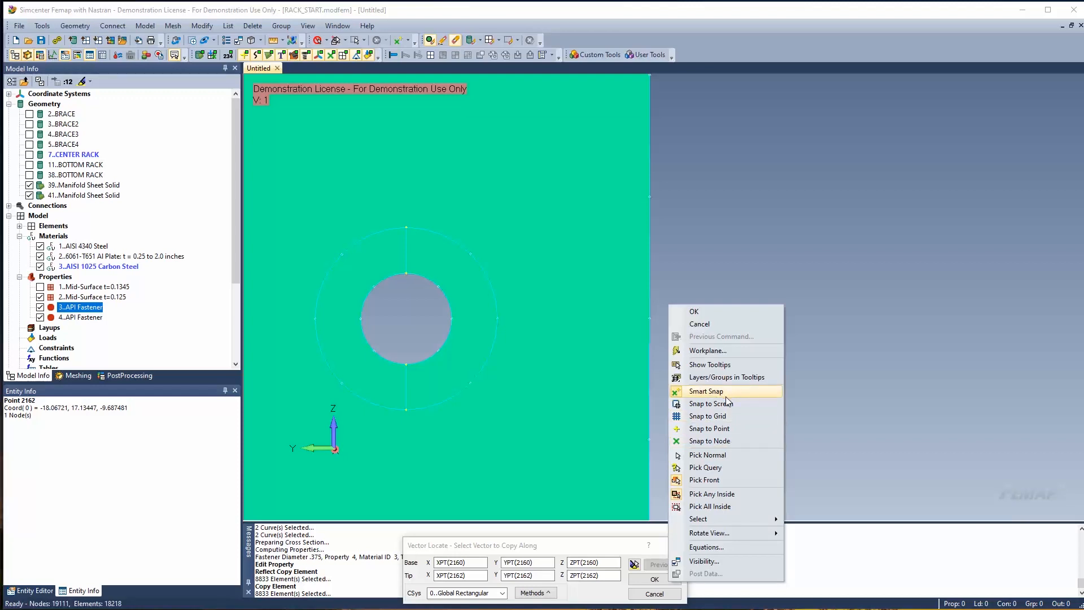
mouse_move(598, 506)
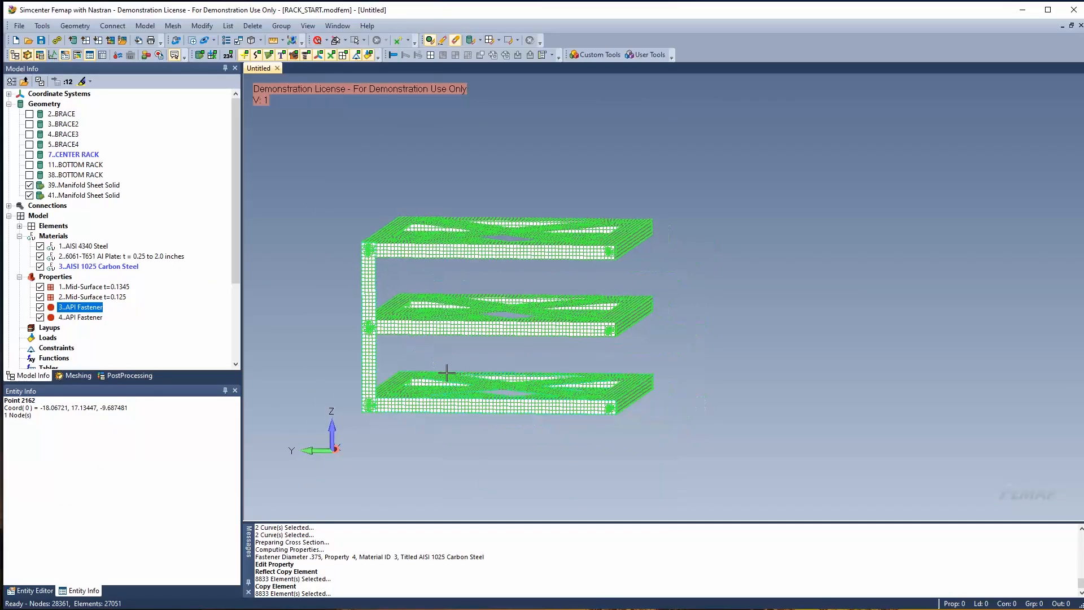
left_click(42, 25)
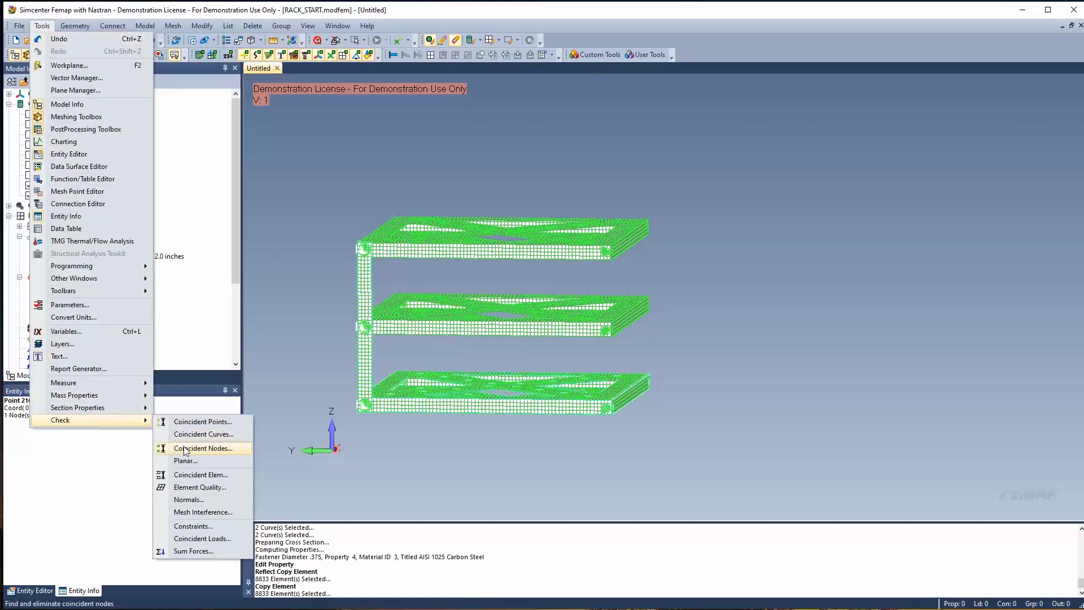
Check all nodes for coincidence, preview them, and merge the 32 duplicates
left_click(202, 447)
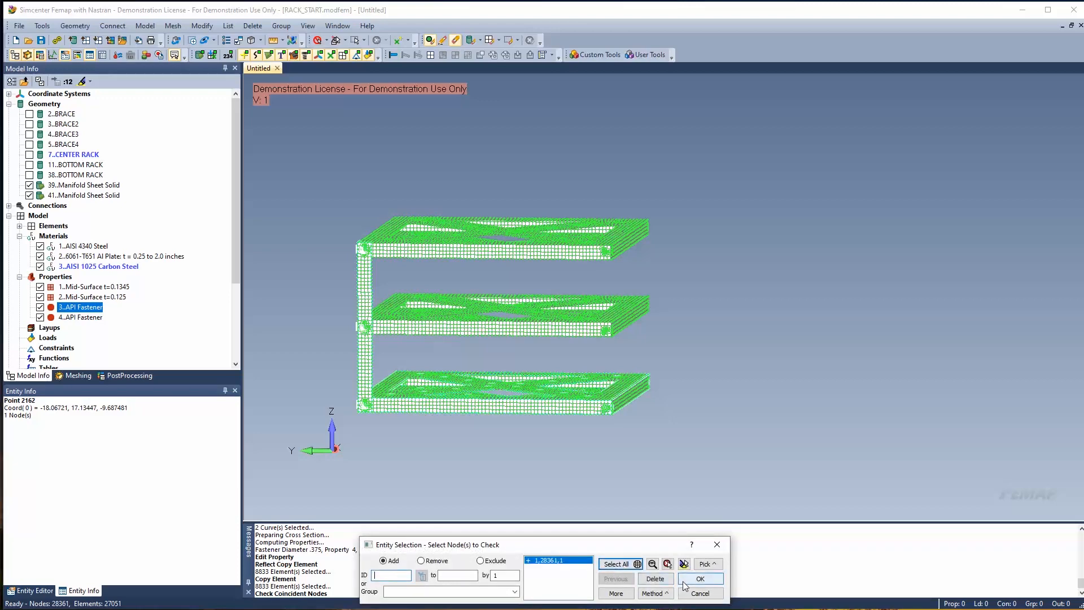
left_click(698, 578)
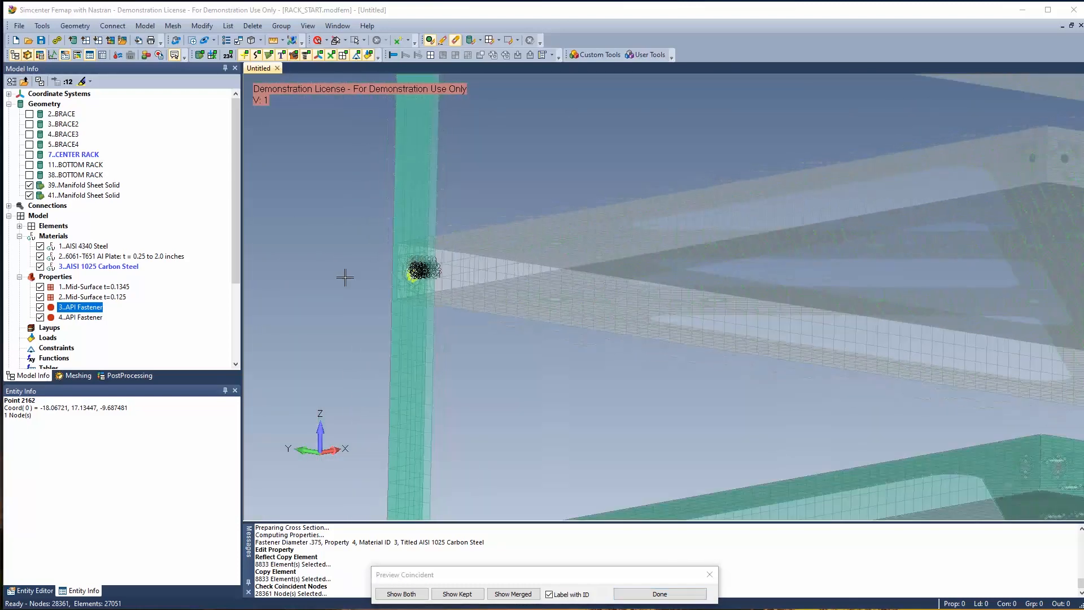
left_click(401, 594)
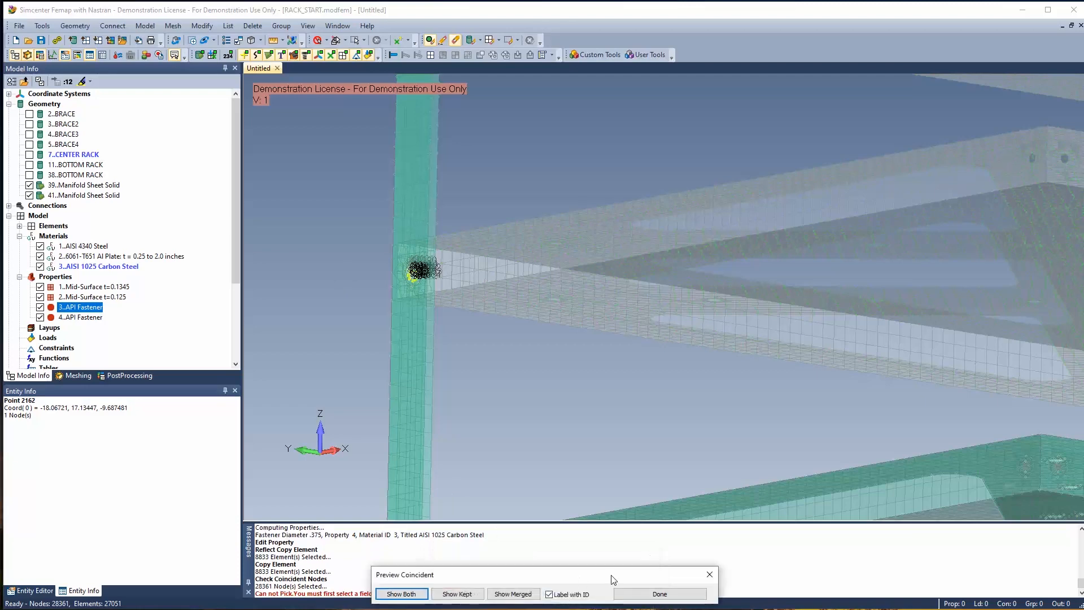
left_click(658, 593)
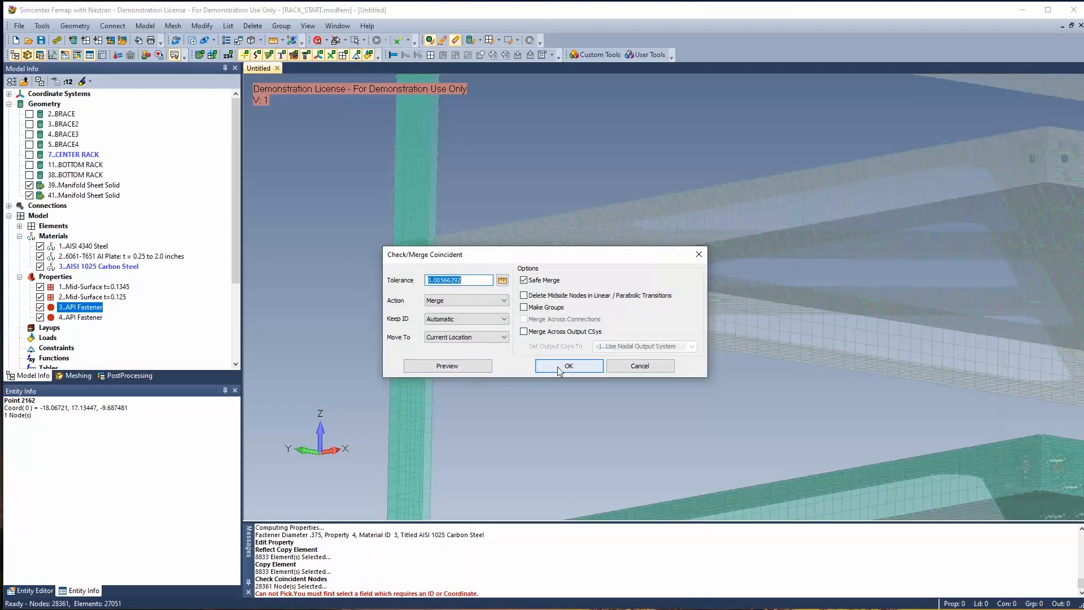
left_click(567, 365)
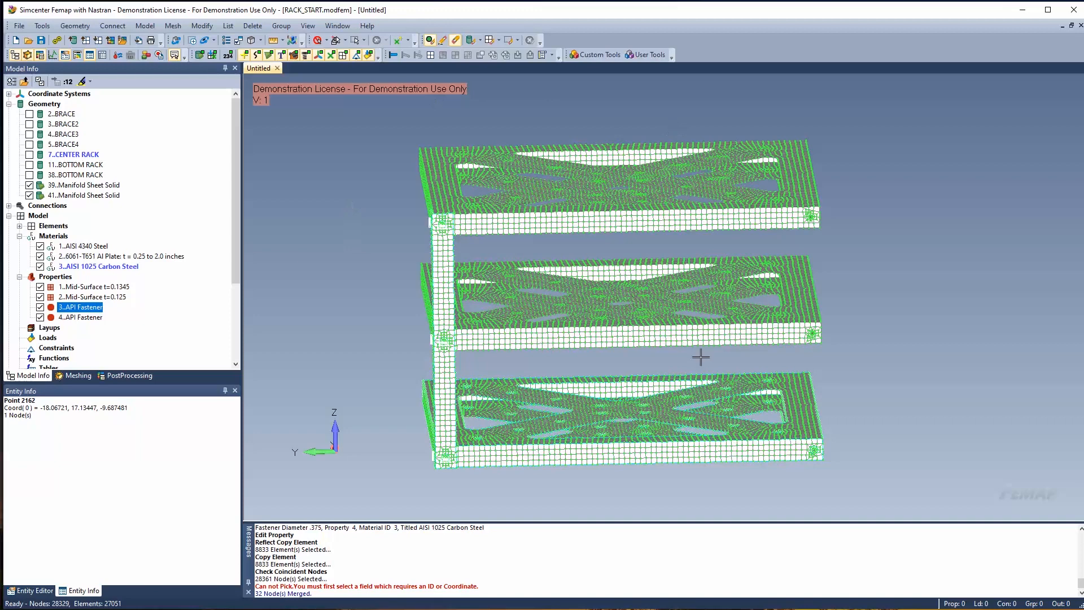
mouse_move(591, 408)
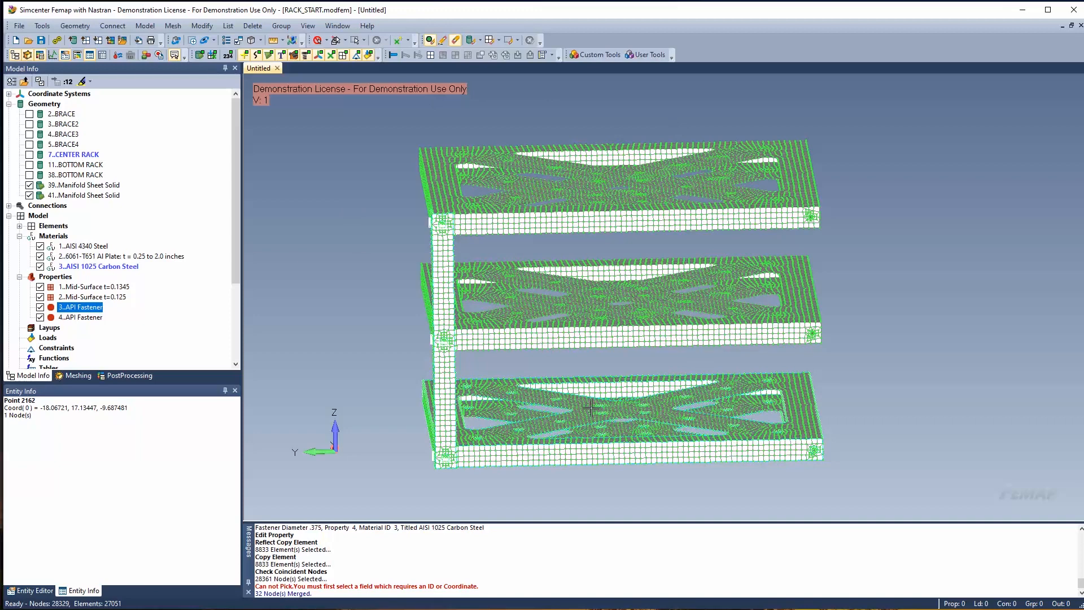
mouse_move(78, 351)
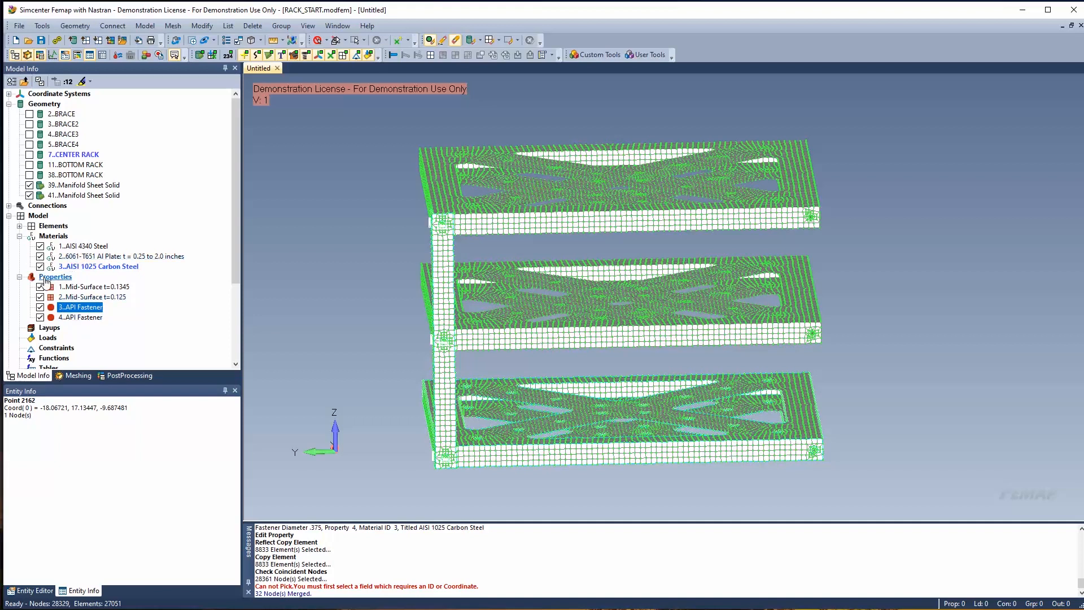
Uncheck the 6061-T651 Al Plate material to hide its elements and inspect the post
left_click(92, 296)
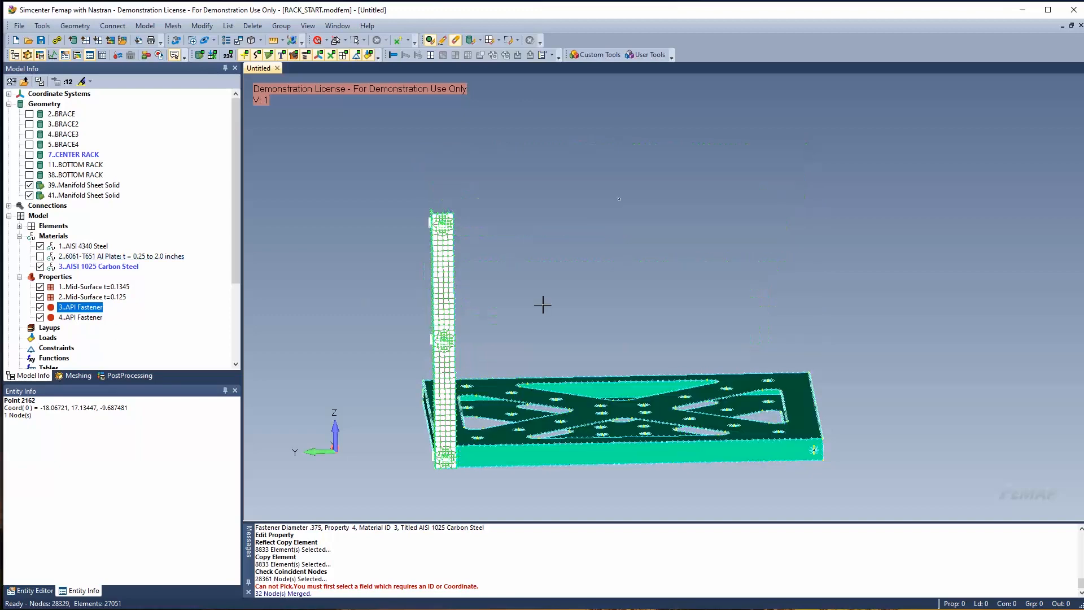
mouse_move(462, 209)
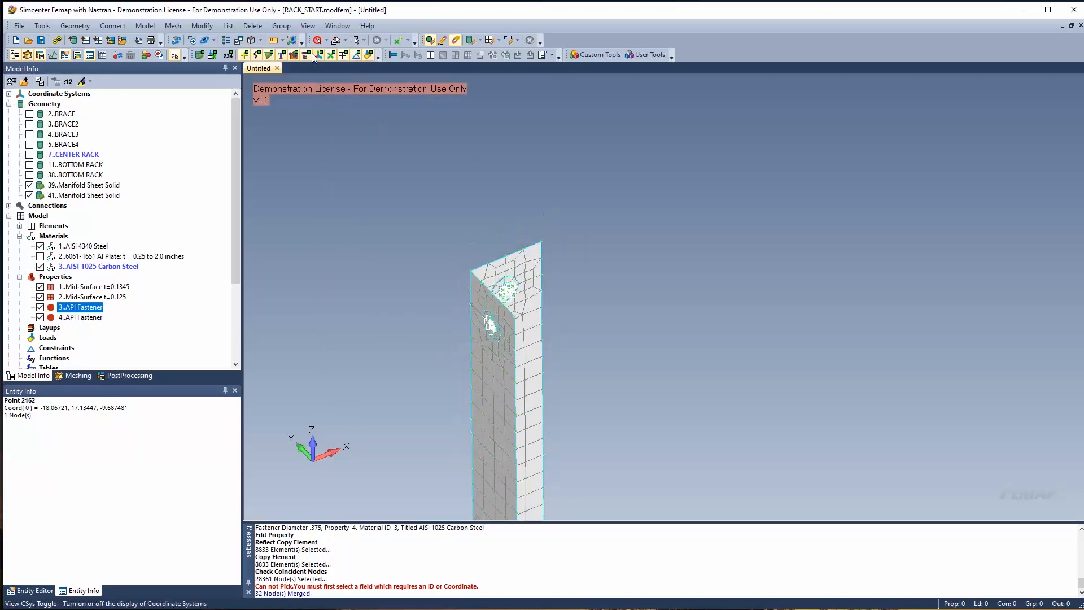
left_click(261, 55)
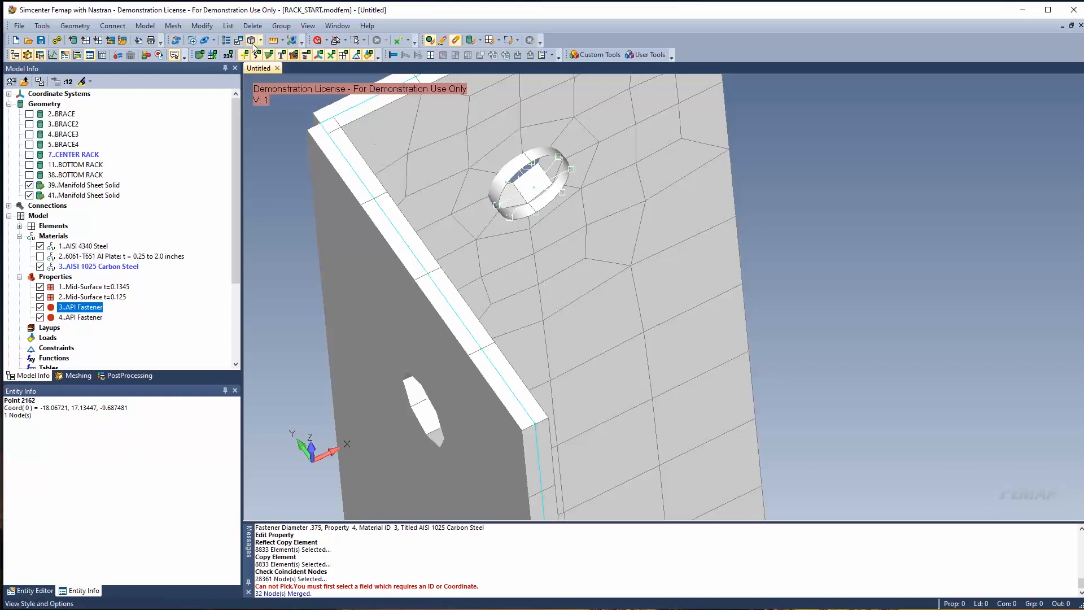
left_click(255, 55)
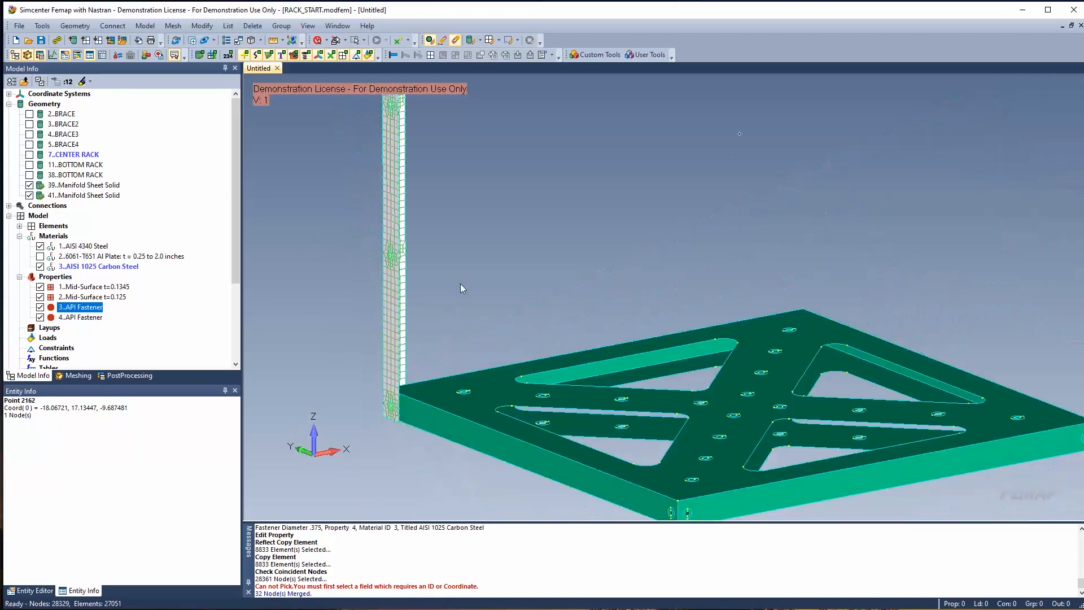
Rotate-copy the corner post three times by 90° about Z, then reshow the Al Plate elements
left_click(173, 26)
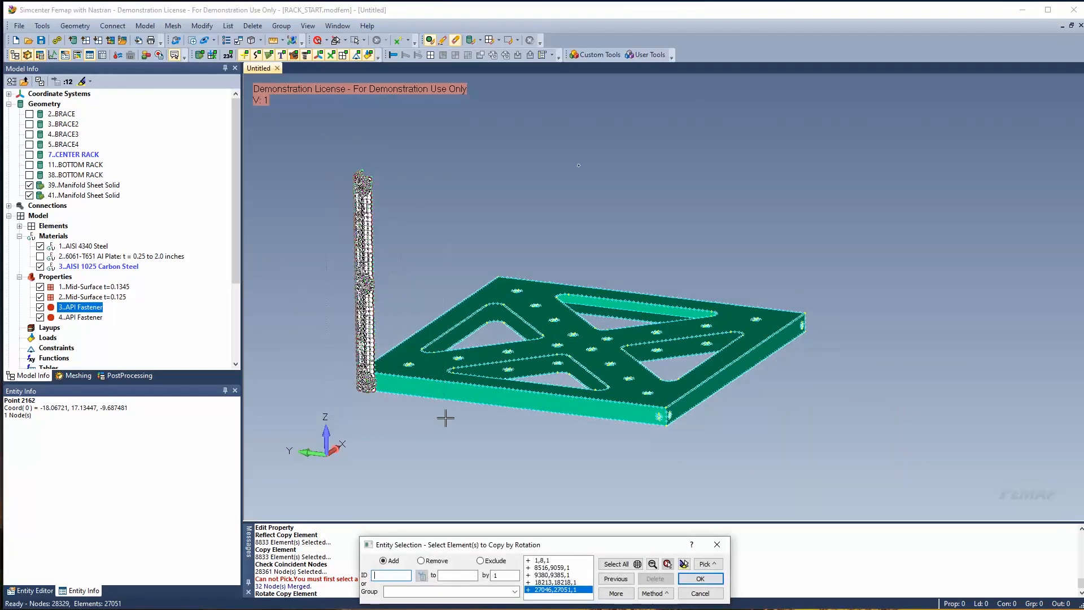
left_click(699, 579)
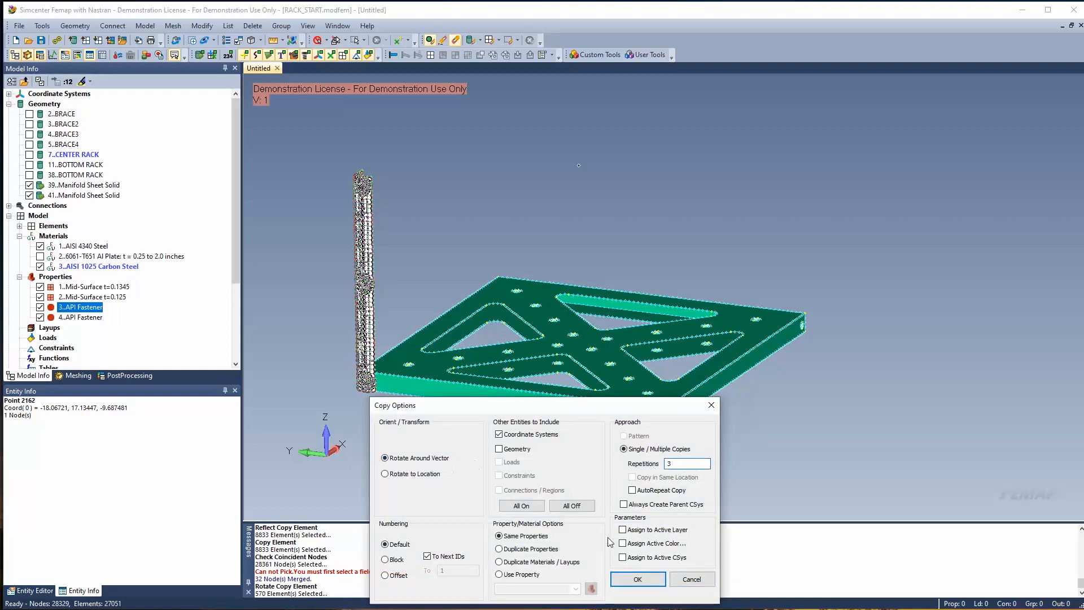
left_click(636, 578)
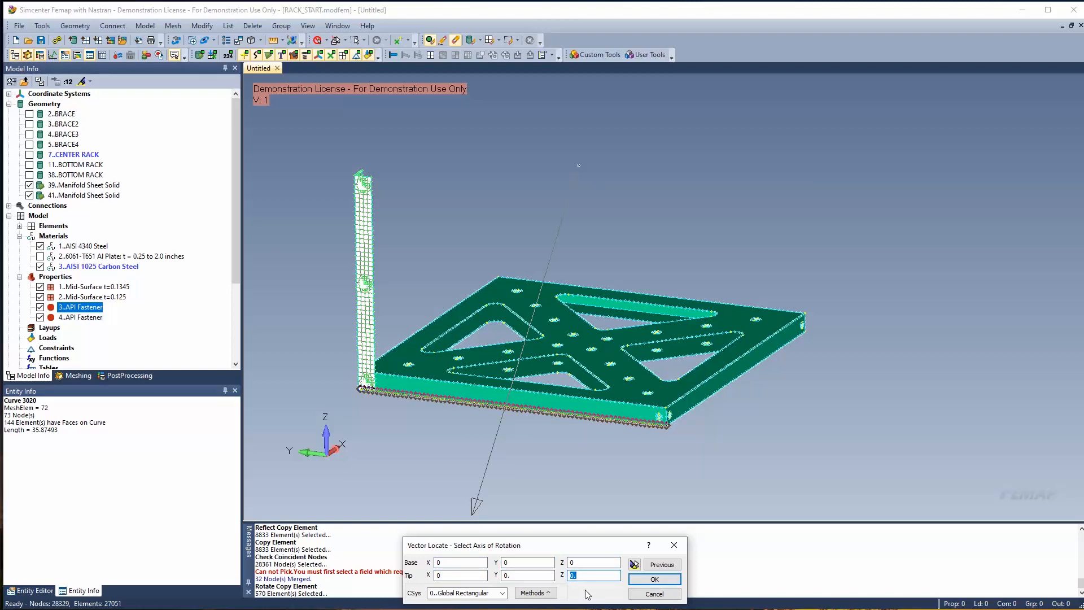
type("1")
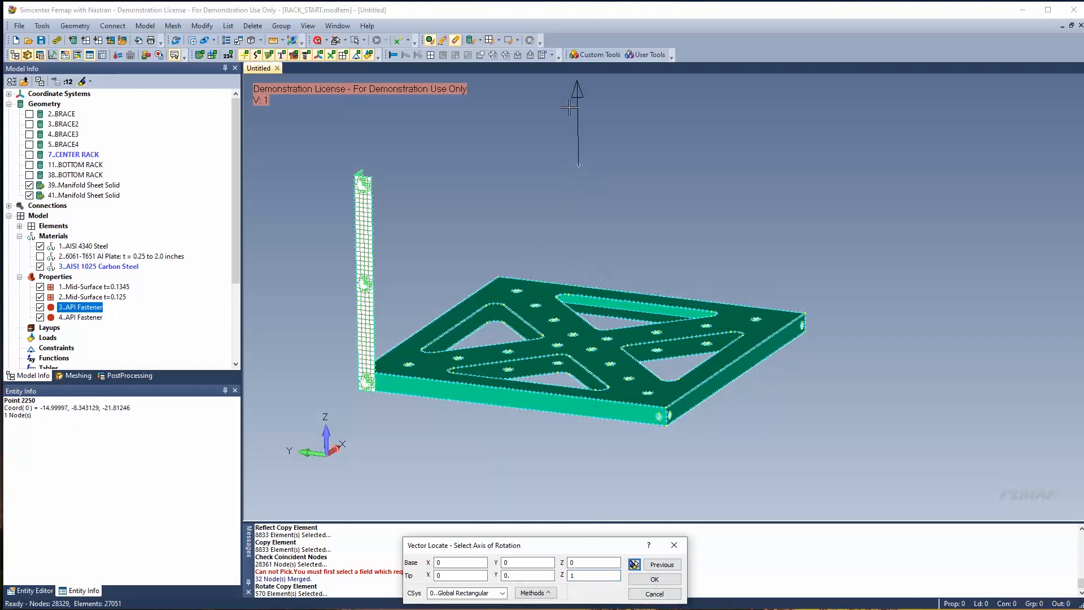
left_click(652, 579)
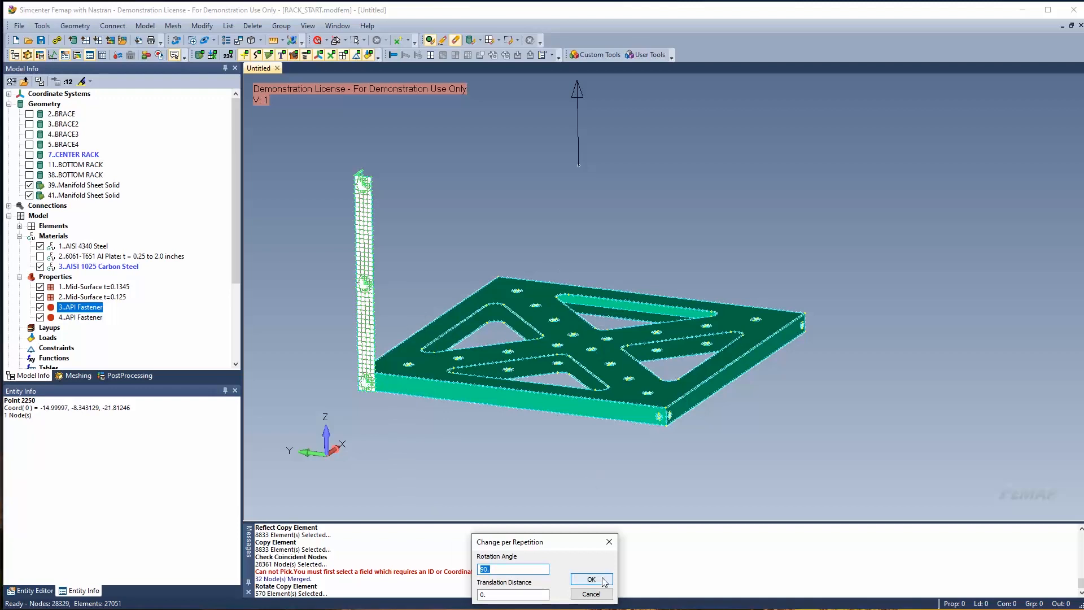
left_click(590, 580)
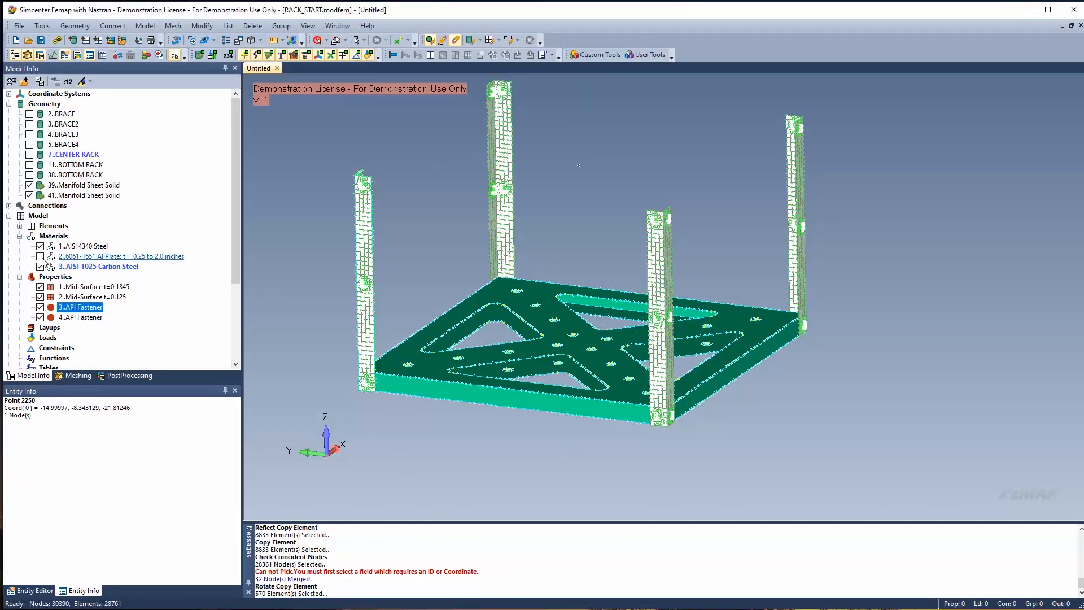
left_click(200, 55)
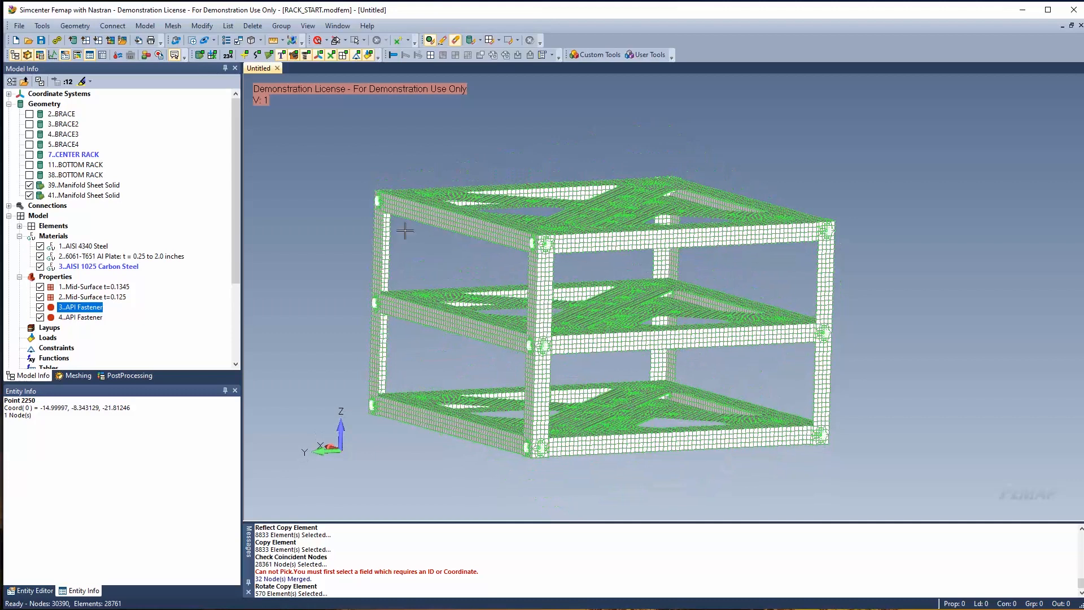
Check all nodes for coincidence, preview them, and merge the 144 duplicates
left_click(41, 25)
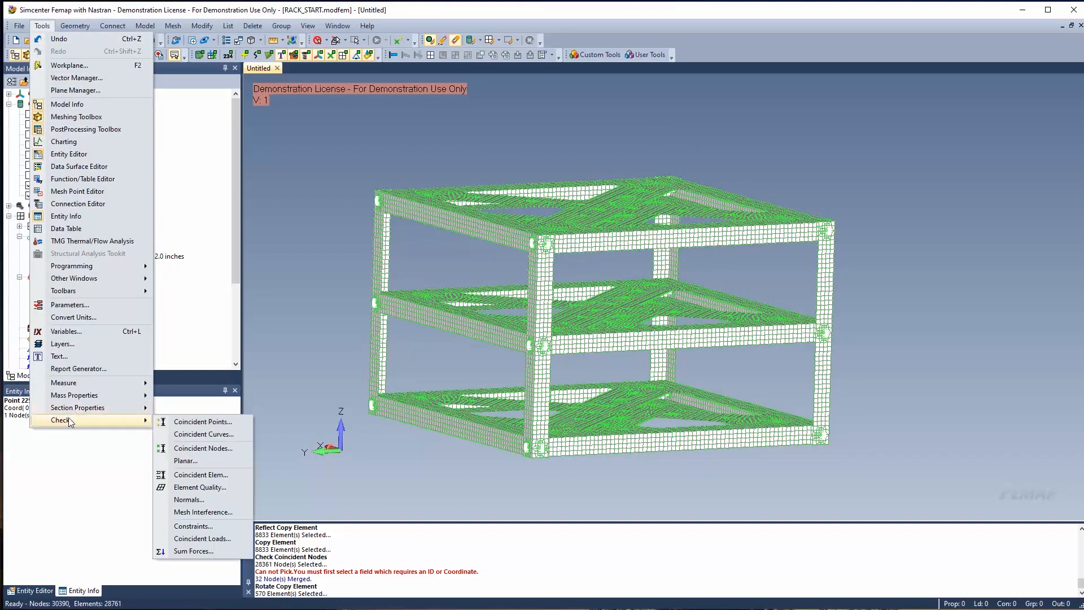
left_click(203, 448)
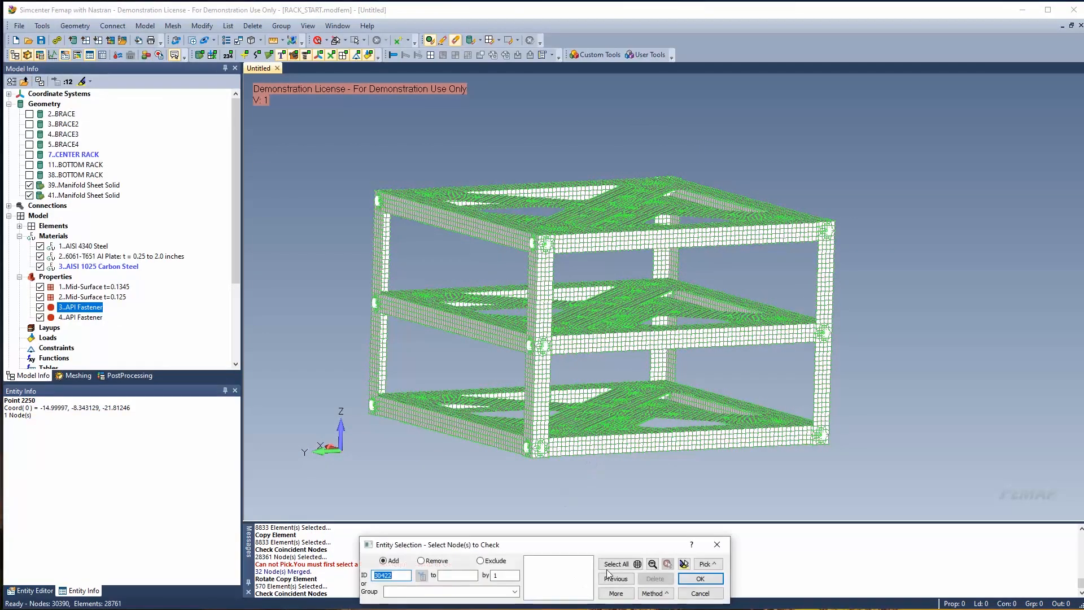
left_click(699, 579)
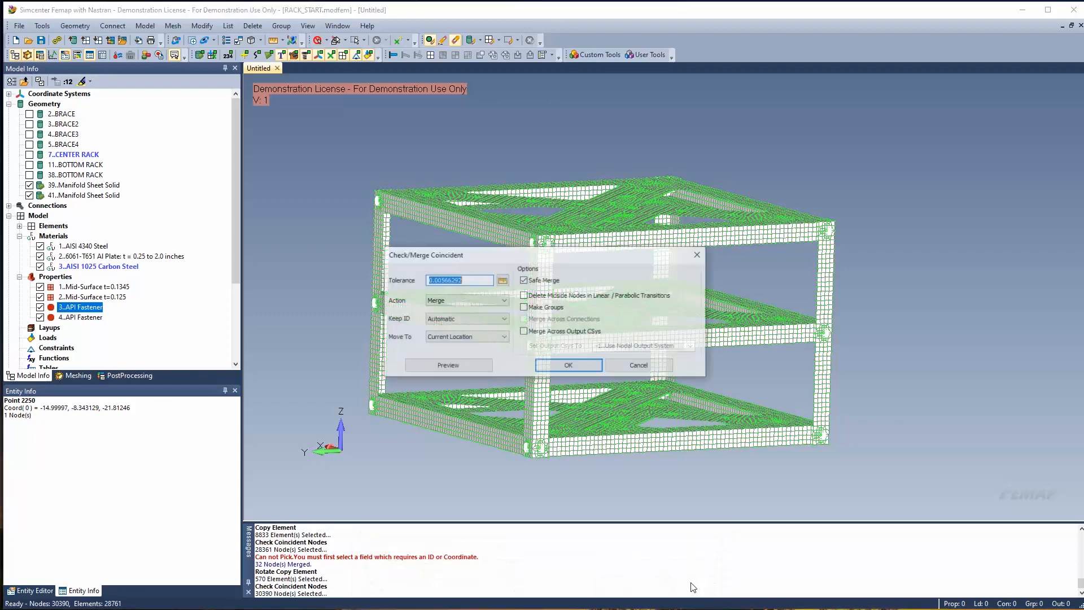
left_click(447, 364)
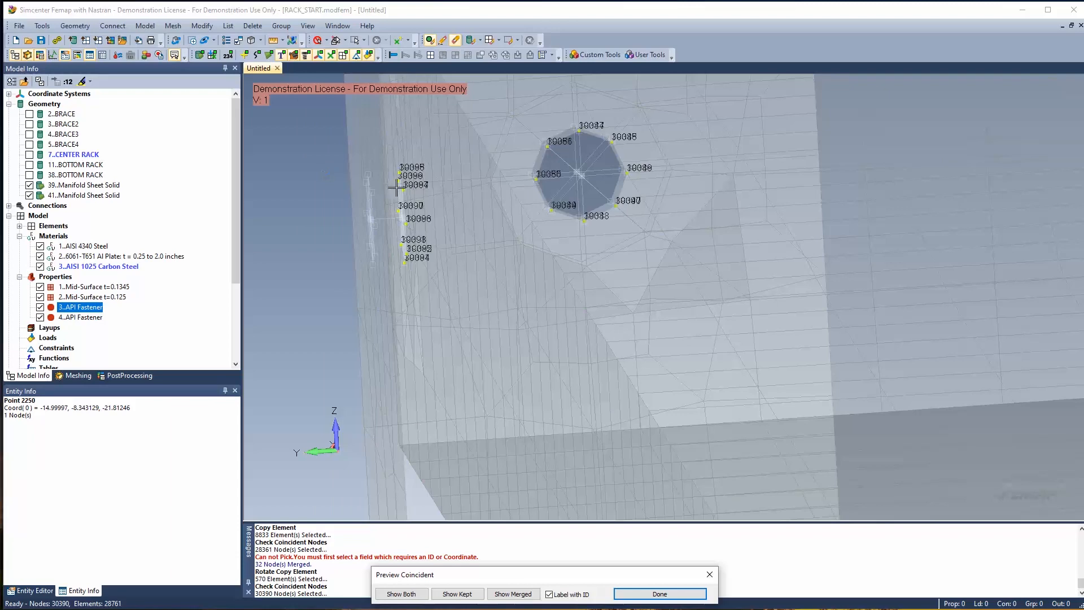
left_click(659, 593)
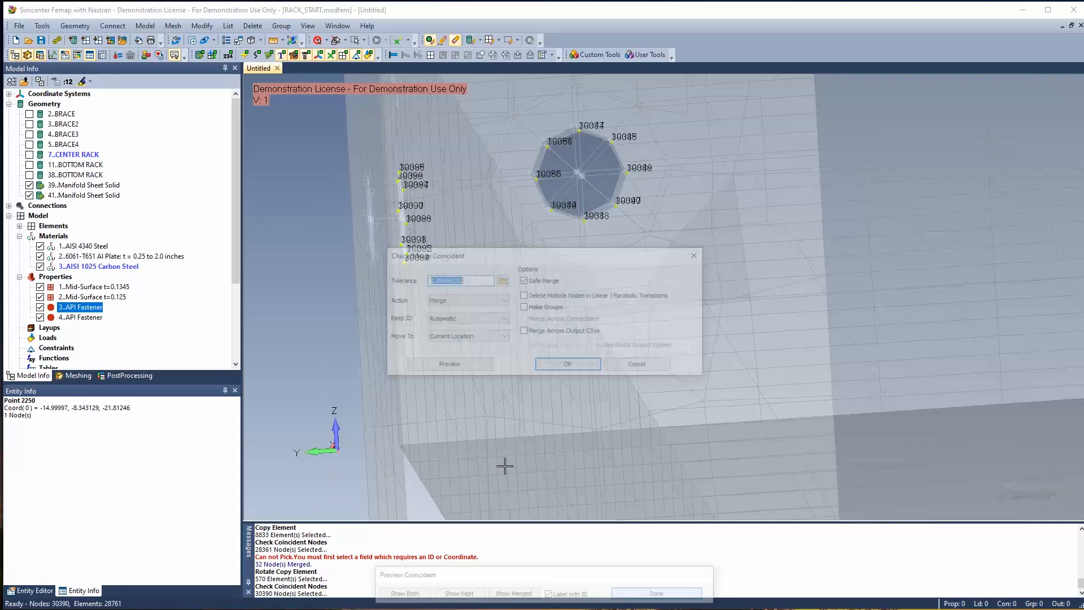
left_click(566, 363)
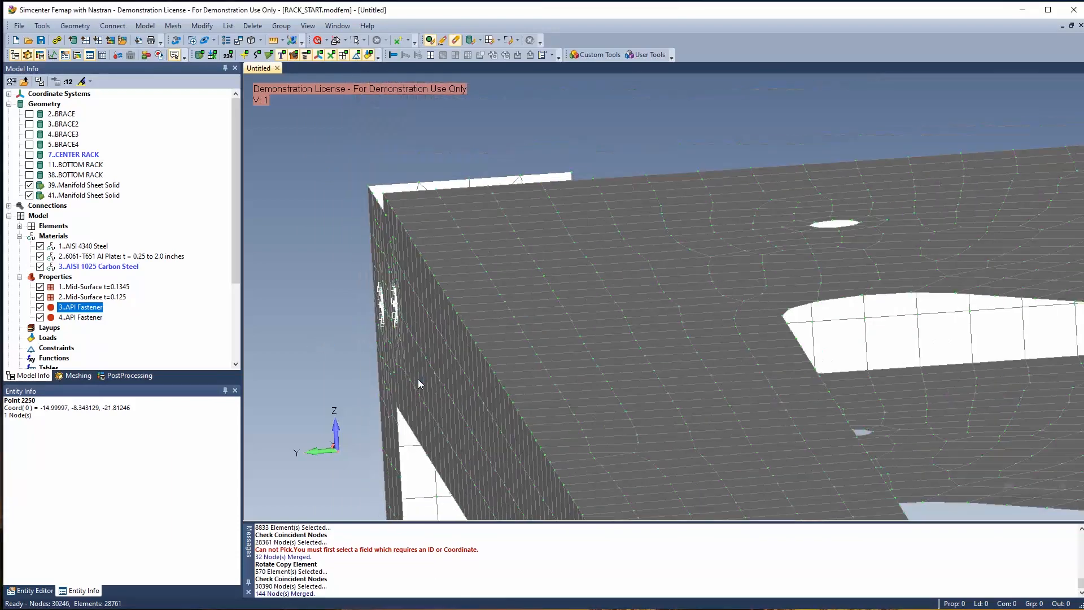